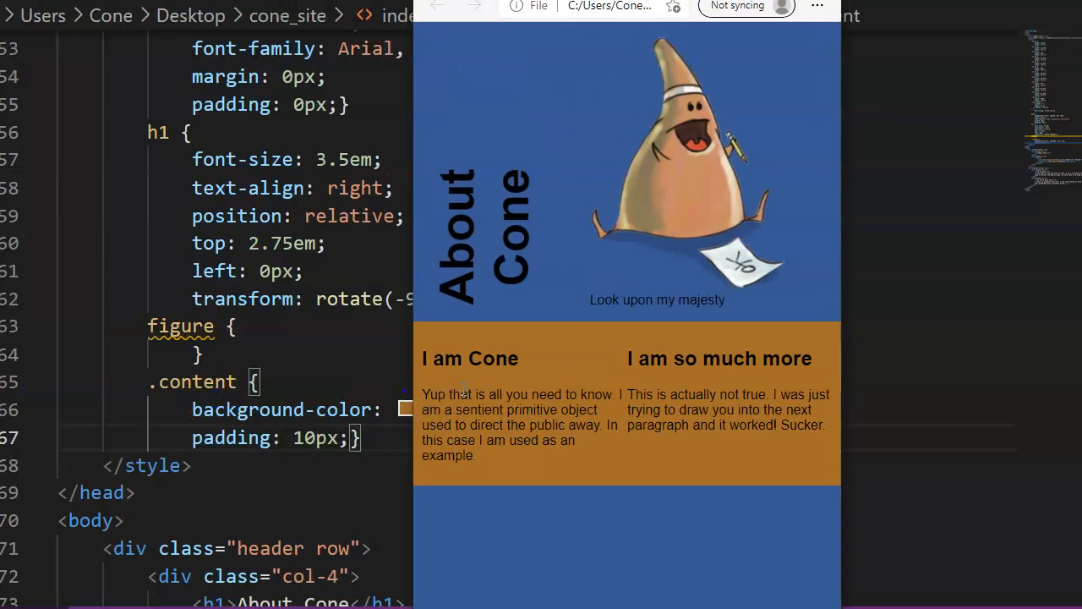
mouse_move(814, 339)
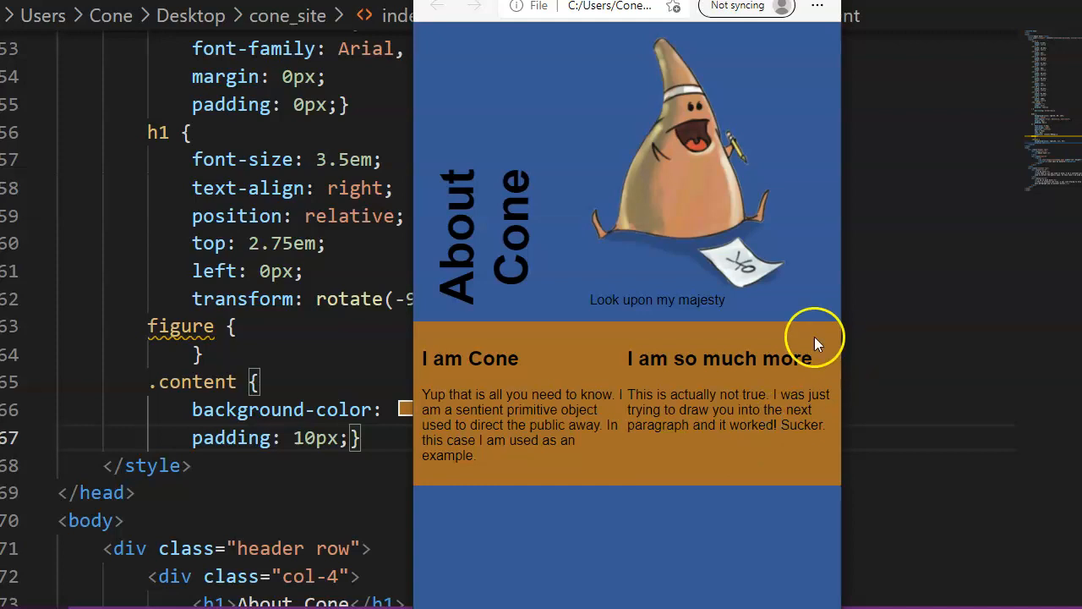
mouse_move(694, 189)
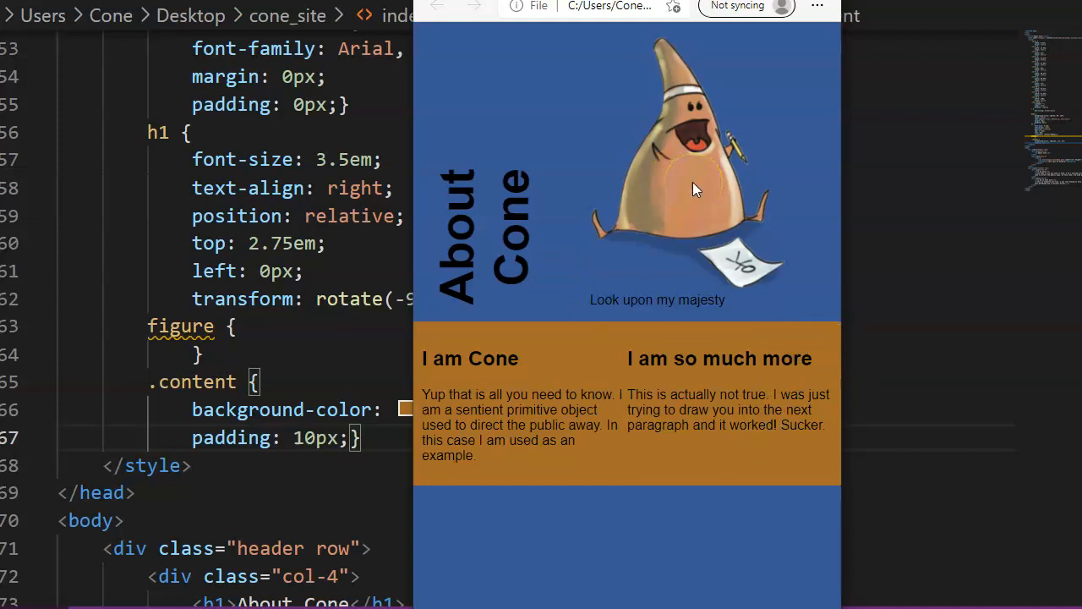
mouse_move(429, 283)
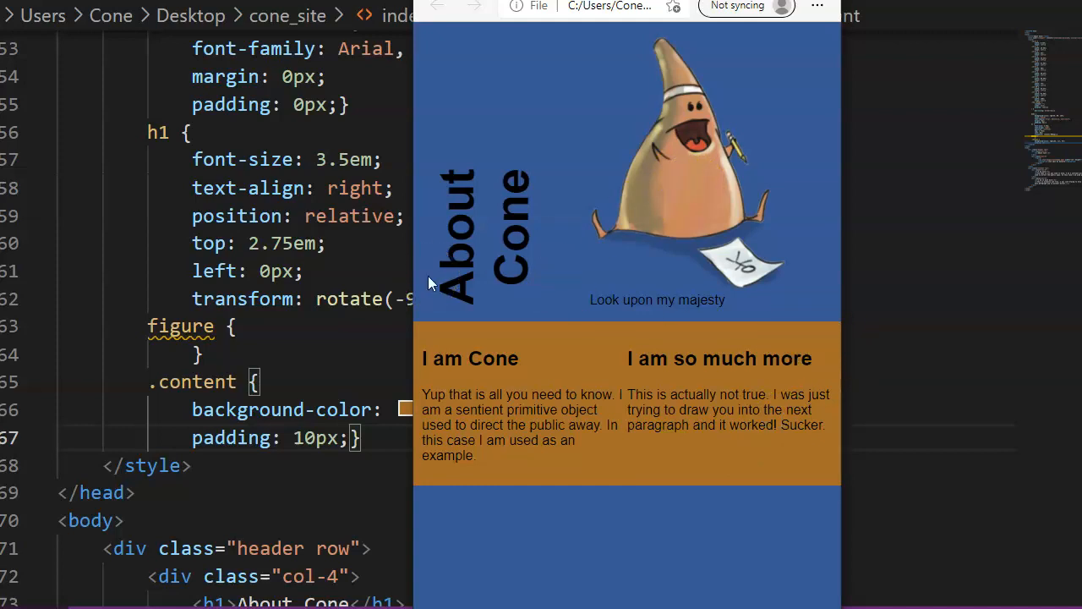
- Return to the code and select the col-4 class name in the header row markup
drag(413, 289, 168, 289)
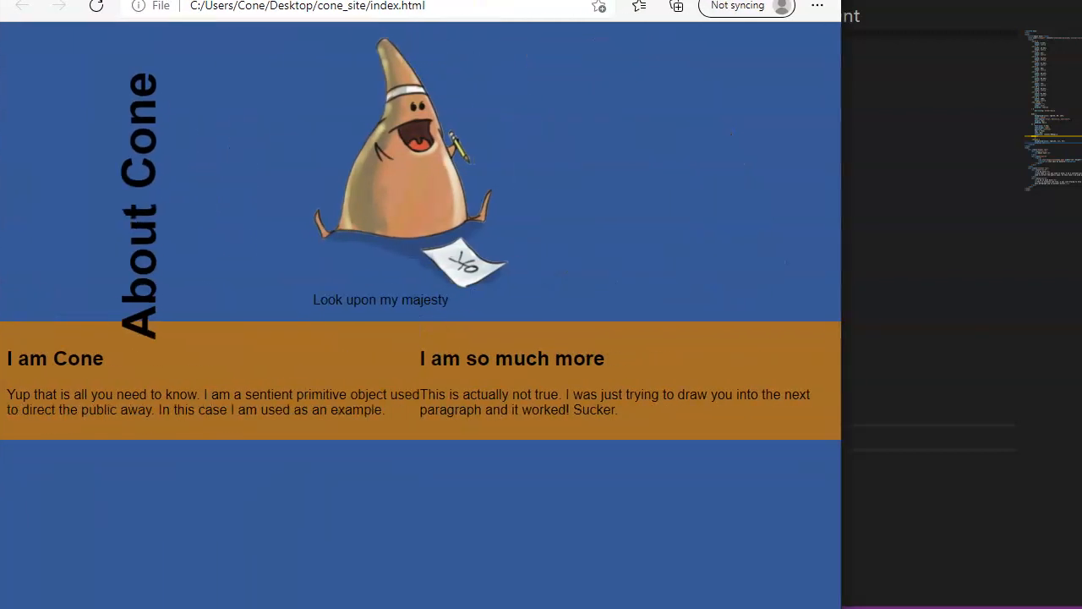
mouse_move(6, 349)
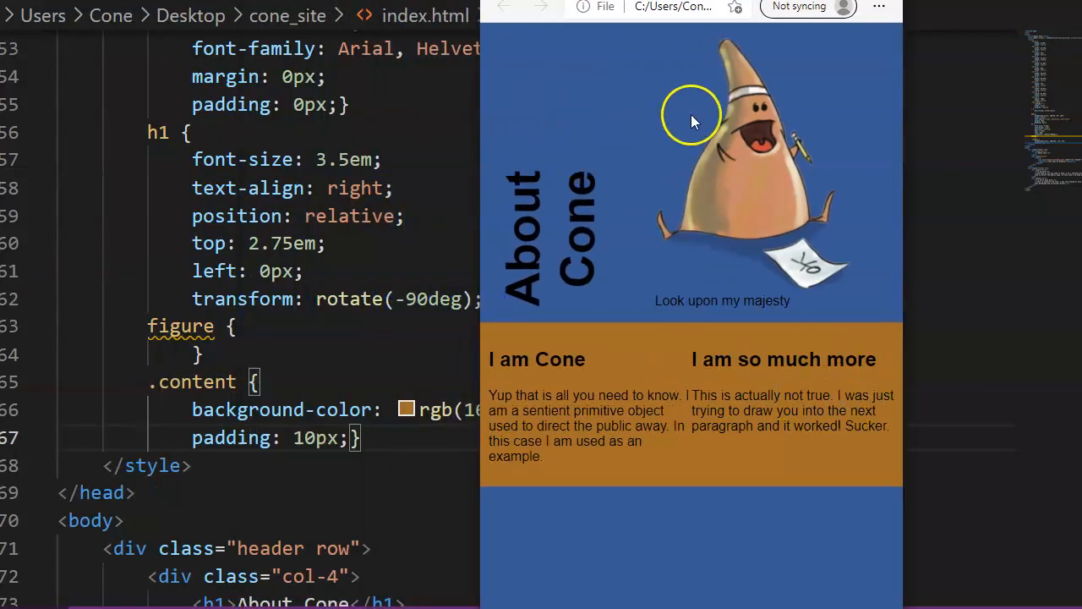
mouse_move(685, 175)
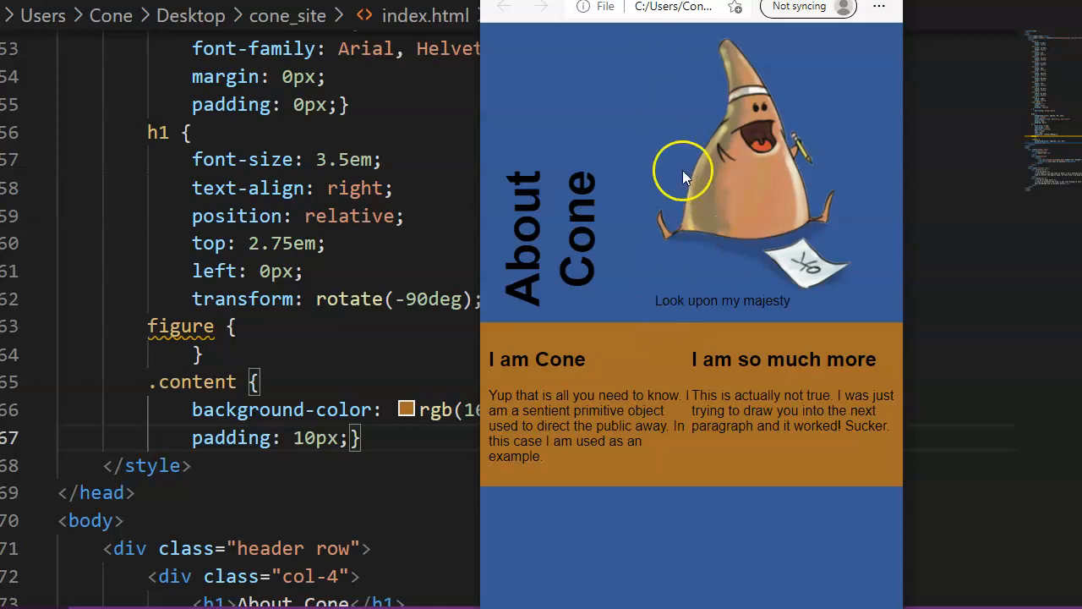
mouse_move(677, 317)
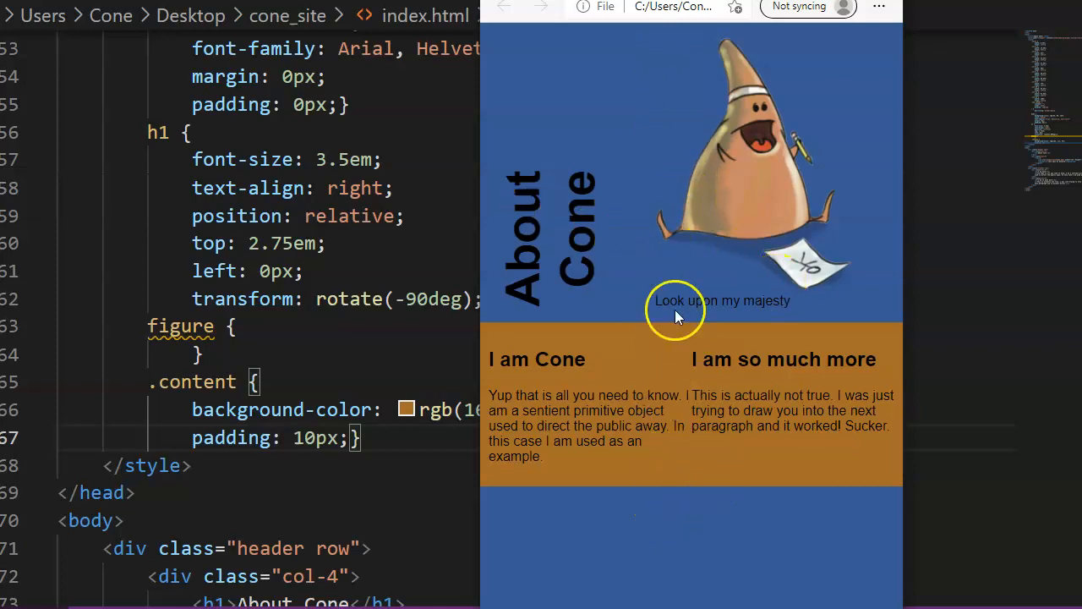
mouse_move(799, 384)
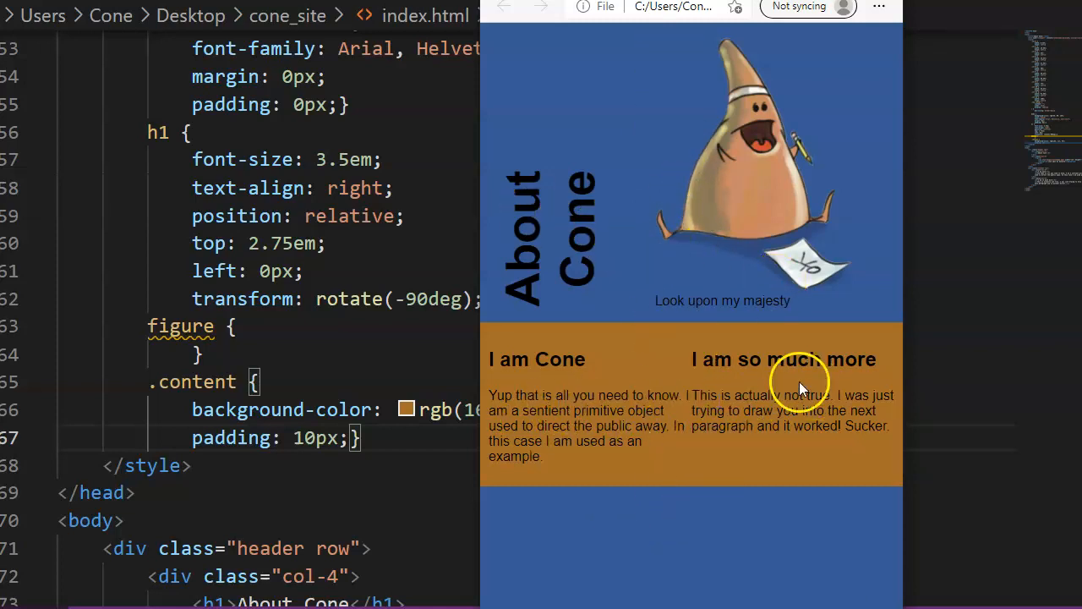
mouse_move(609, 237)
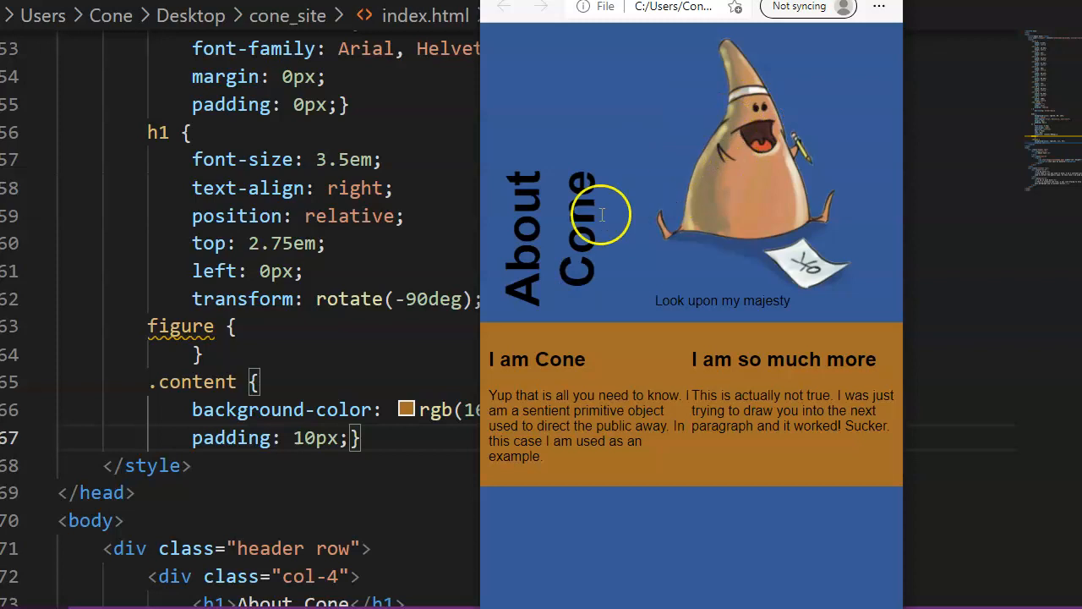
mouse_move(565, 244)
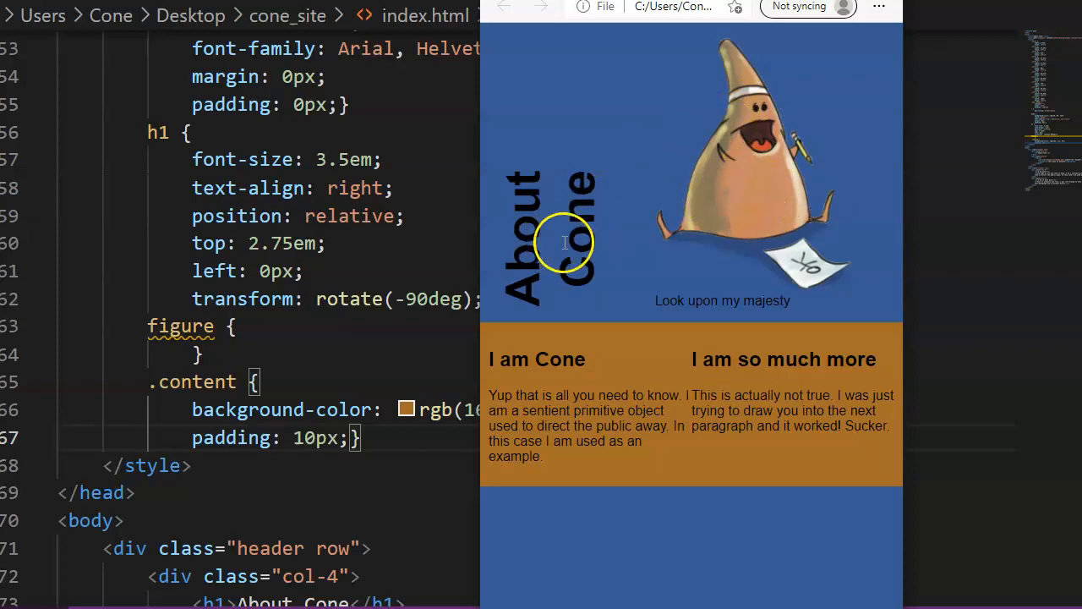
mouse_move(748, 102)
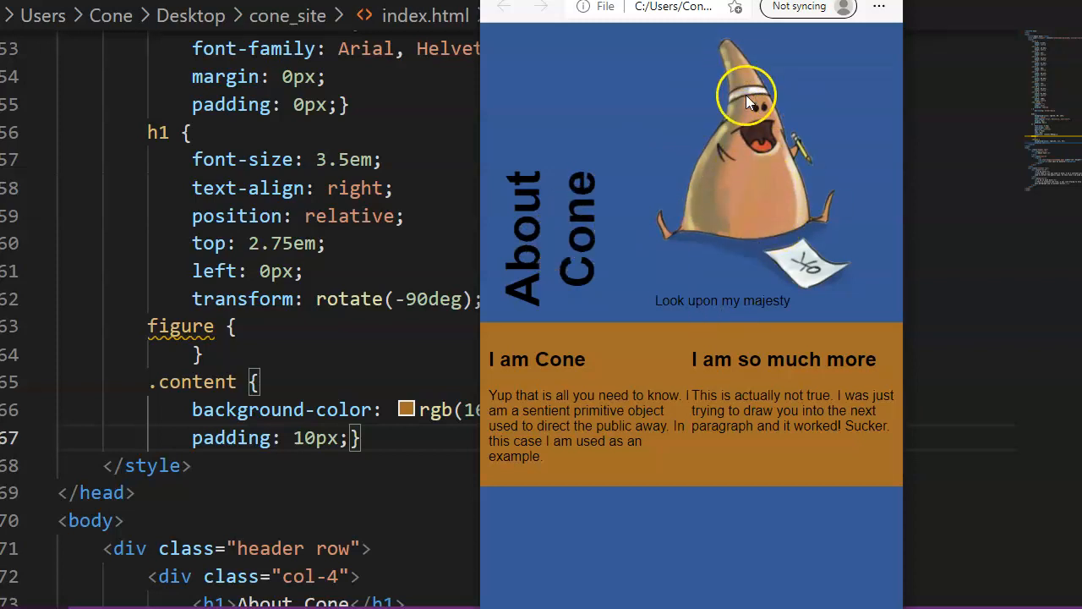
mouse_move(806, 205)
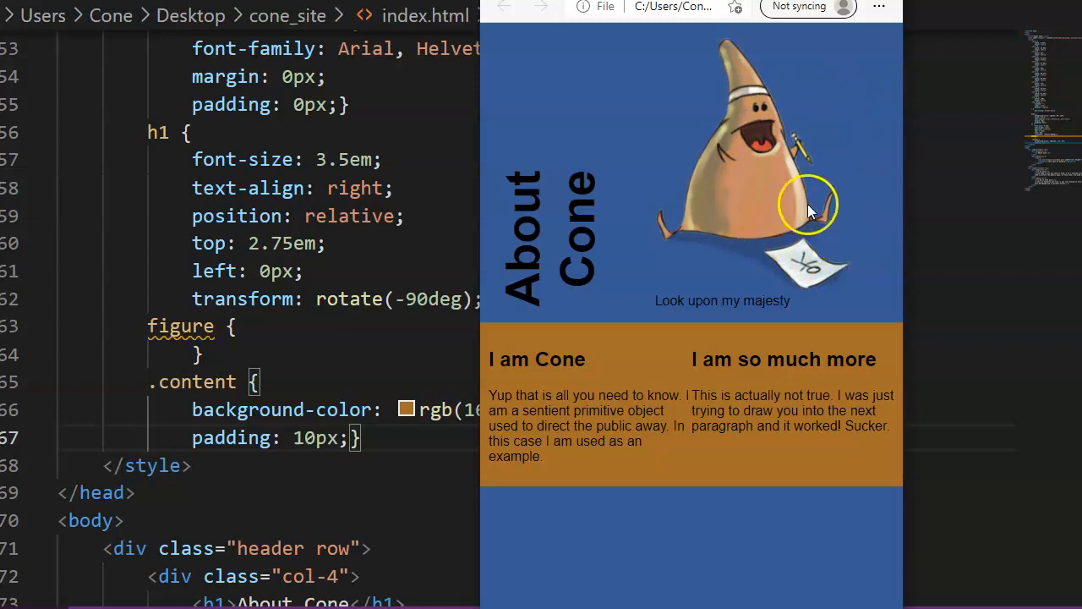
mouse_move(693, 151)
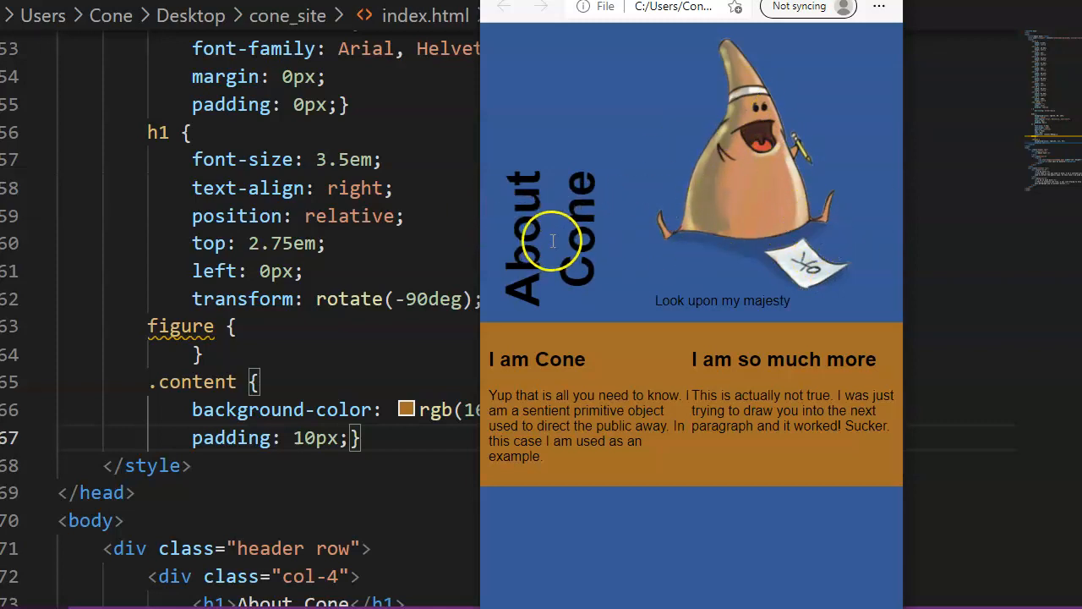
mouse_move(604, 387)
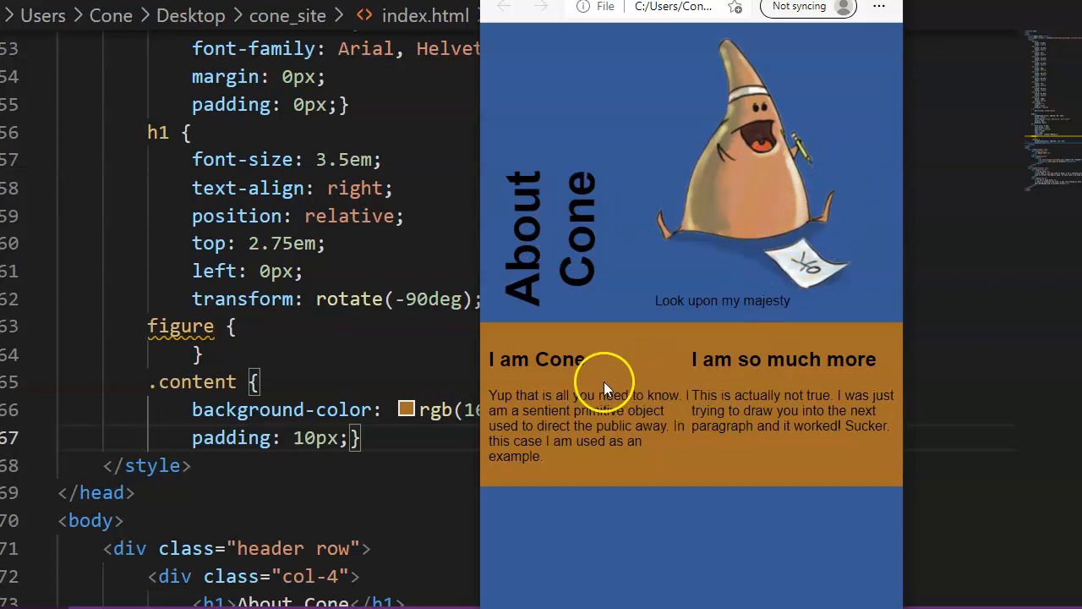
mouse_move(723, 415)
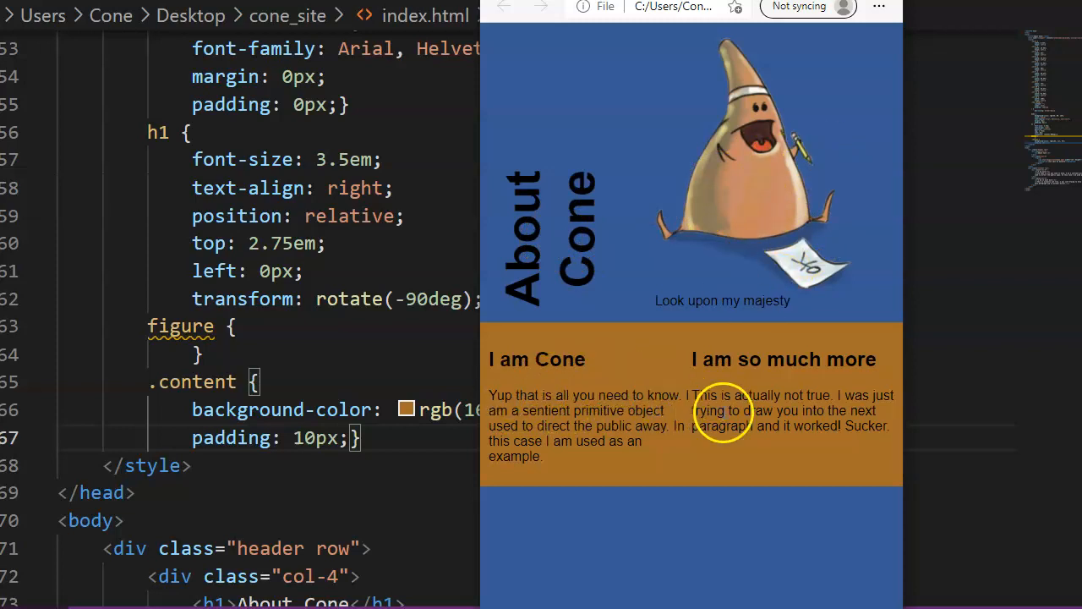
mouse_move(672, 579)
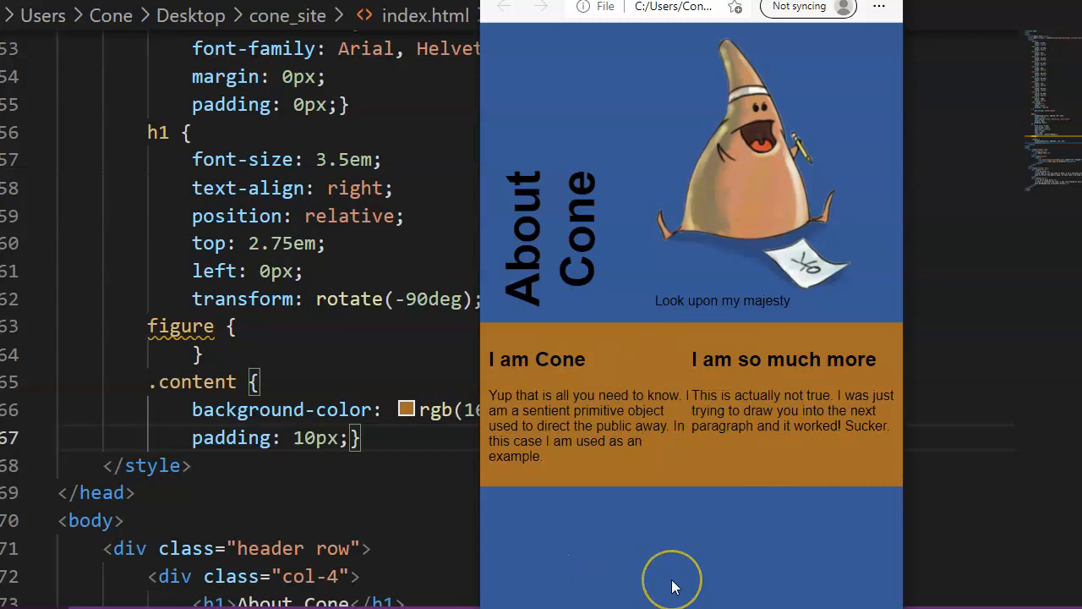
mouse_move(672, 579)
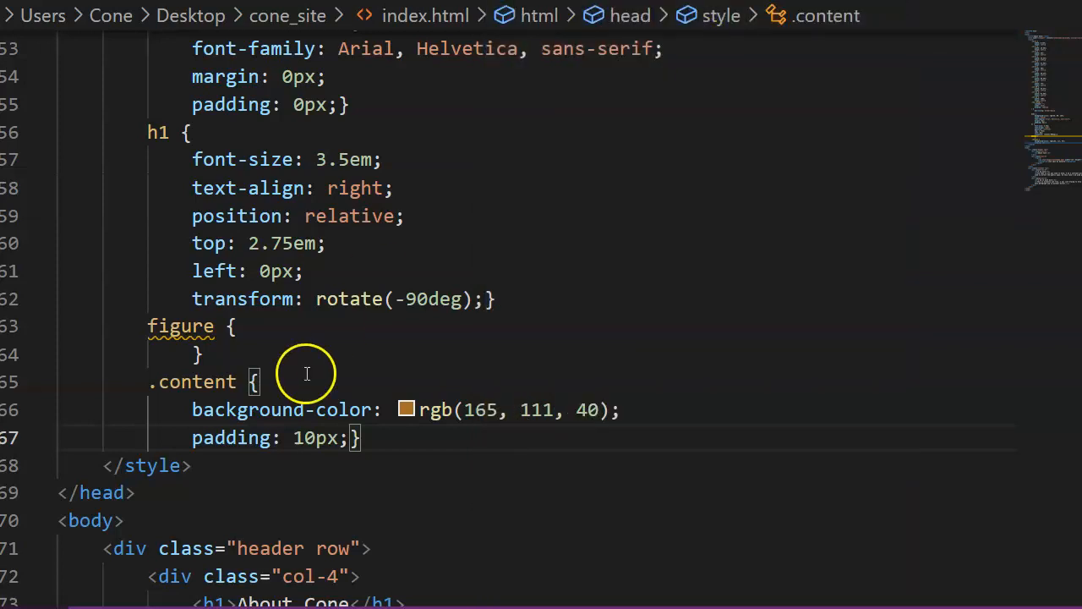
click(330, 493)
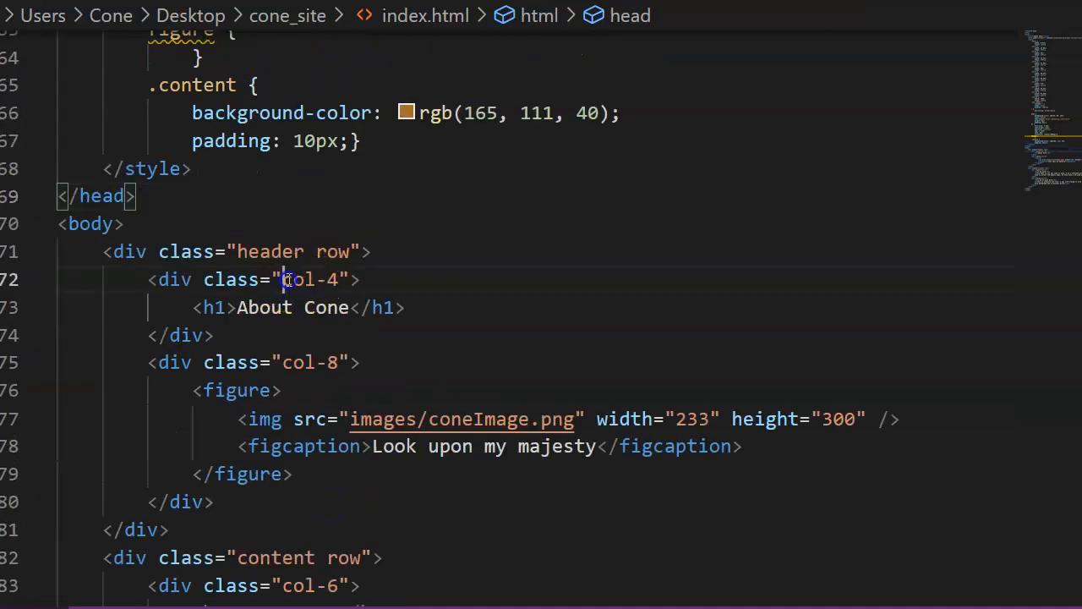
double_click(311, 279)
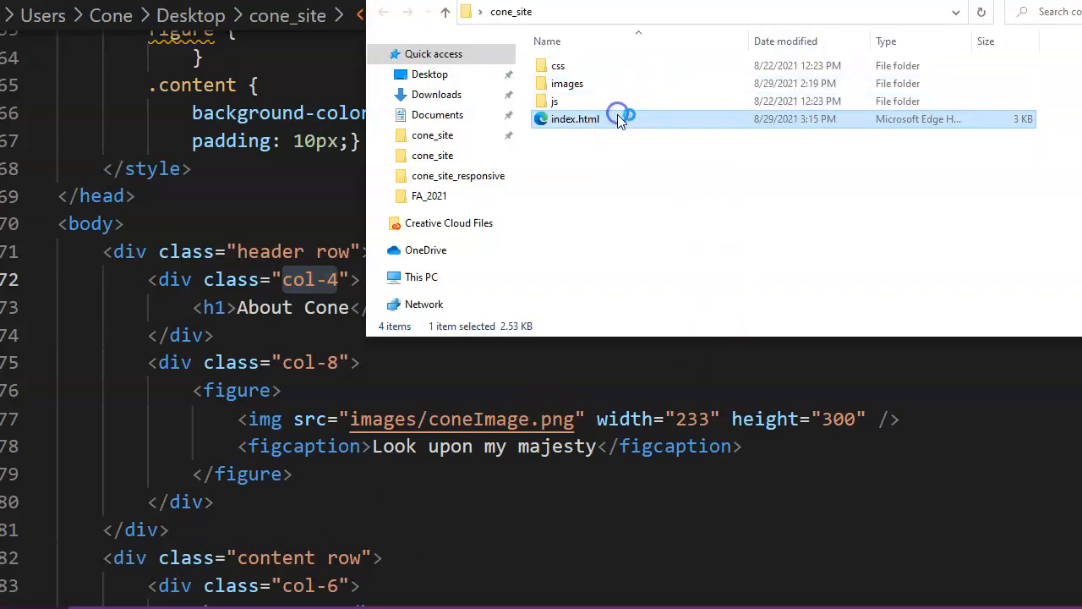
- Open cone_site index.html in Edge to preview the About Cone page
double_click(575, 118)
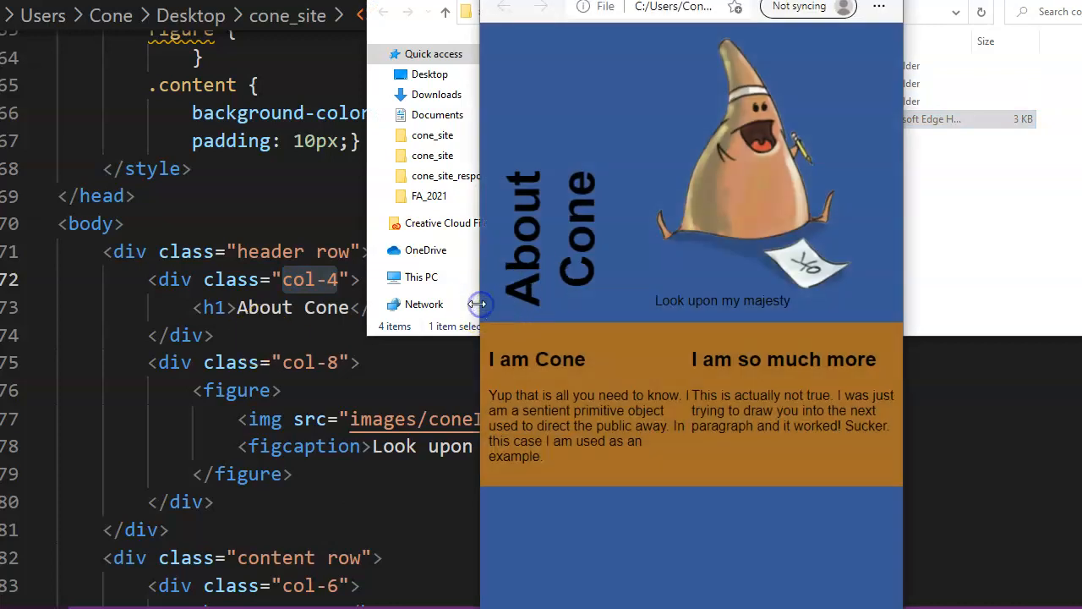
mouse_move(645, 114)
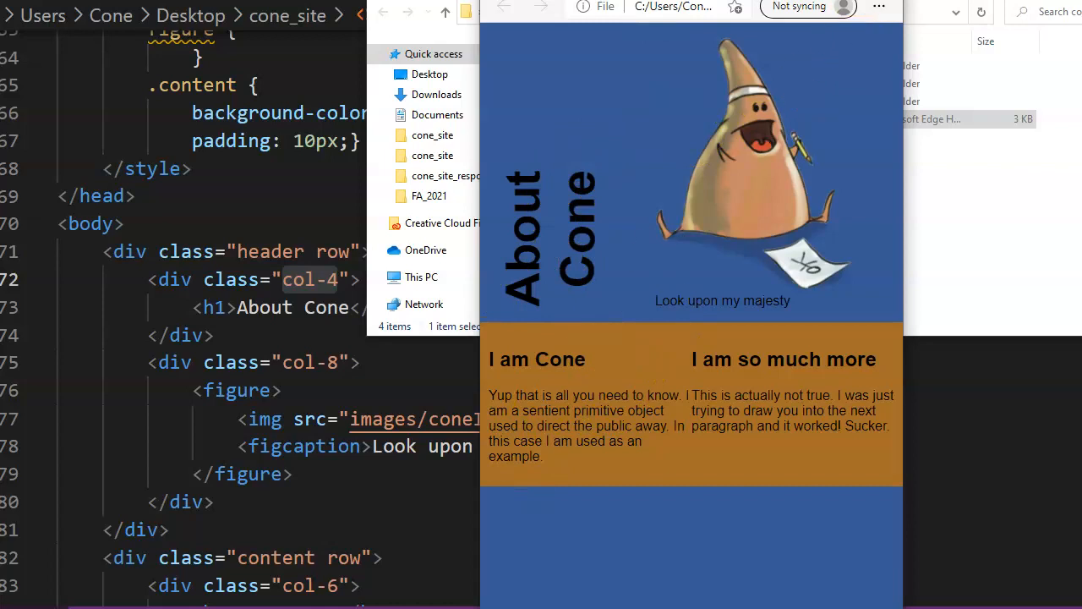
mouse_move(774, 315)
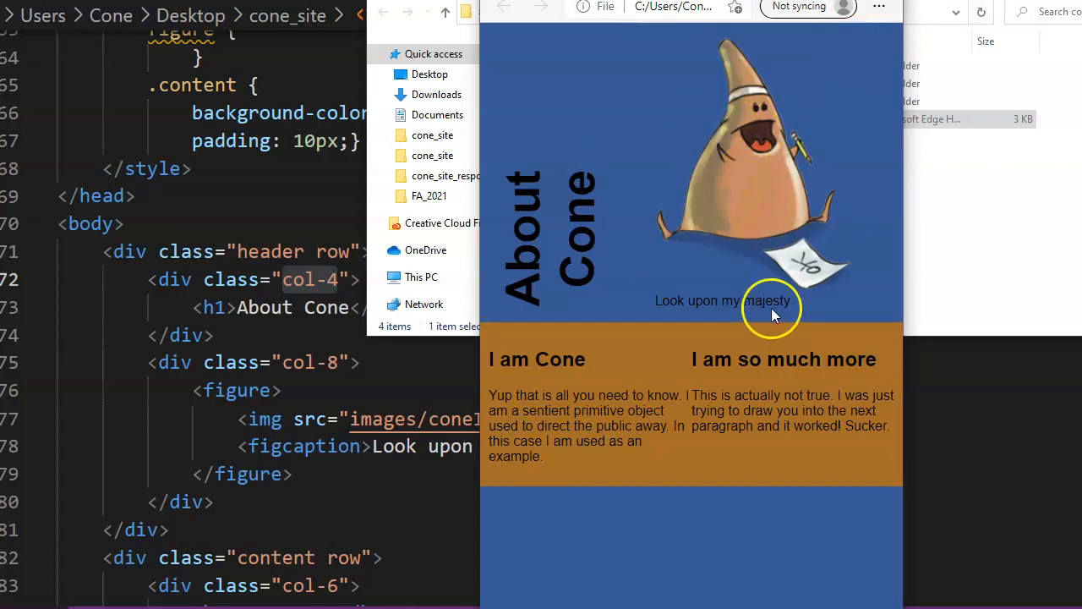
mouse_move(721, 269)
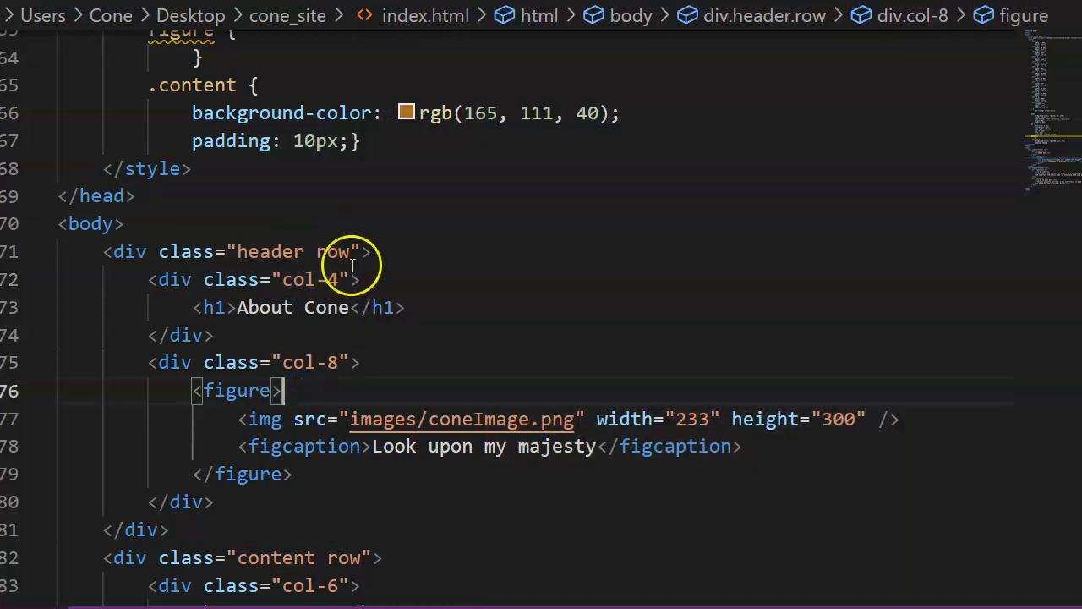
mouse_move(278, 245)
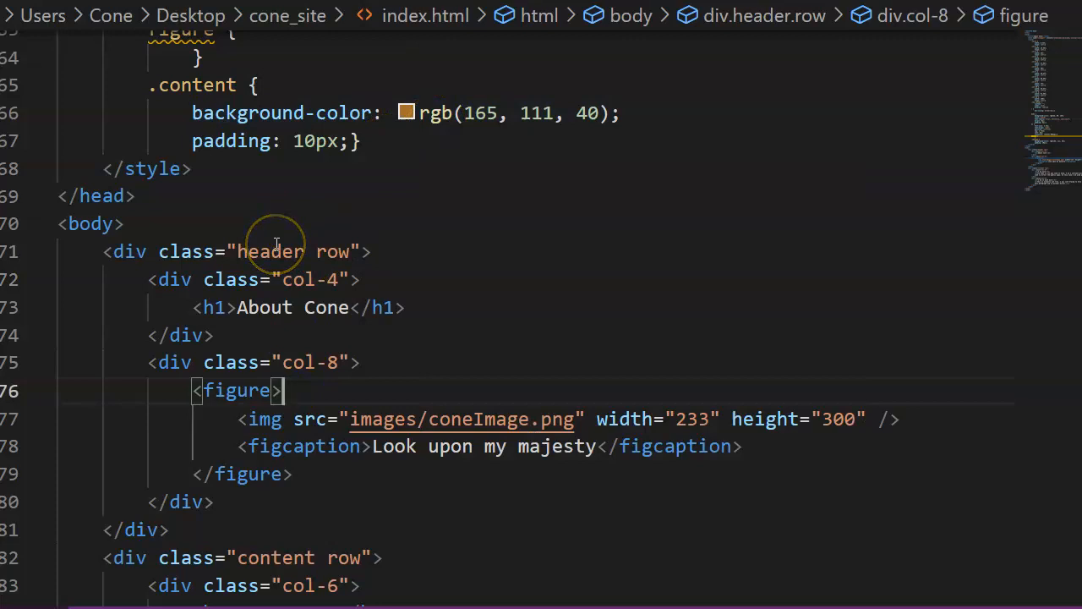
- Scroll to the top of index.html to reach the style block above .col-1
scroll(up, 3)
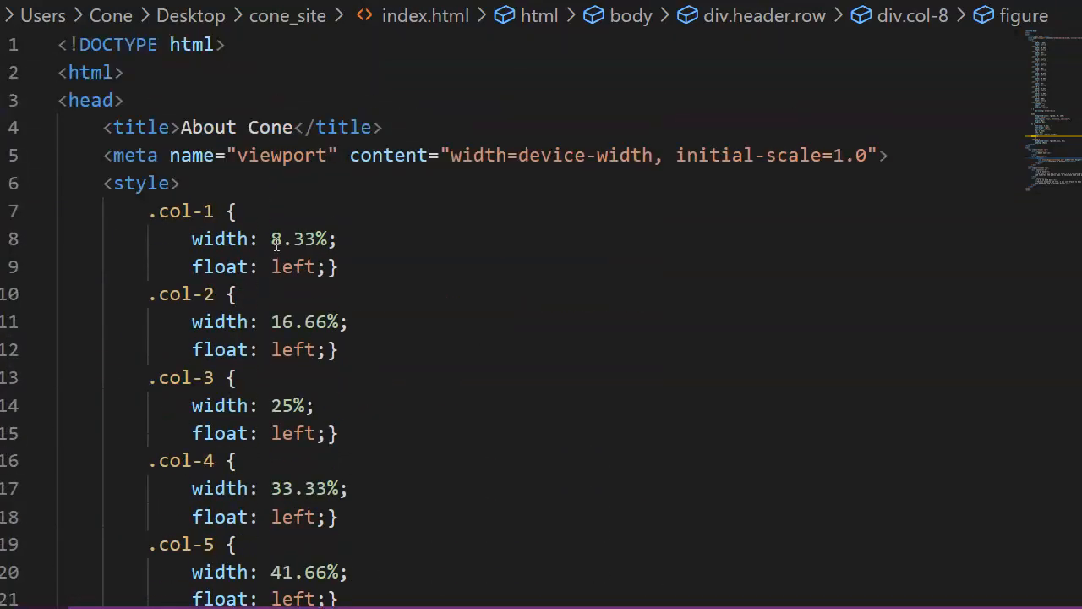
mouse_move(190, 176)
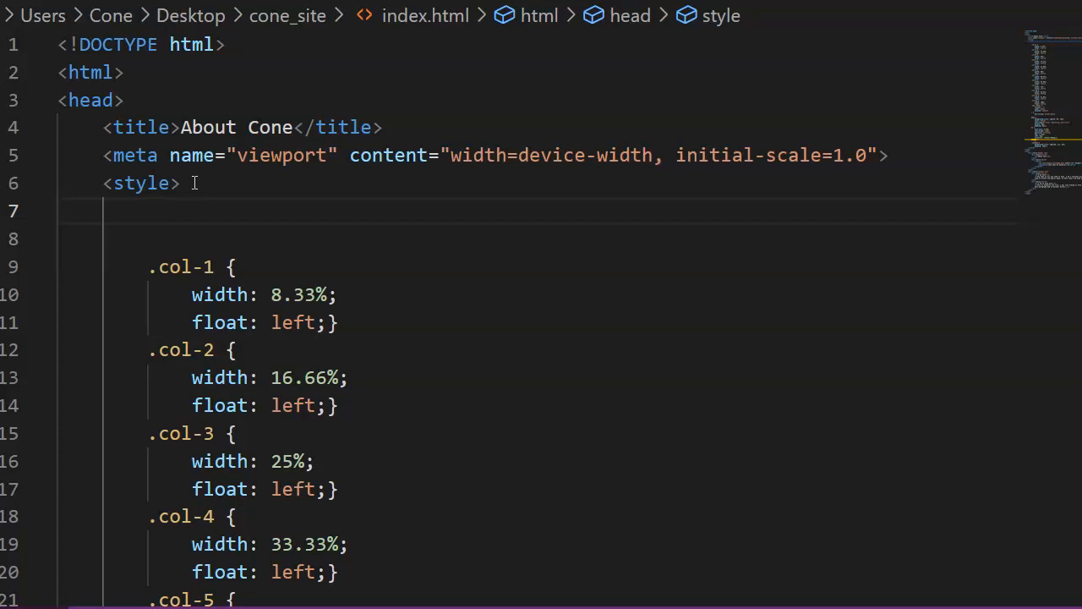
mouse_move(222, 294)
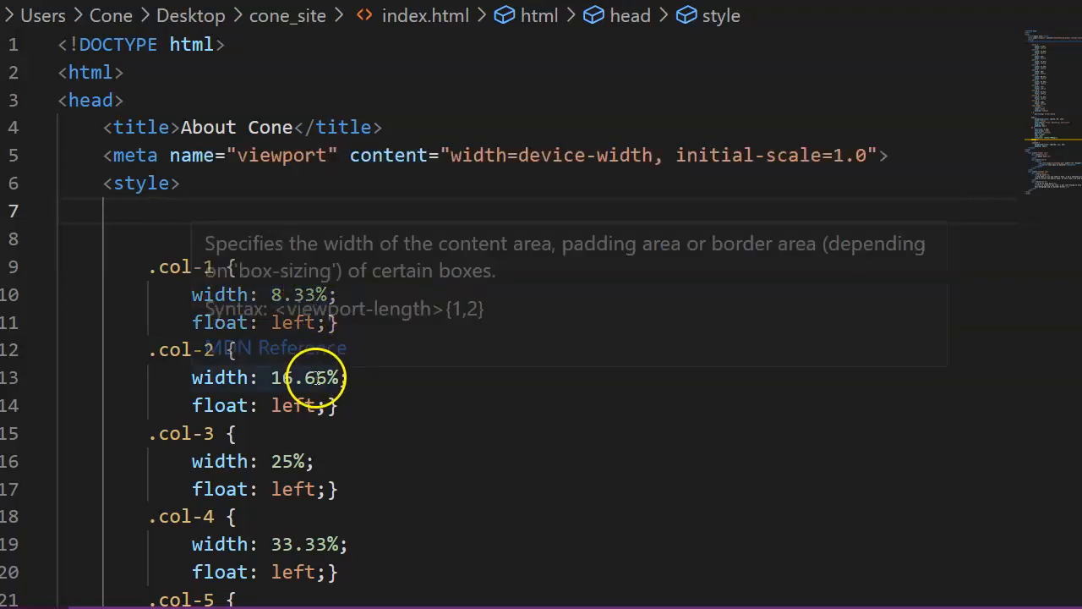
mouse_move(295, 489)
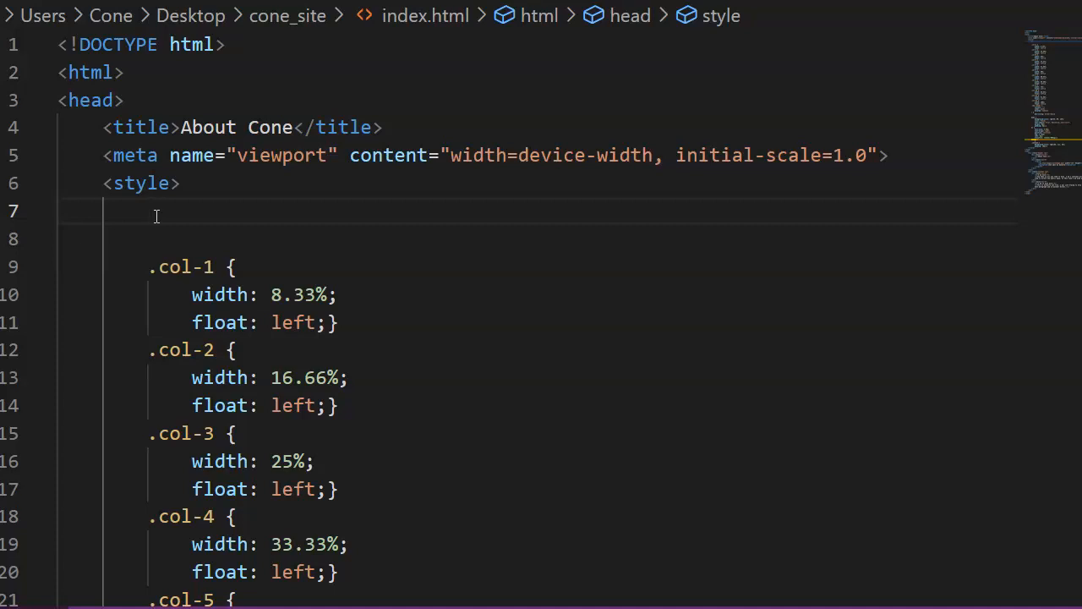
- Type the selector list .col-1-s through .col-12-s and open an empty rule body
text(.col)
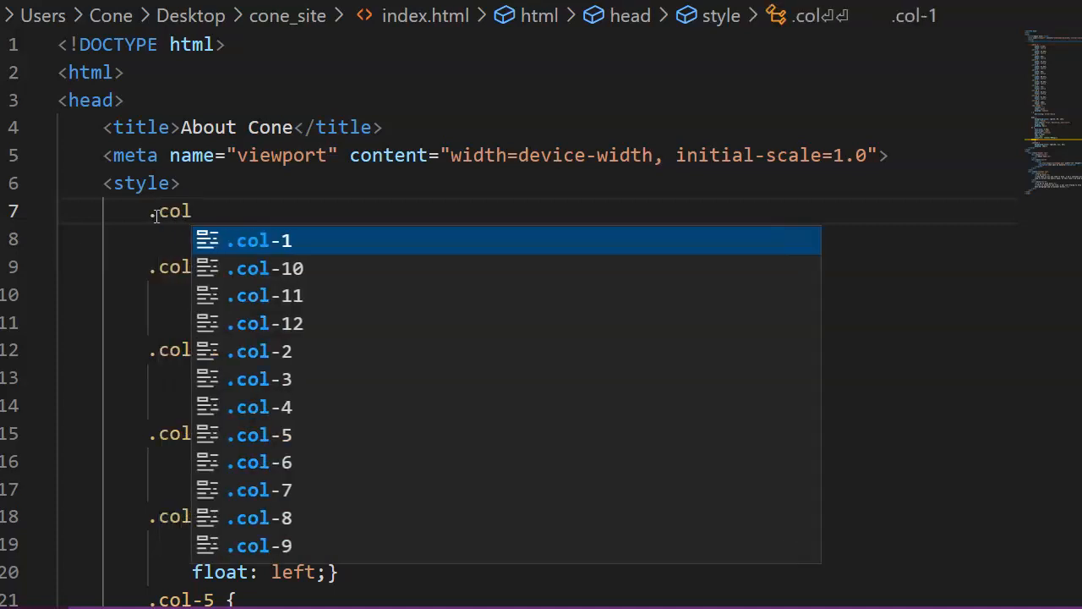
text(-1)
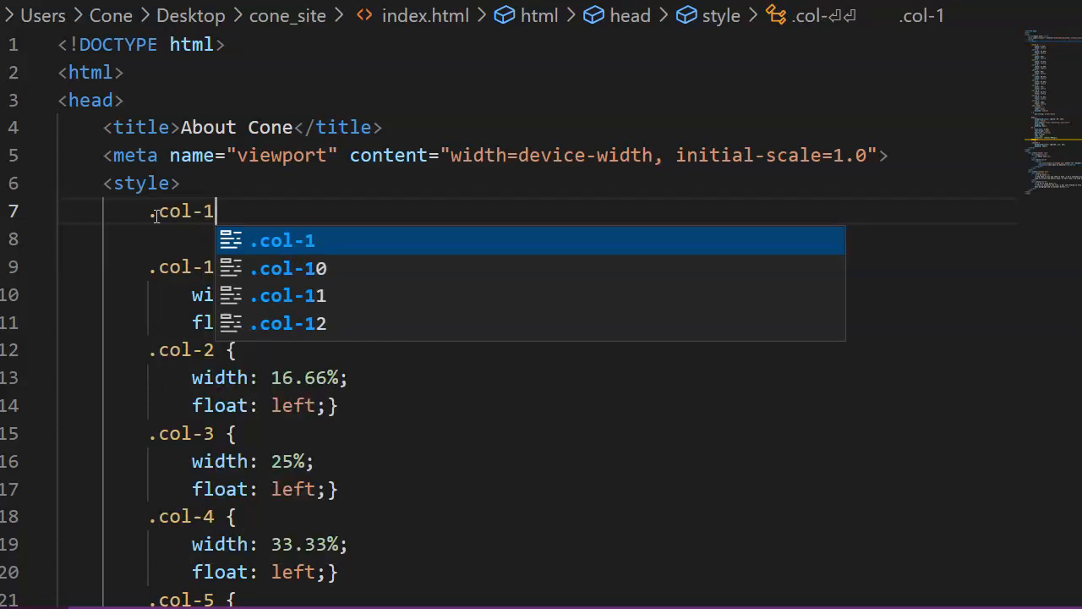
text(-s,)
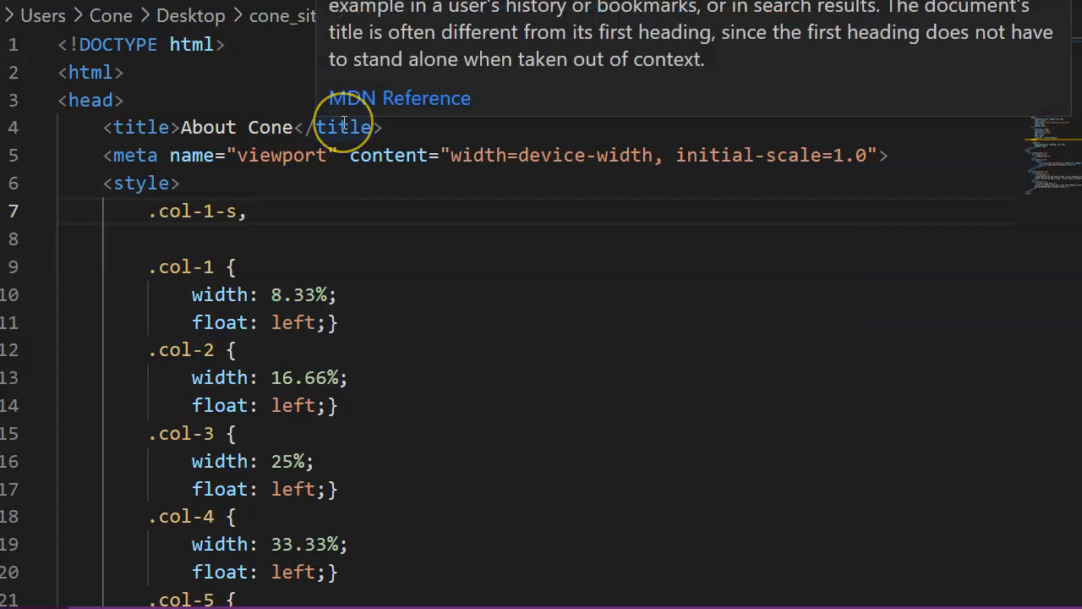
text(.col)
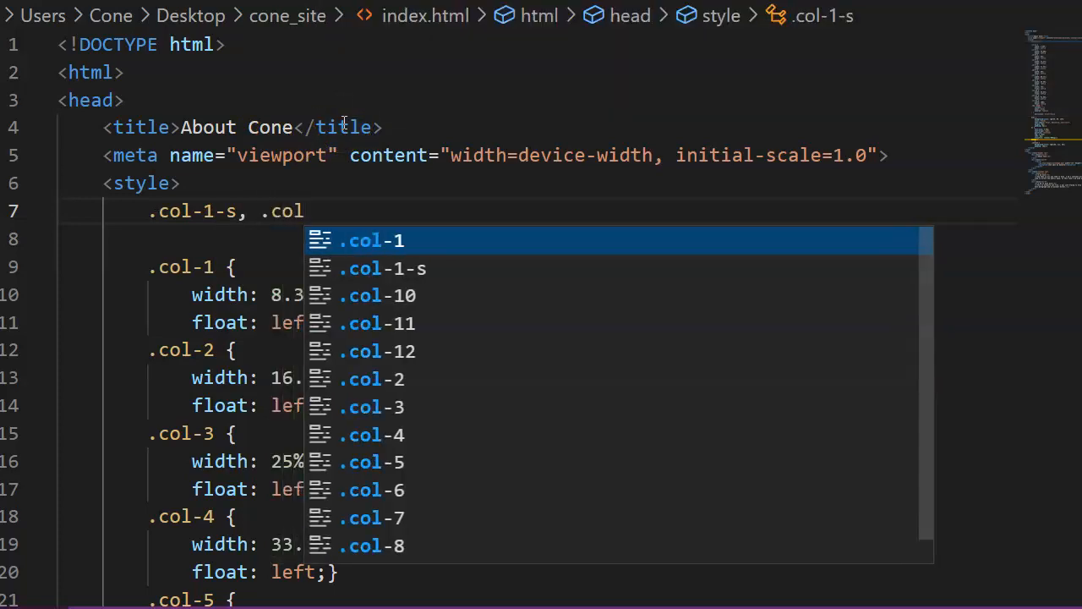
text(-2-s,)
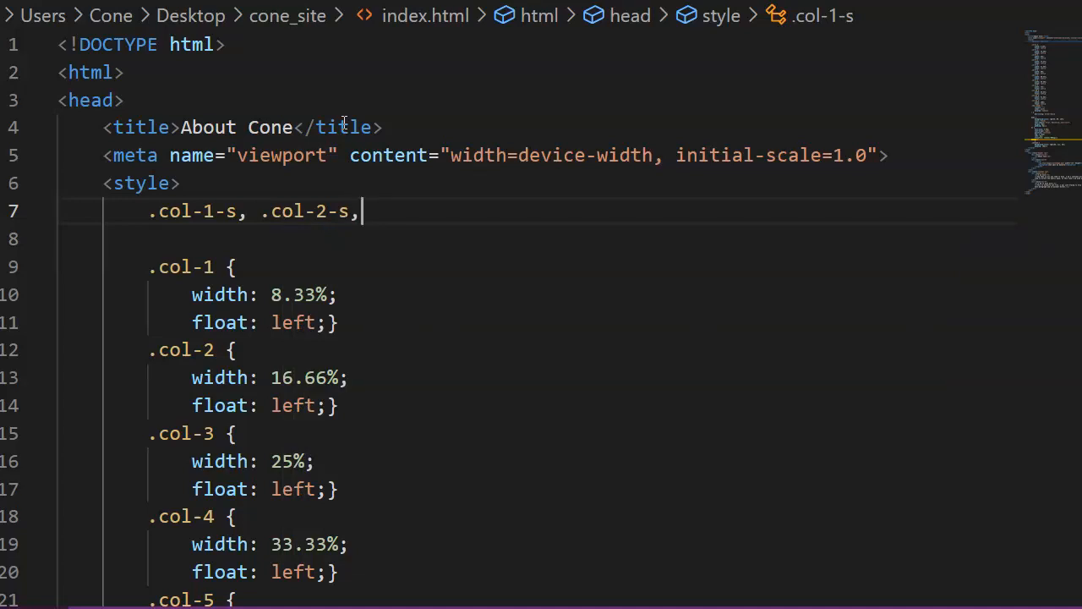
text(.col)
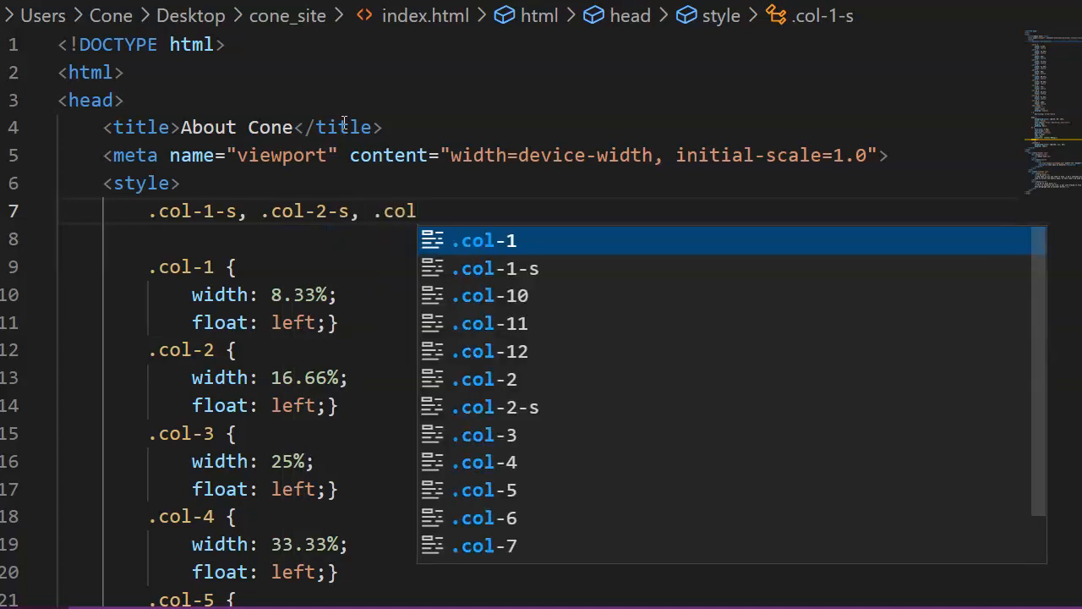
text(-3)
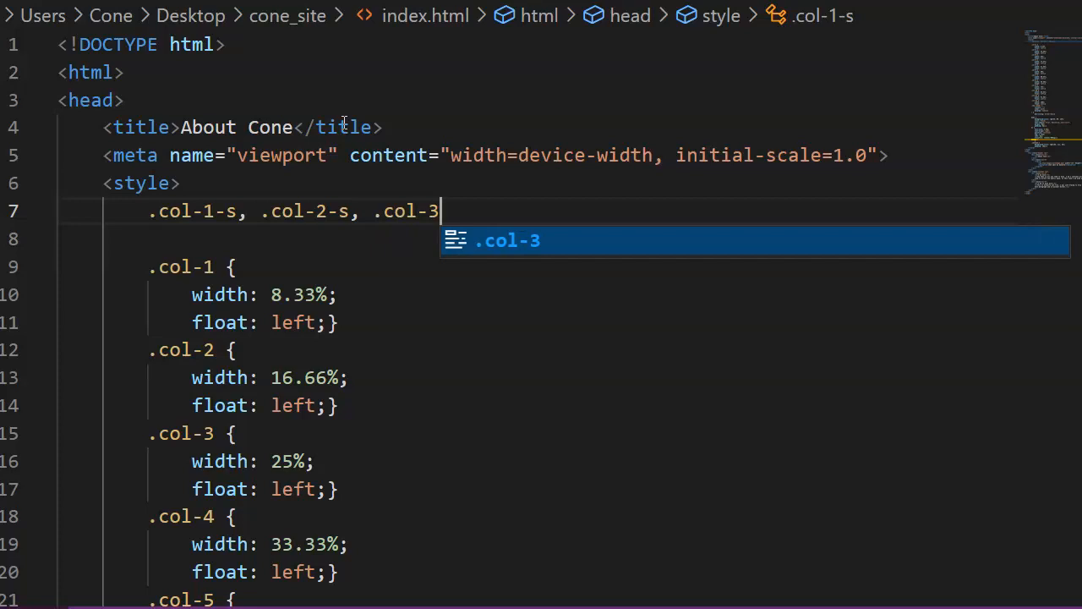
text(-5,)
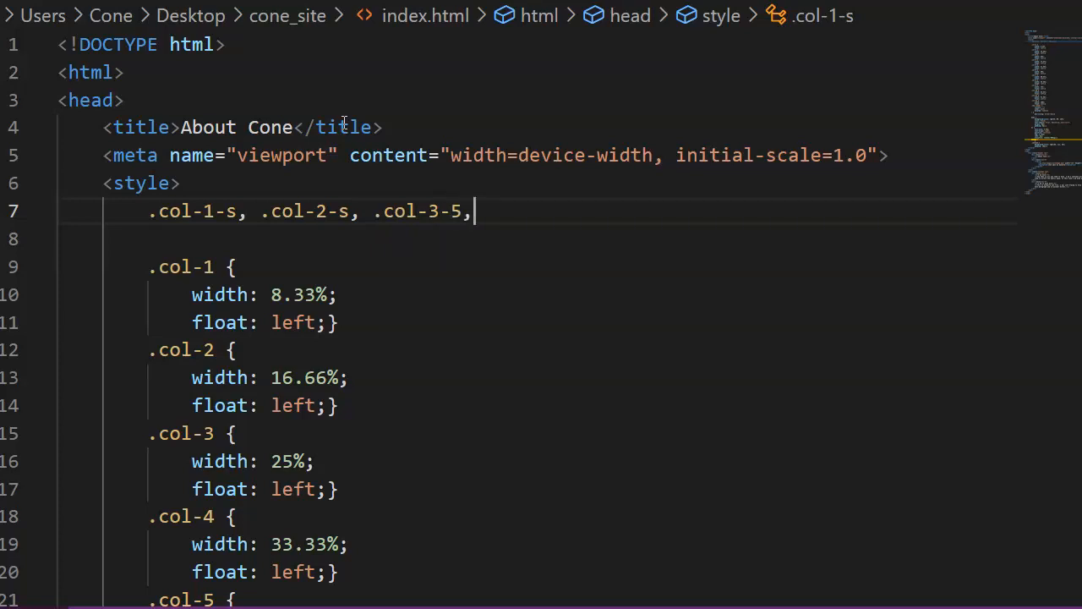
text(.col)
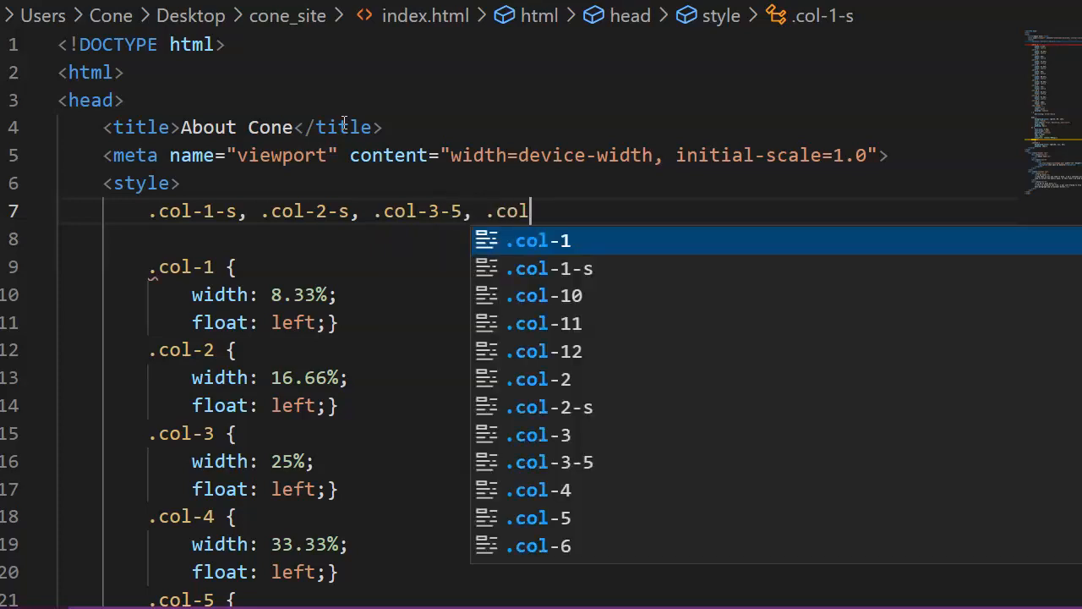
text(-)
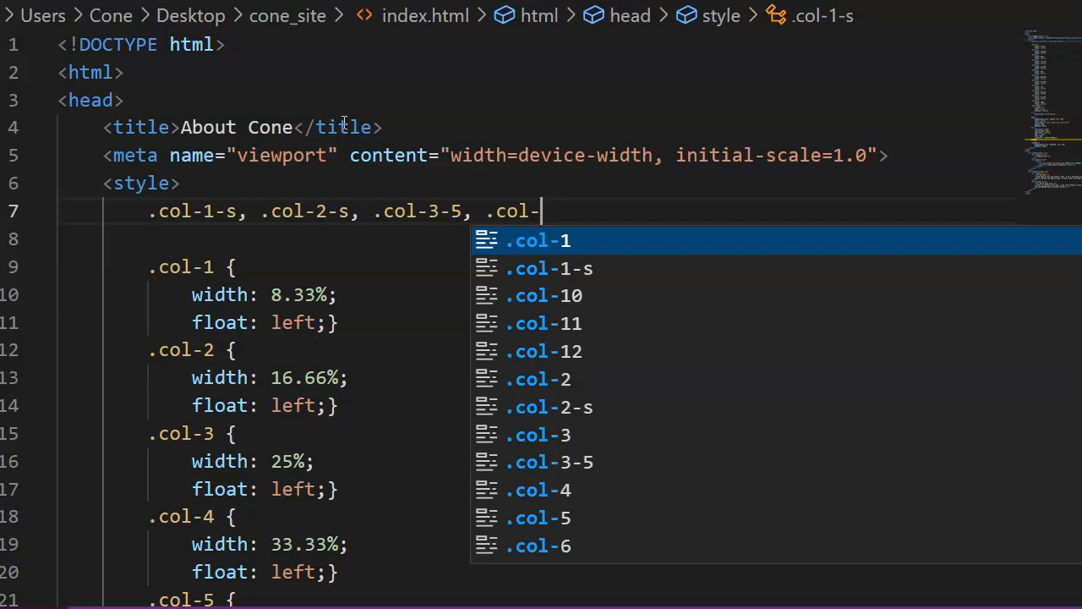
mouse_move(473, 203)
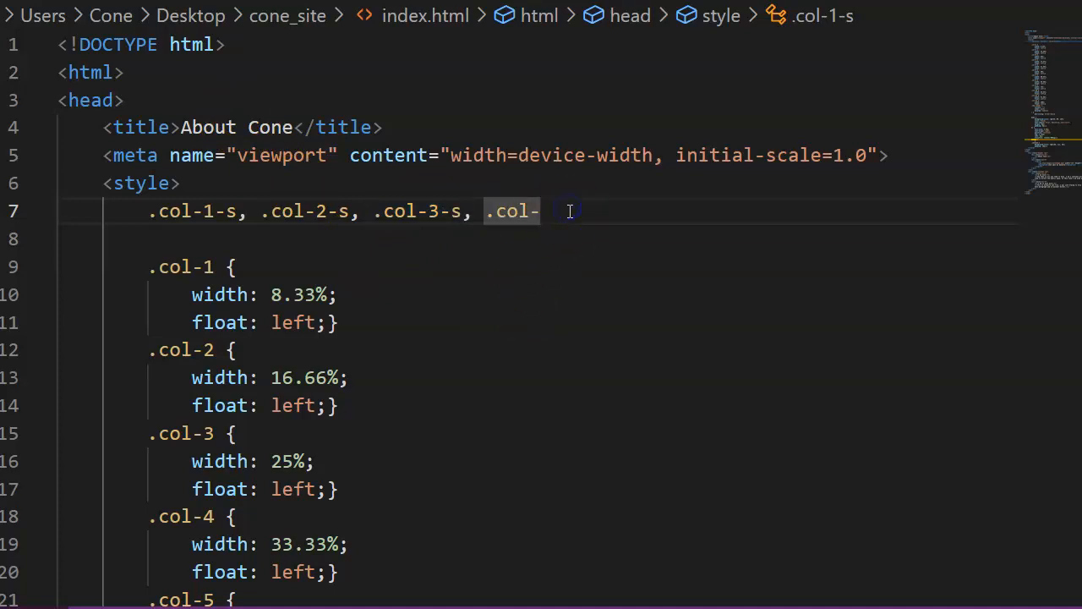
text(4-s,)
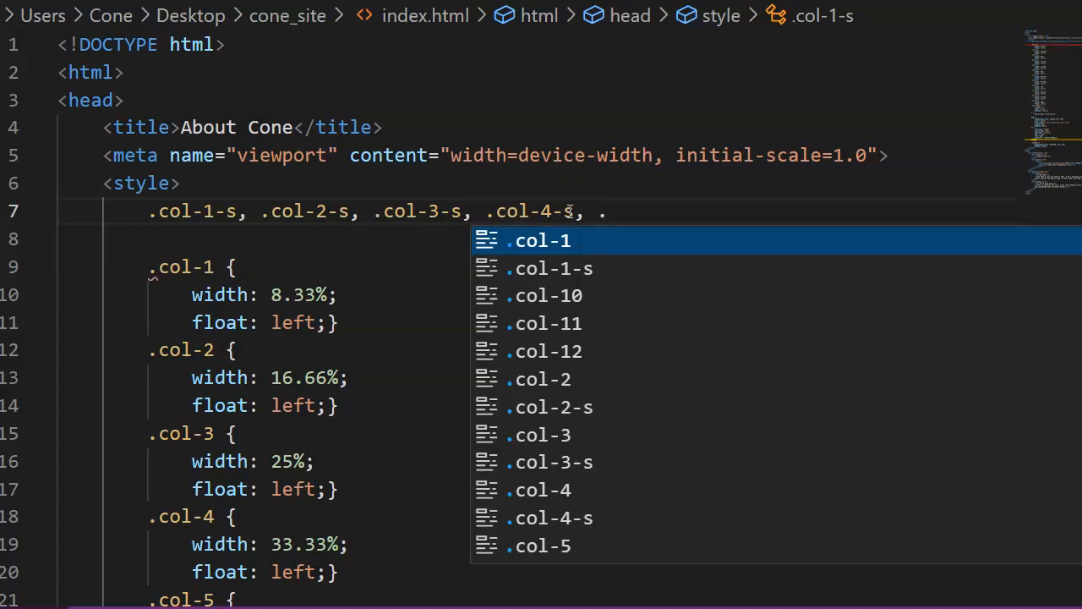
text(.col-5-s)
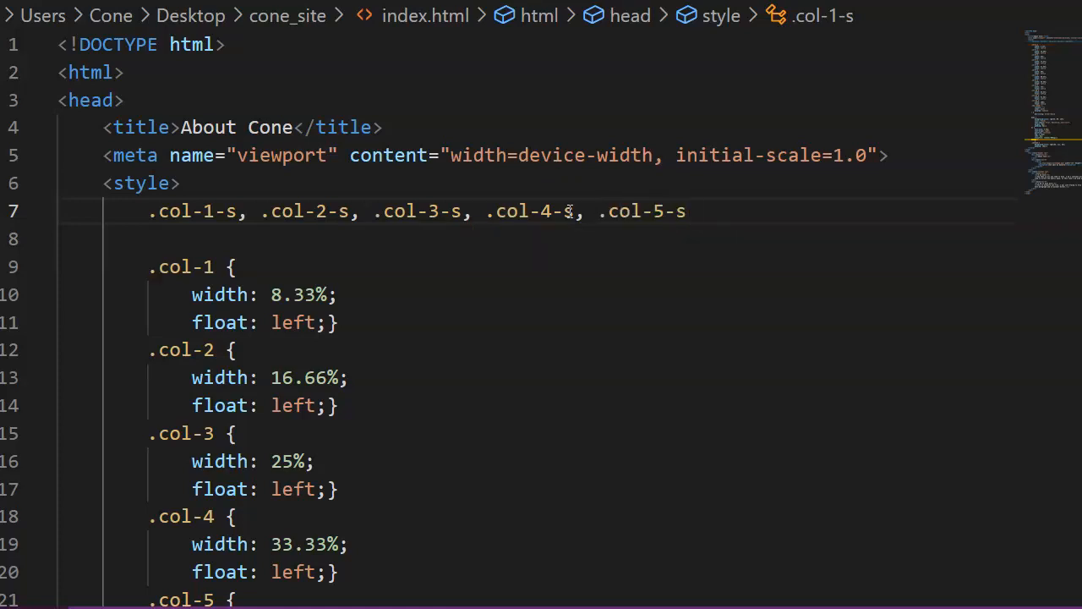
text(, .col-6-s, .)
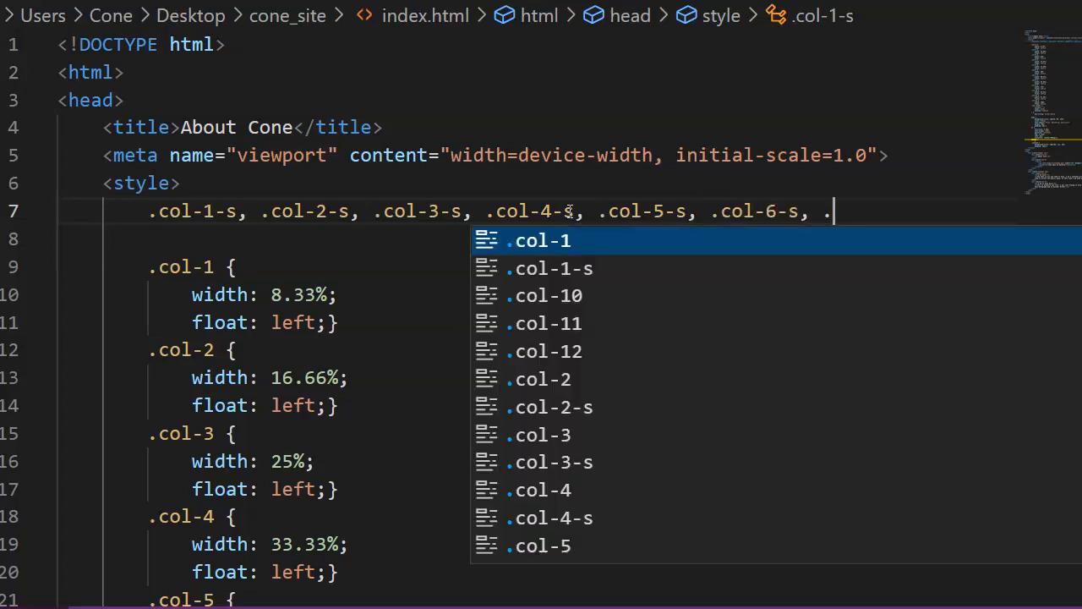
text(col-7-s, .col-8-s,)
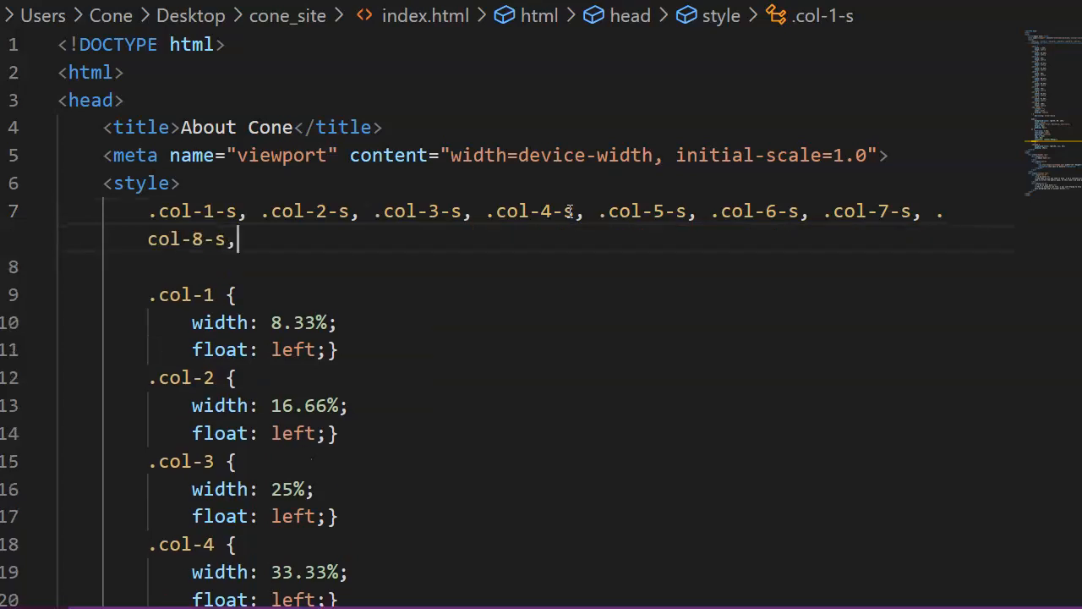
text(.co)
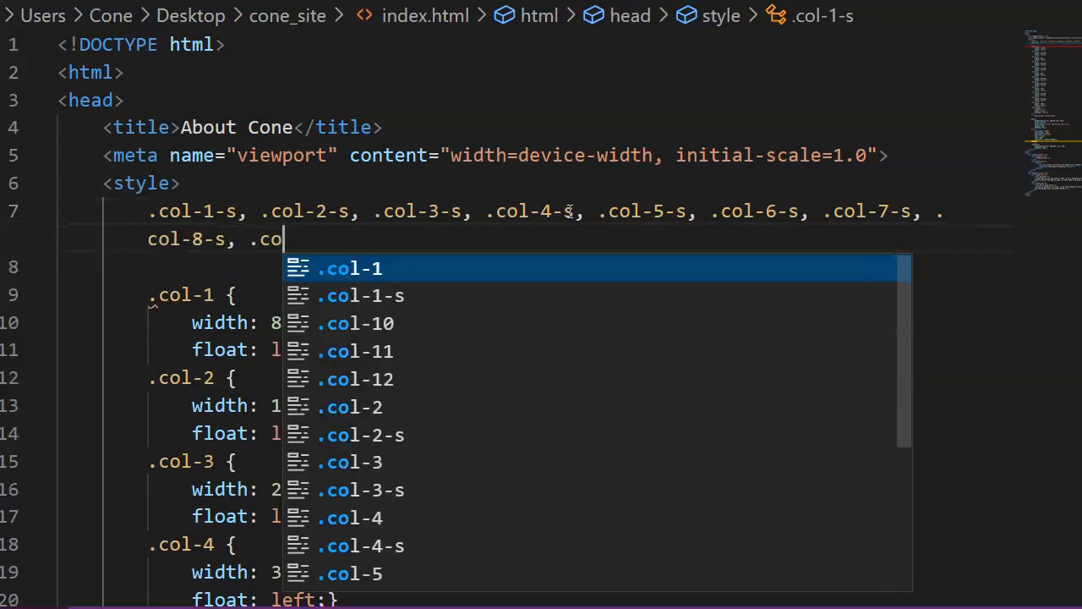
text(-9-s, .)
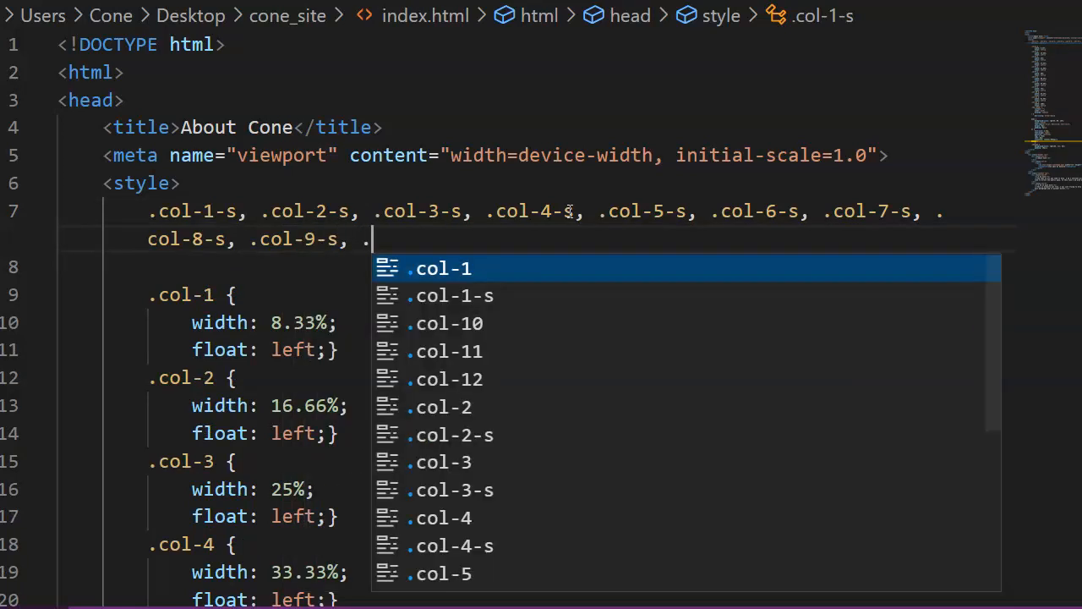
text(col-10-s,)
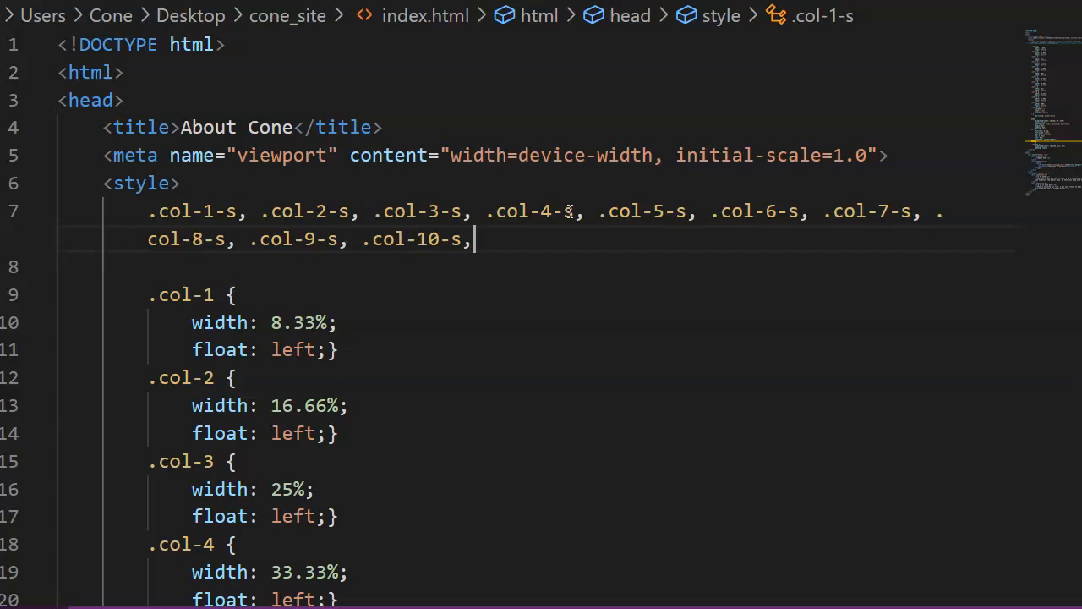
text(.col-11-s,)
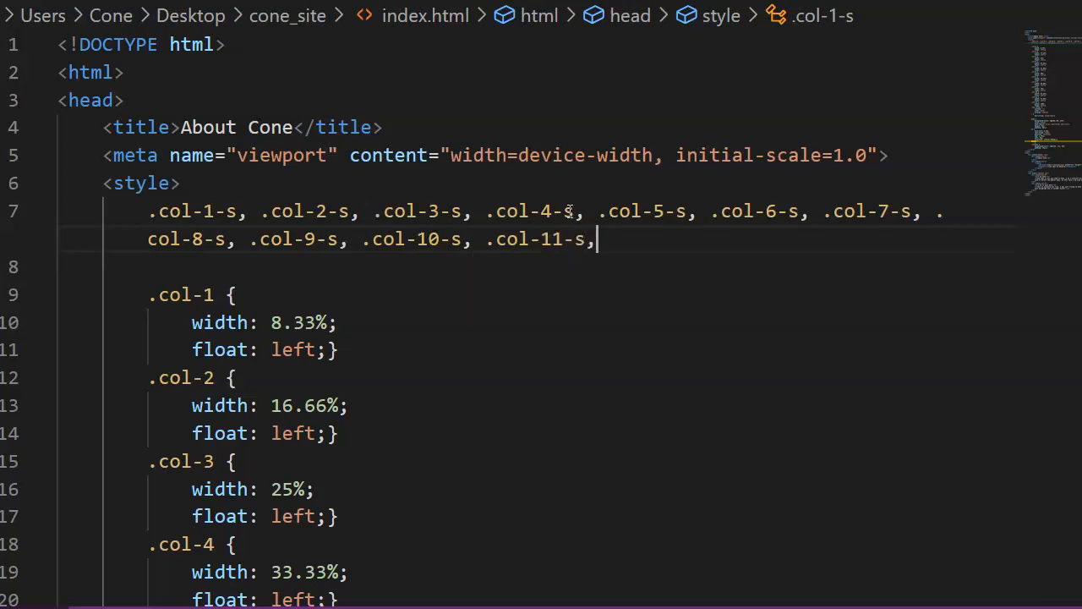
text(.col-12-s {)
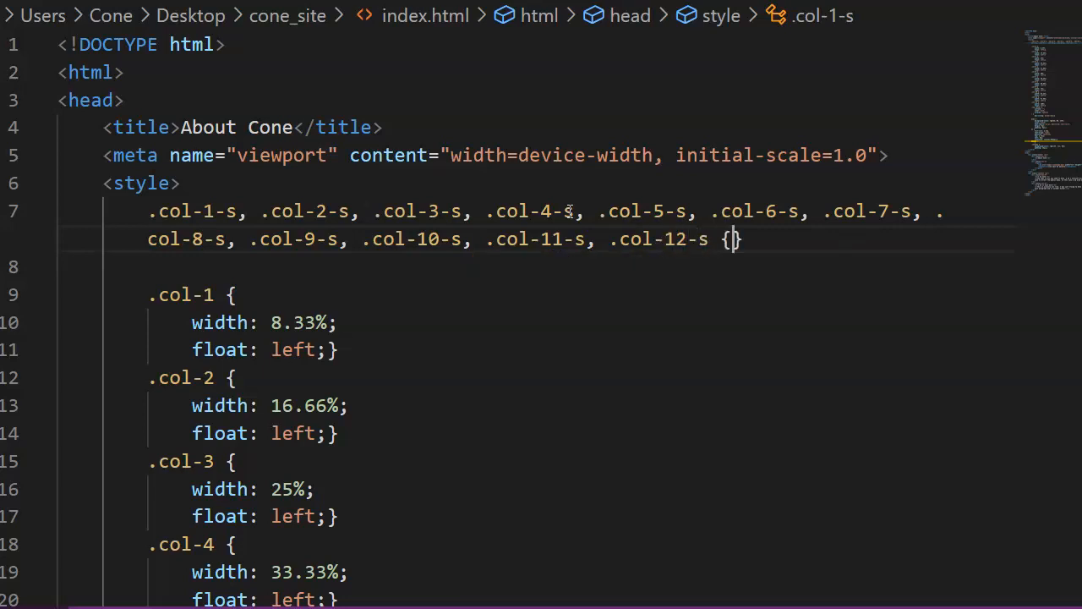
key(enter)
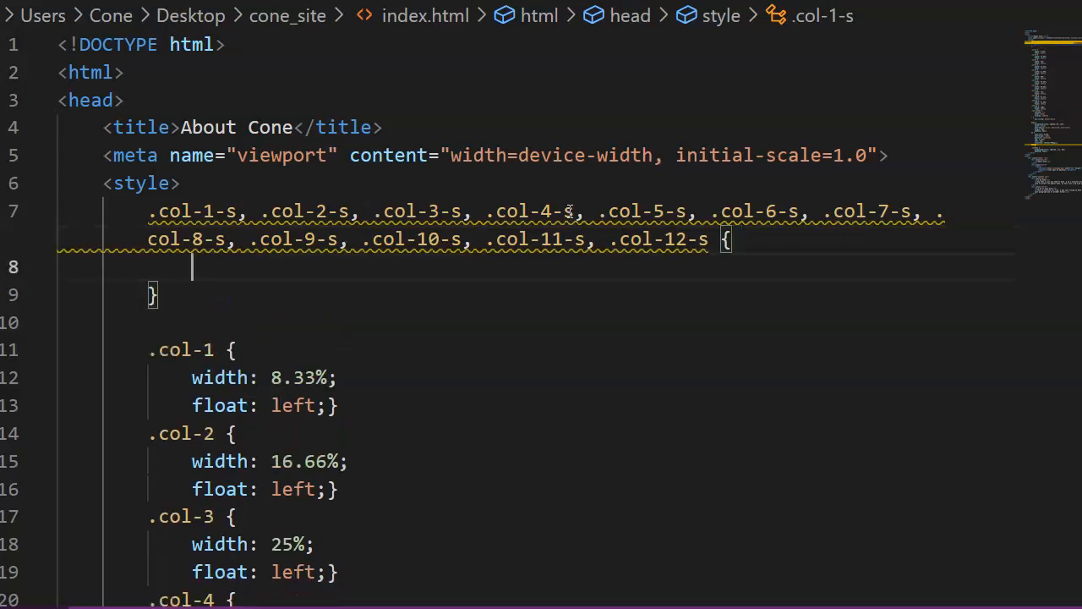
- Give the grouped .col-1-s to .col-12-s rule width: 100%
text(100)
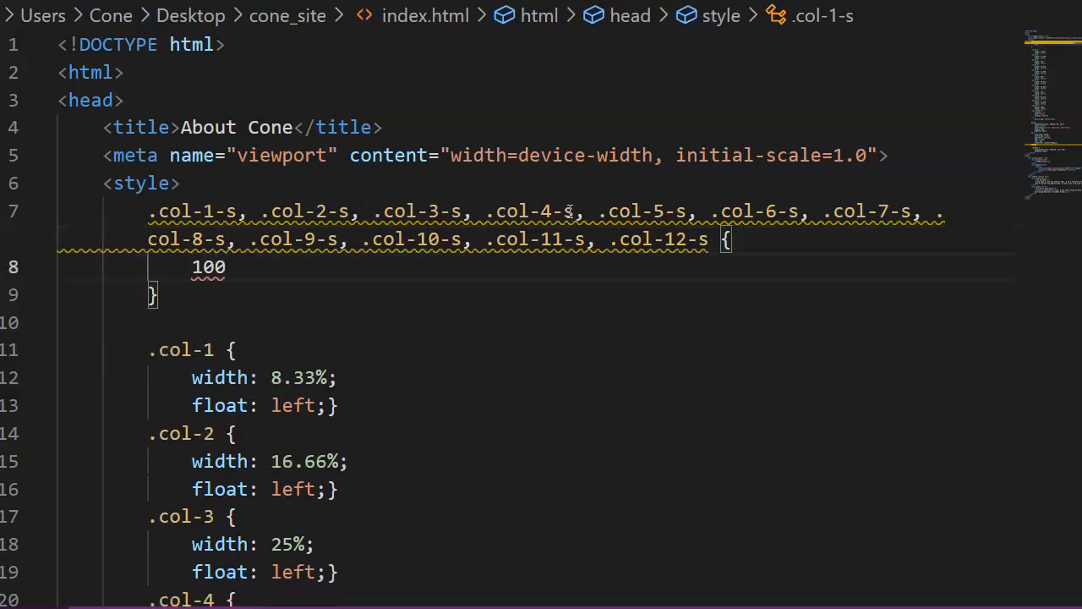
text(width:)
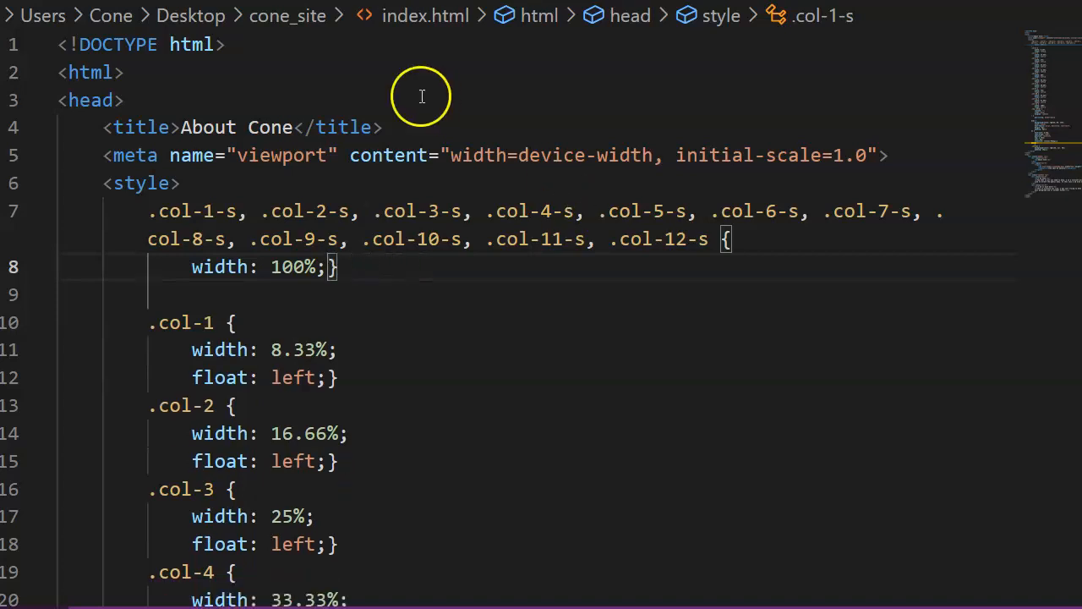
mouse_move(148, 211)
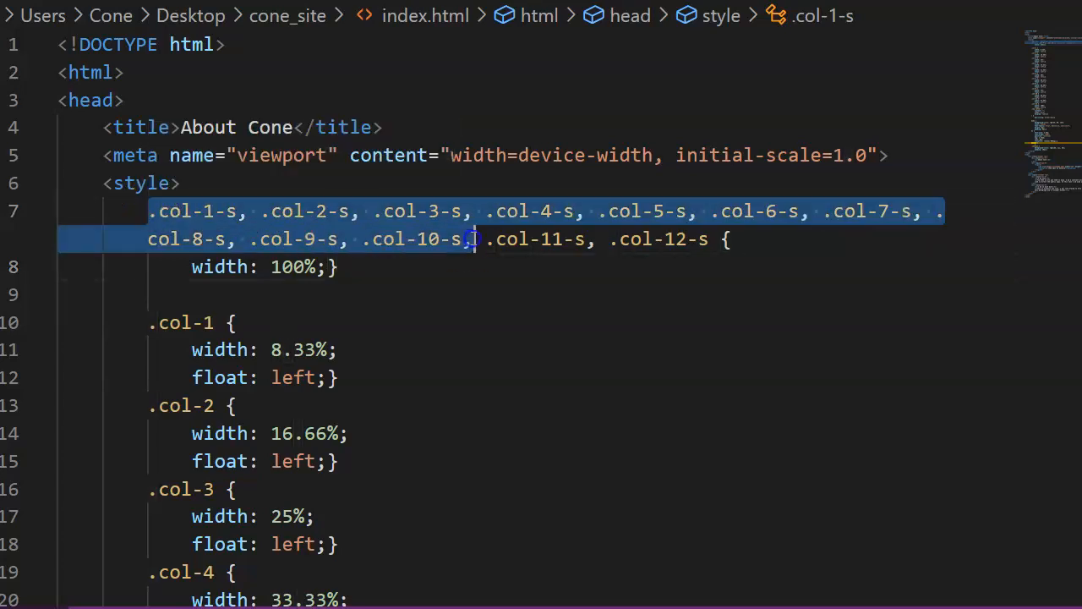
click(620, 321)
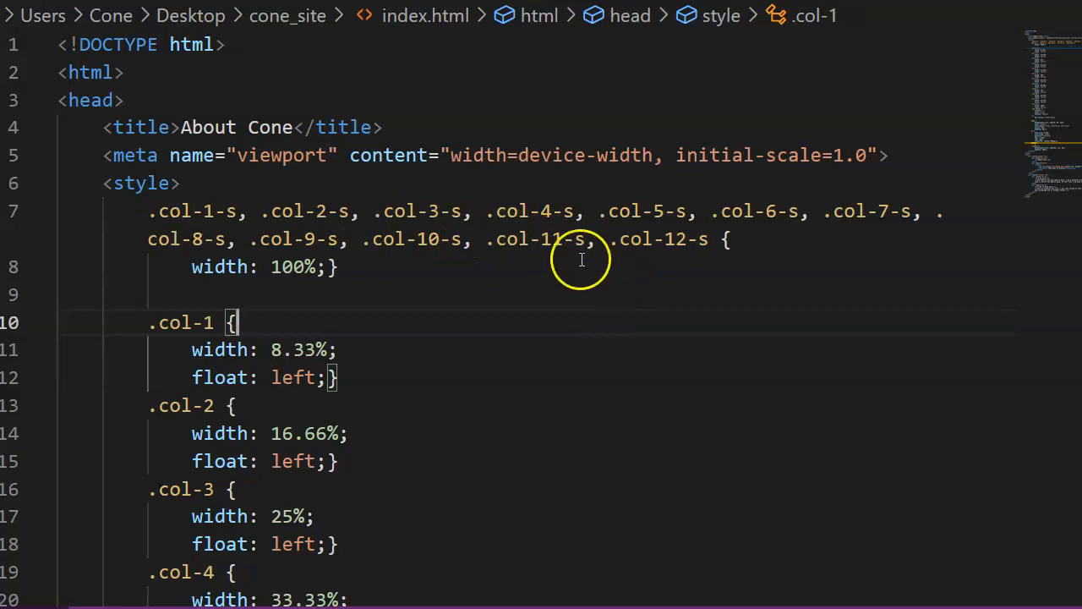
mouse_move(581, 444)
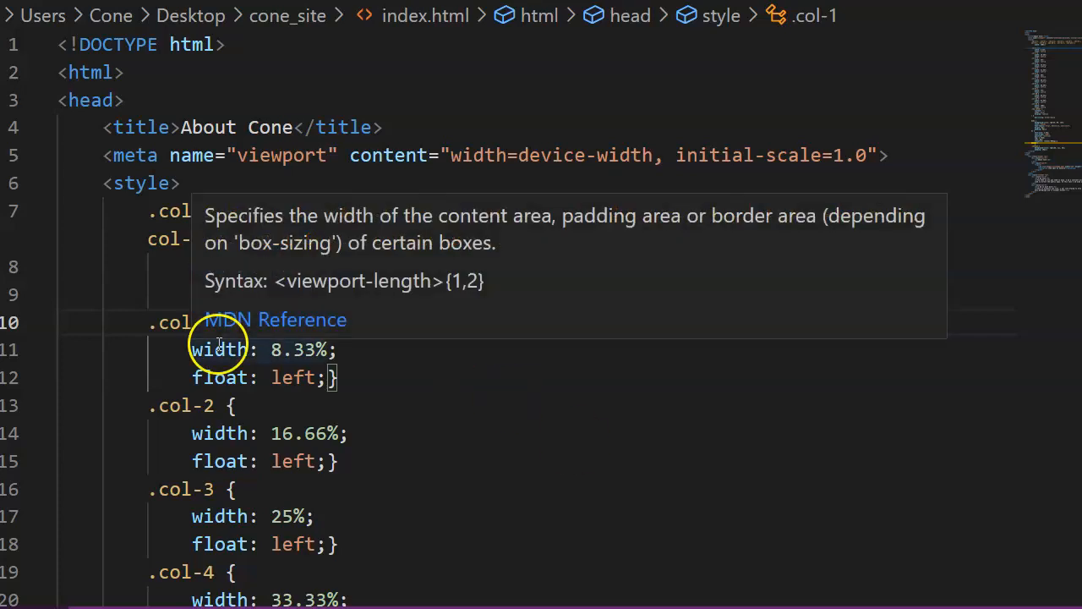
mouse_move(379, 526)
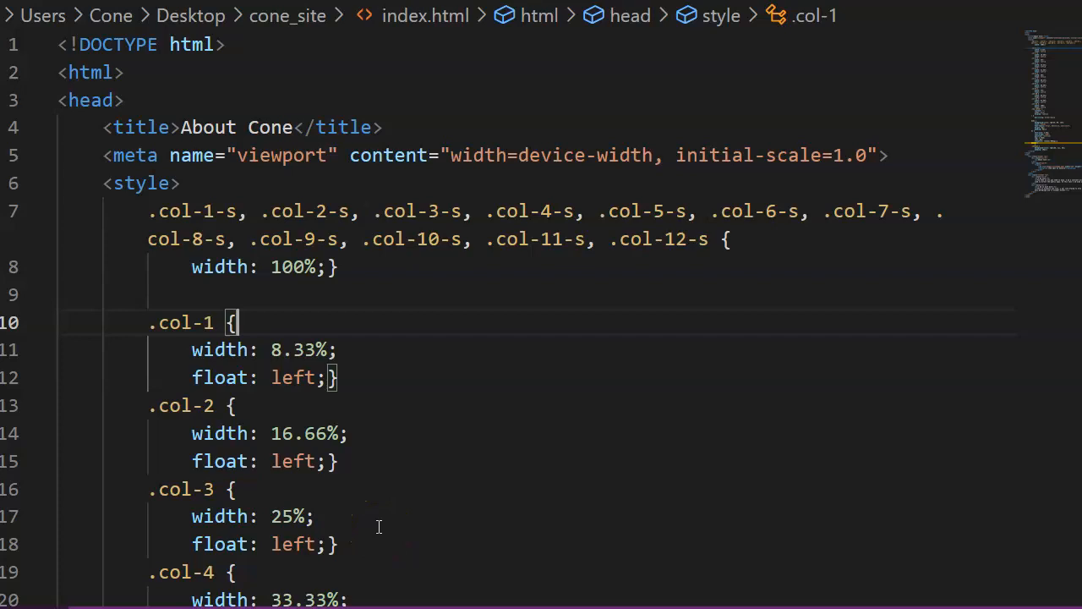
mouse_move(351, 259)
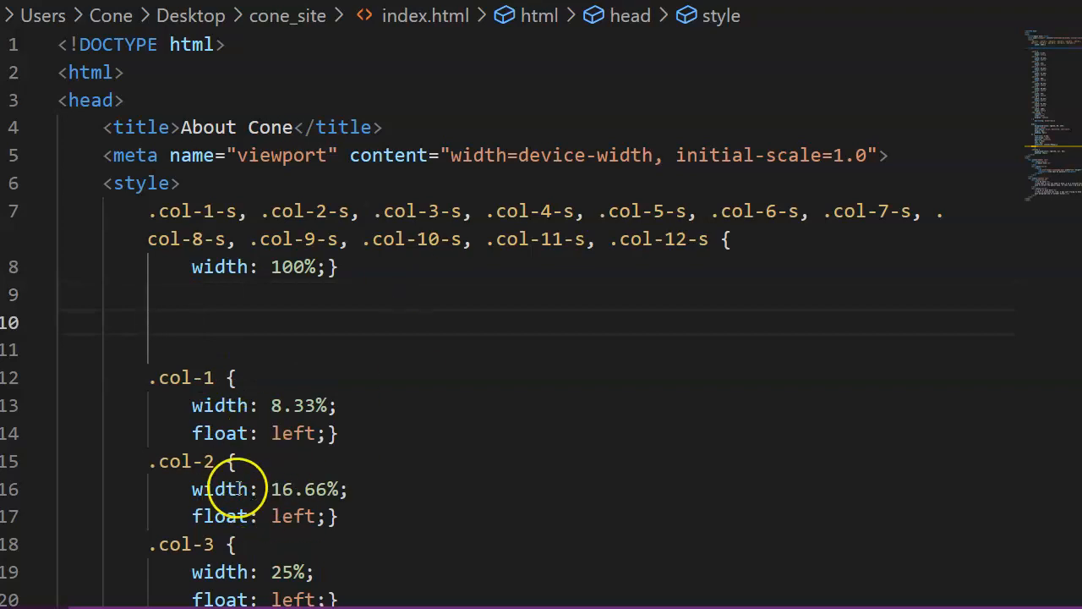
mouse_move(222, 489)
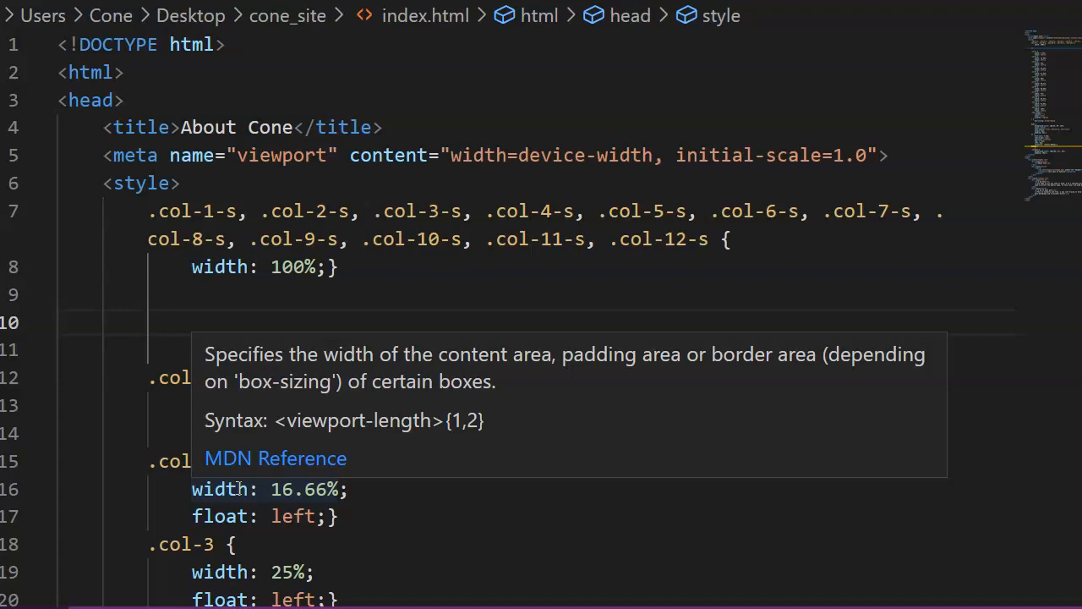
text(@me)
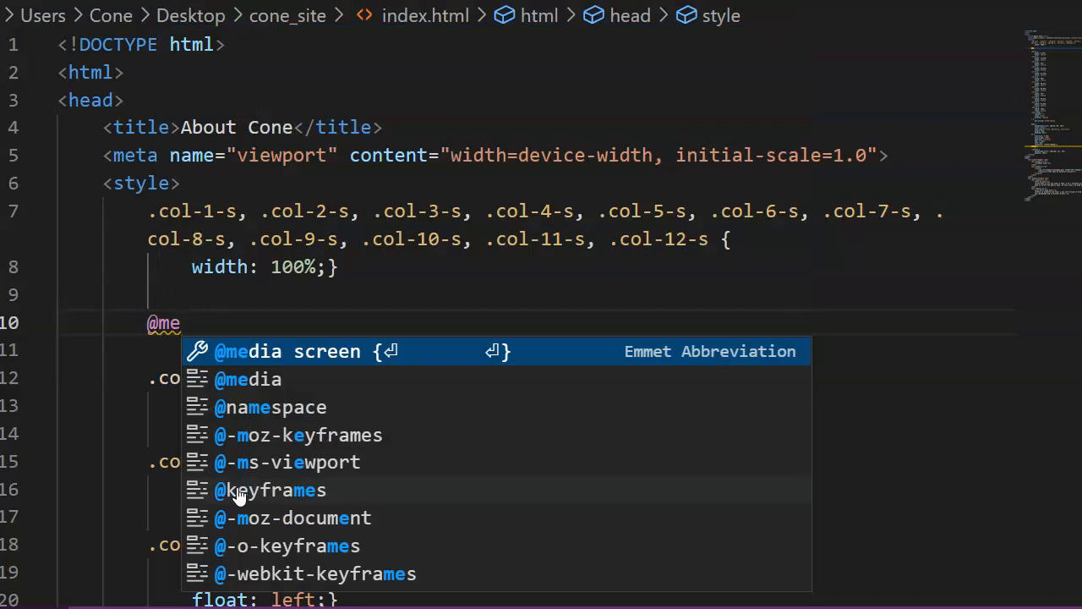
click(247, 378)
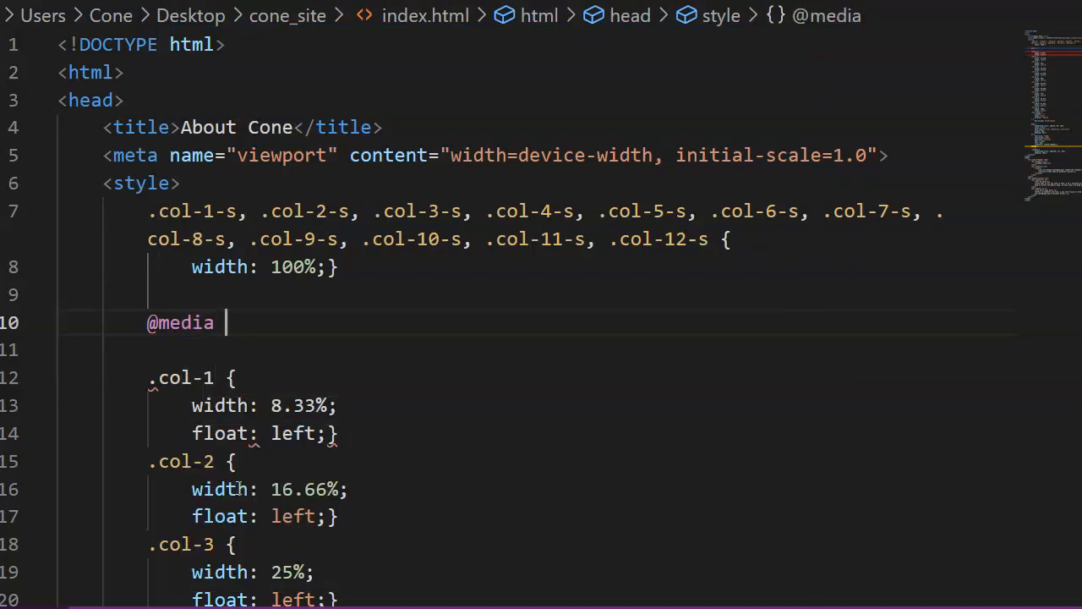
text(only)
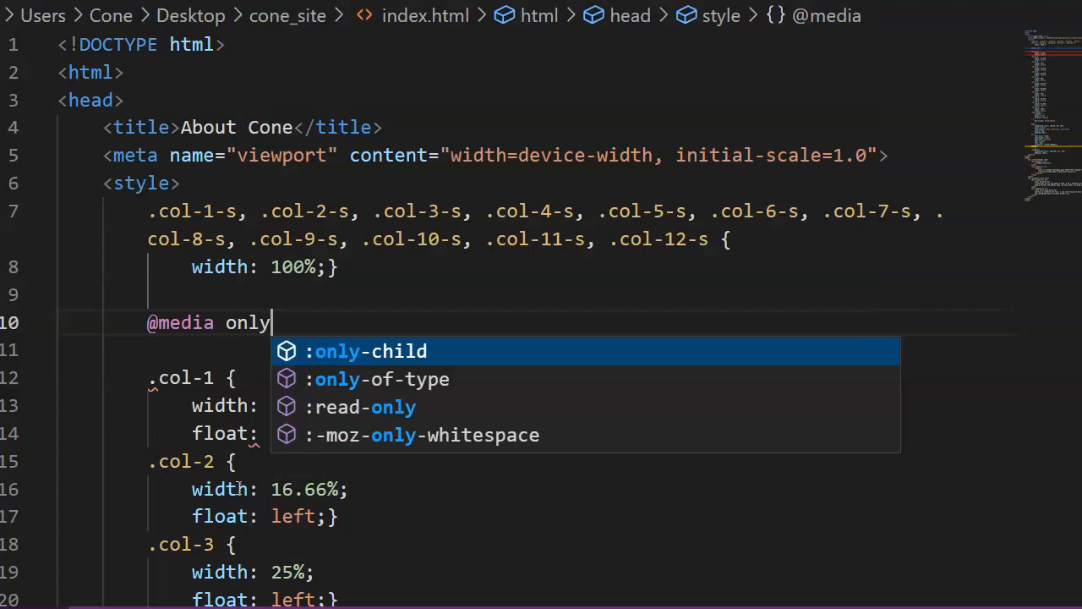
text(screen and)
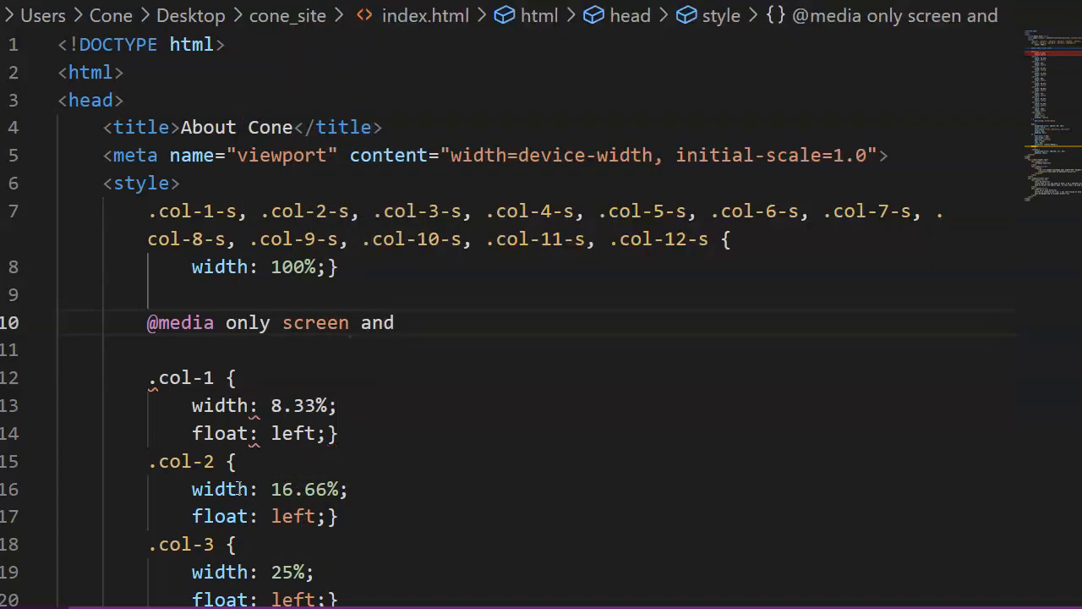
text((min-width)
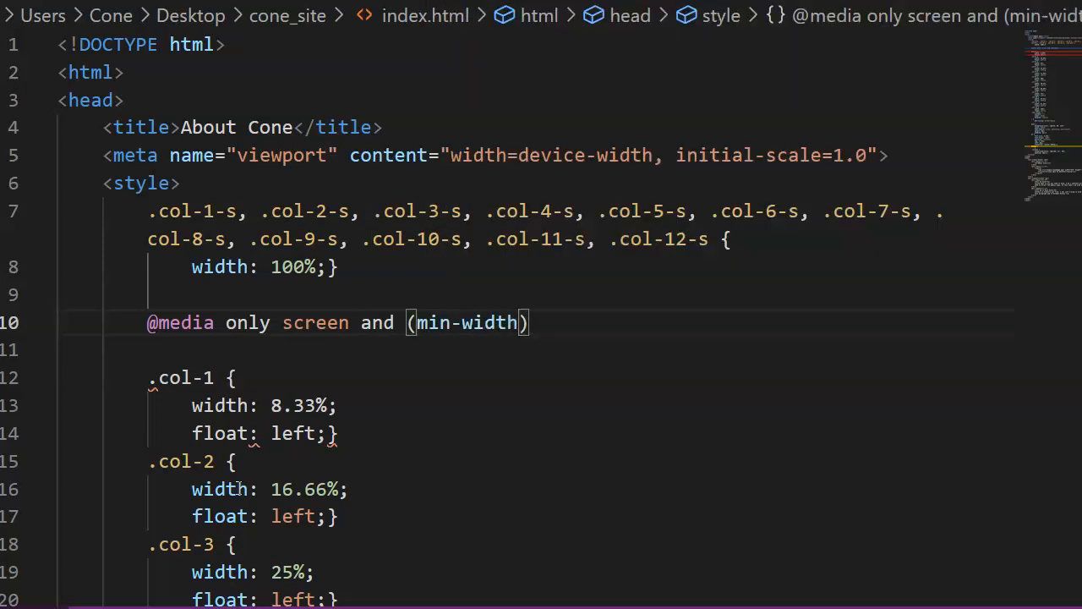
text(:6)
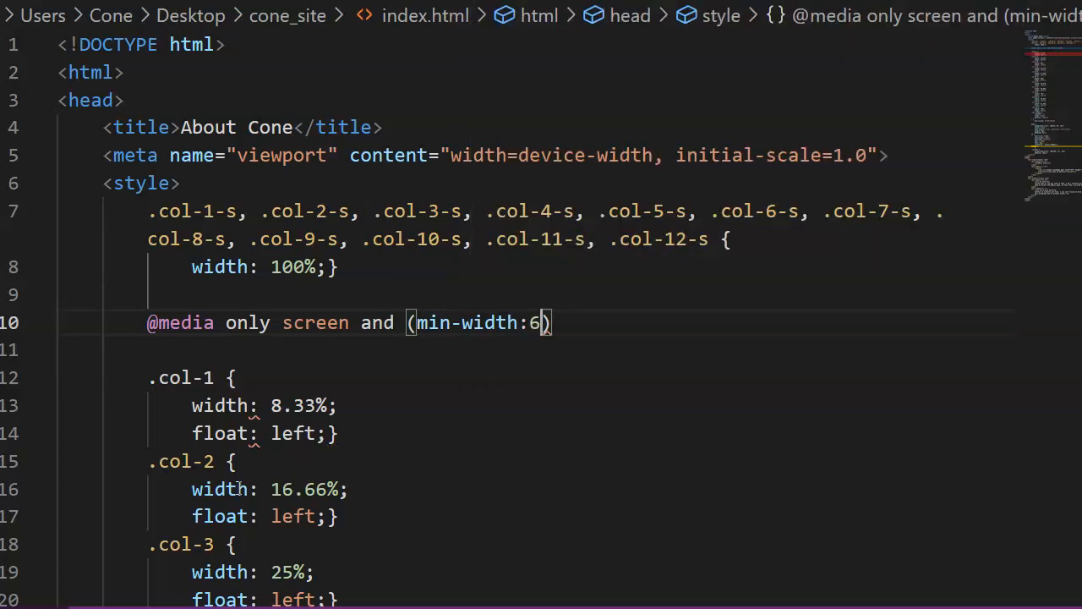
text(00px)
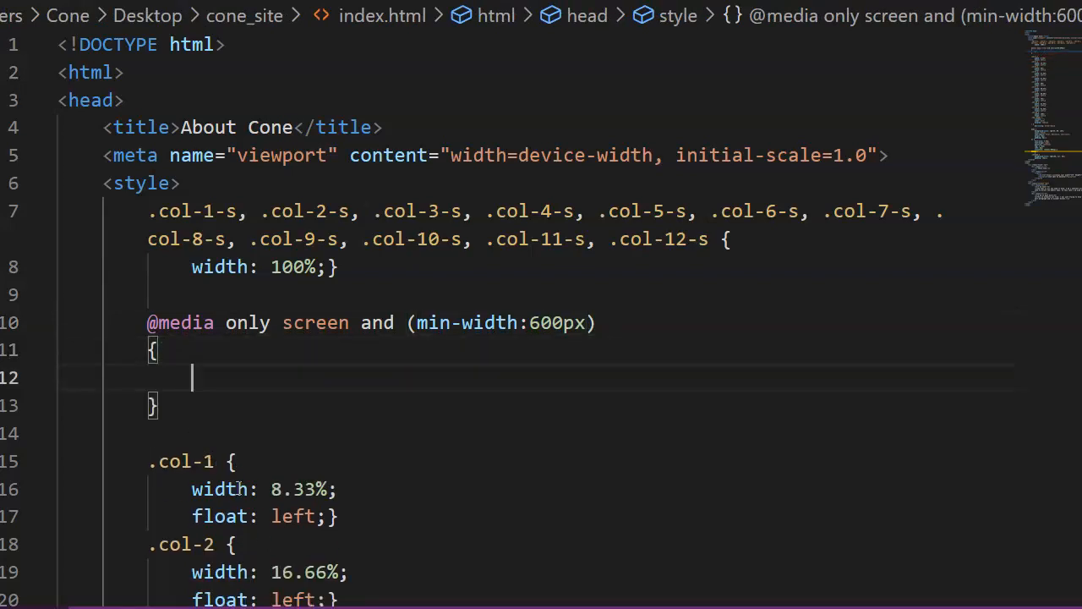
mouse_move(209, 322)
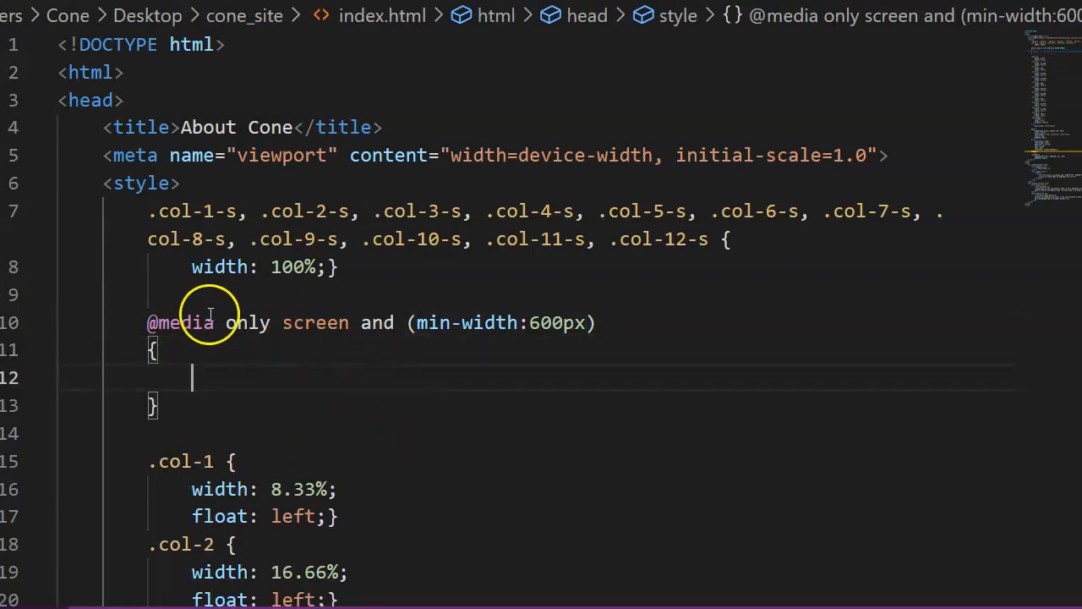
mouse_move(527, 322)
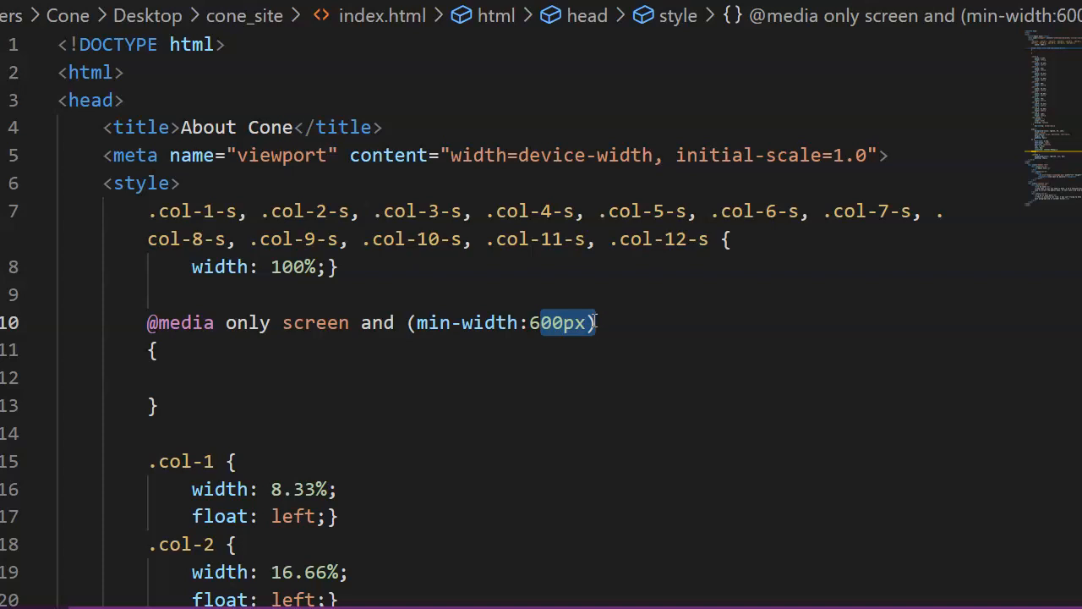
- Scroll through the .col-1 to .col-12 rules while moving them into the 600px query
scroll(down, 3)
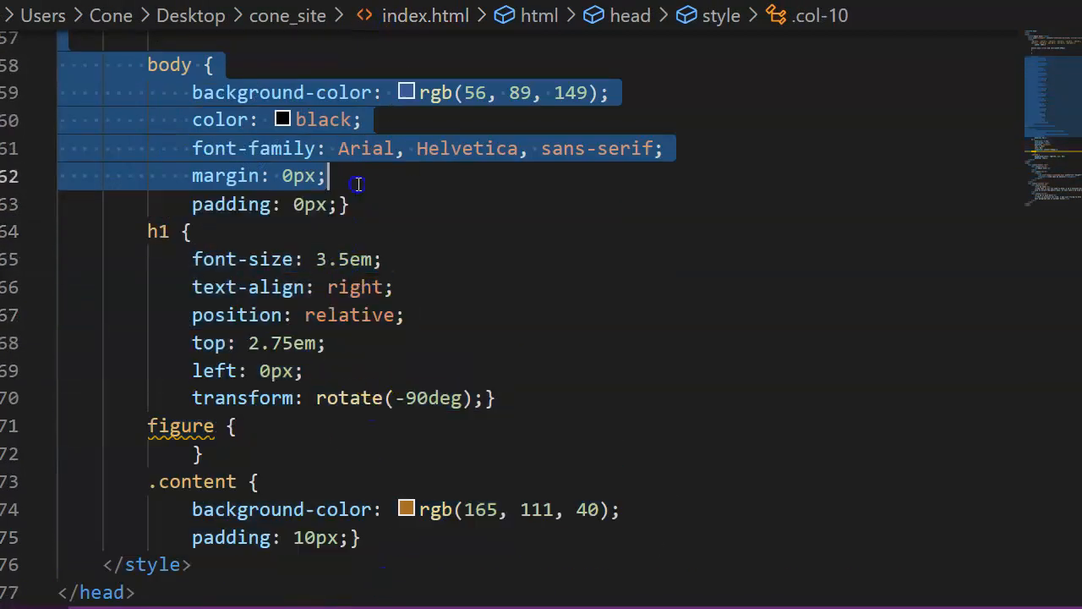
scroll(up, 3)
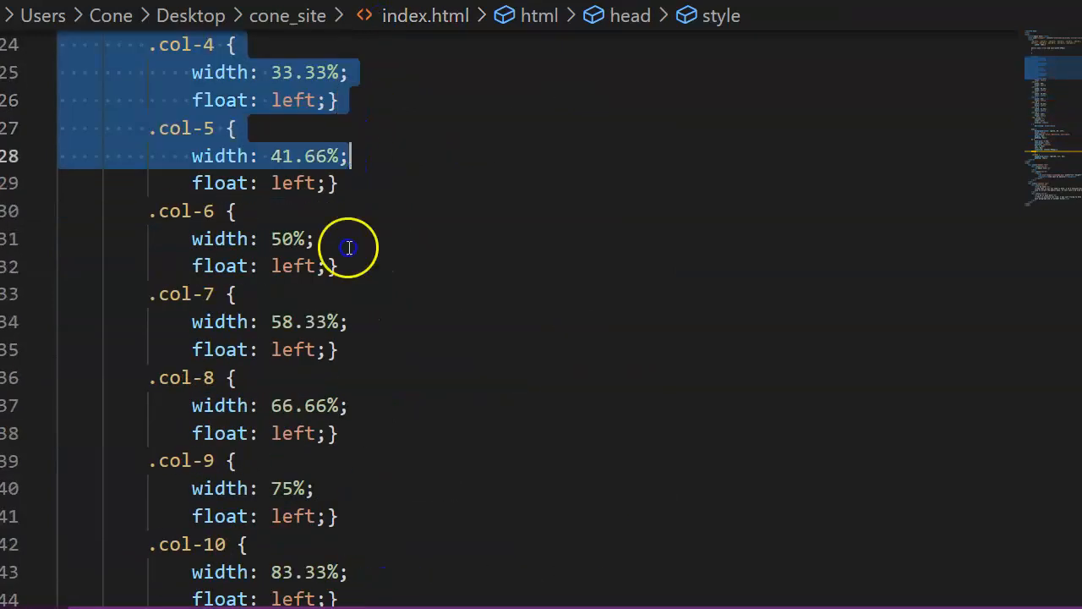
scroll(down, 3)
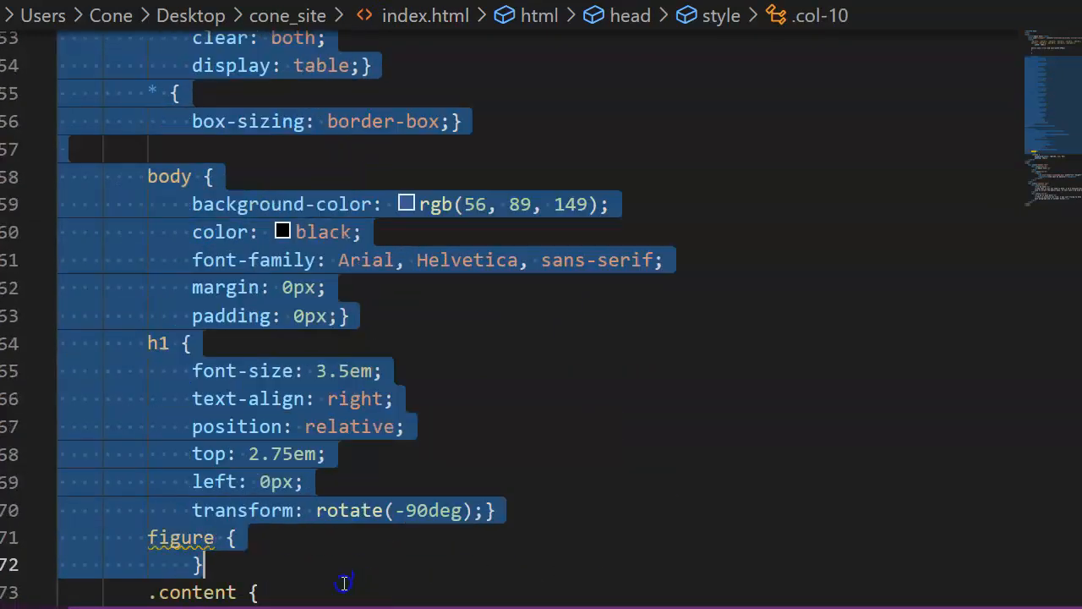
scroll(up, 3)
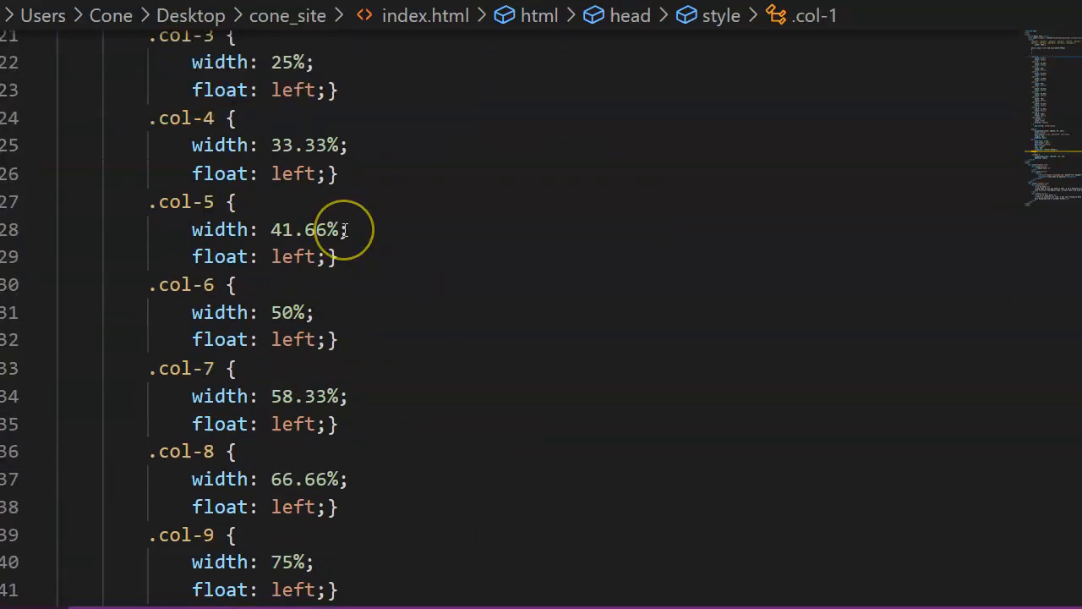
scroll(down, 3)
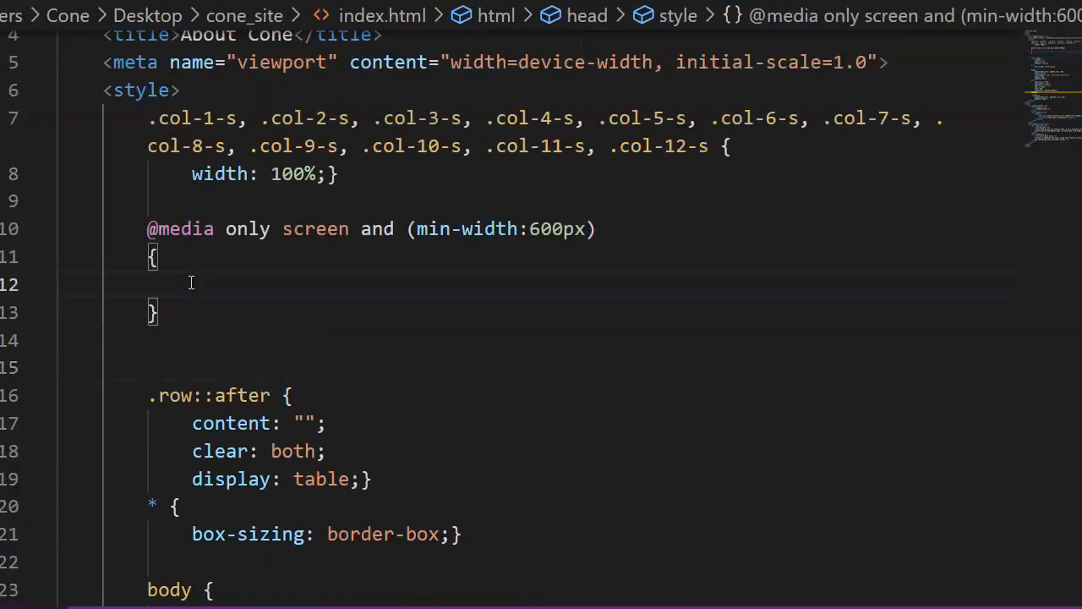
scroll(down, 3)
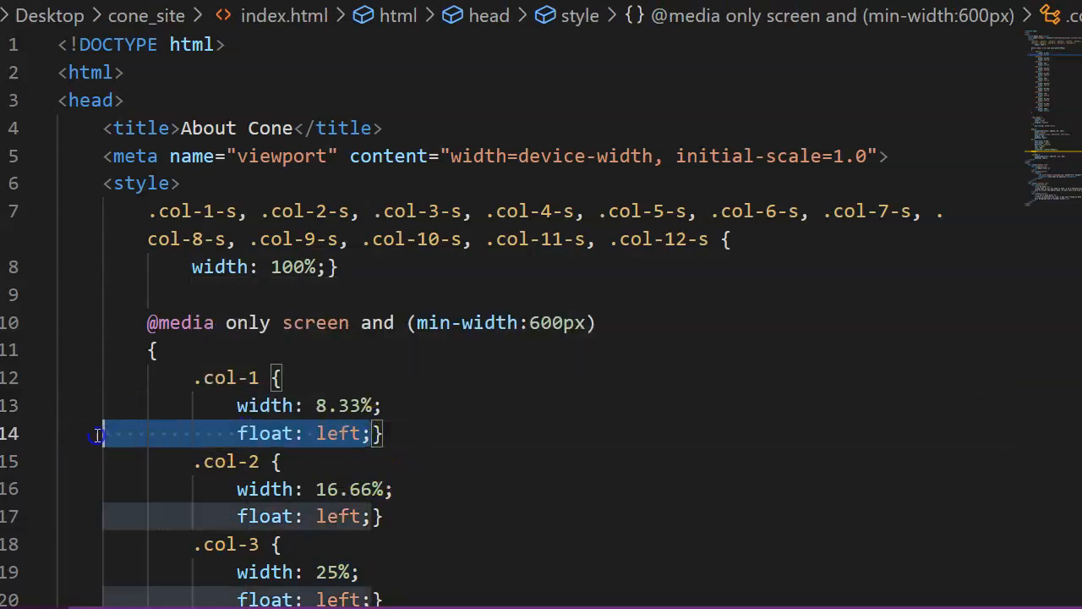
- Delete the float: left lines from the .col-1 through .col-12 rules
key(Delete)
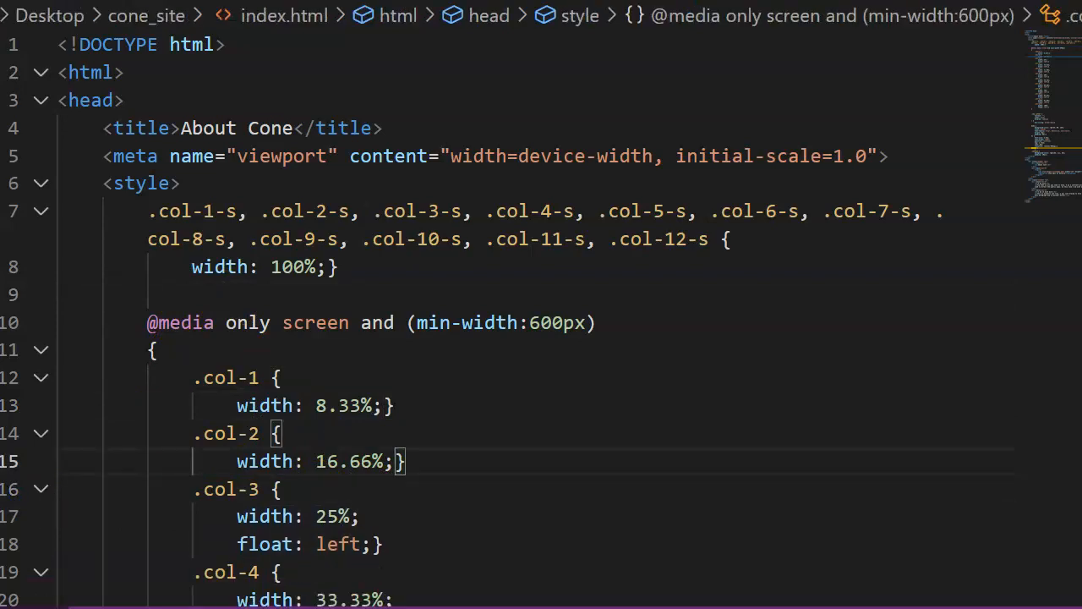
mouse_move(370, 529)
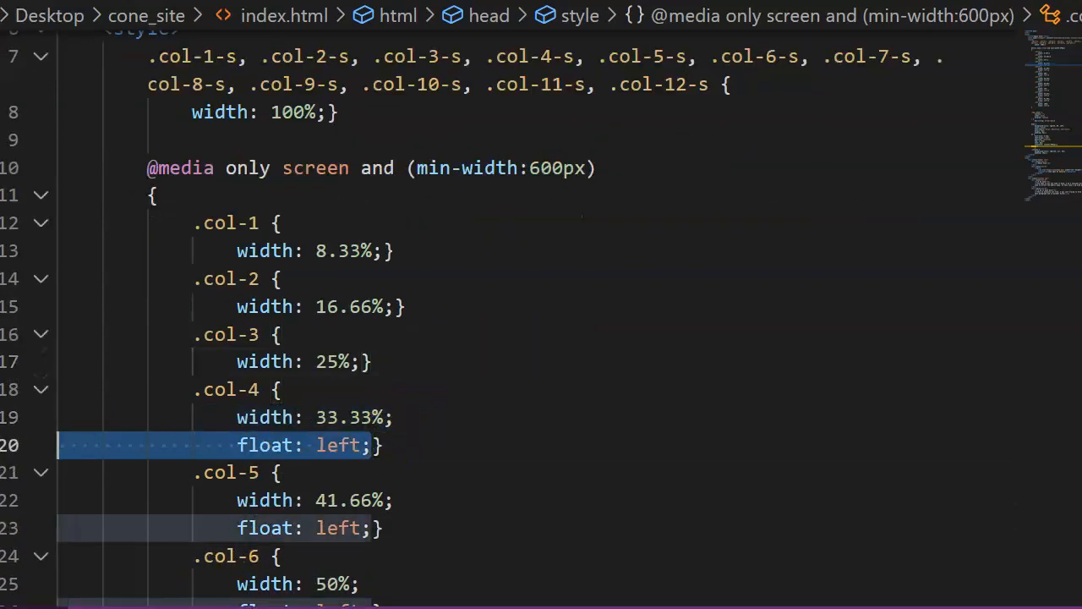
key(Delete)
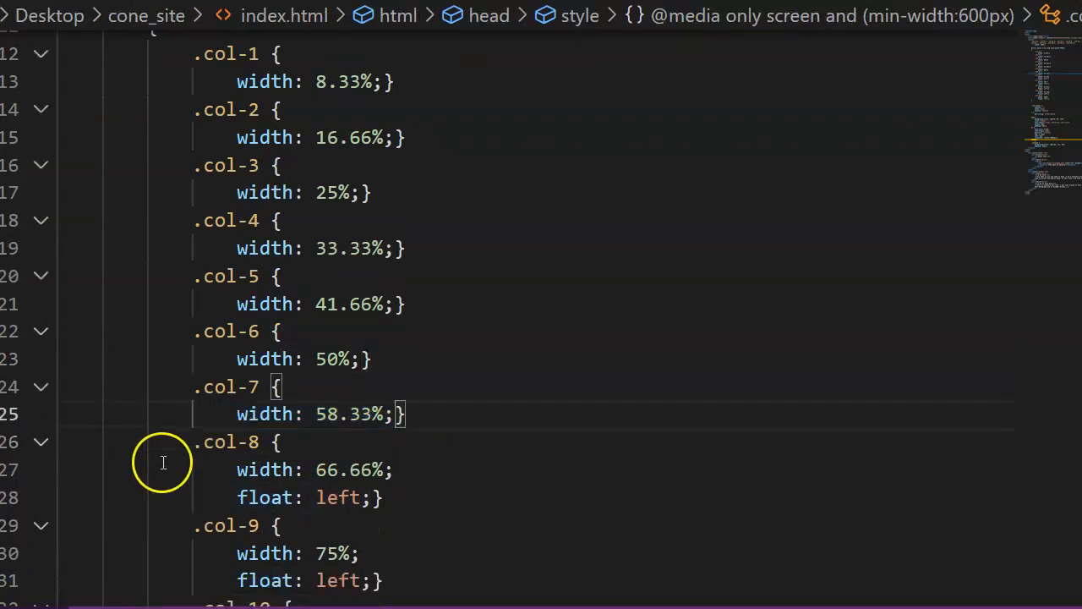
click(25, 498)
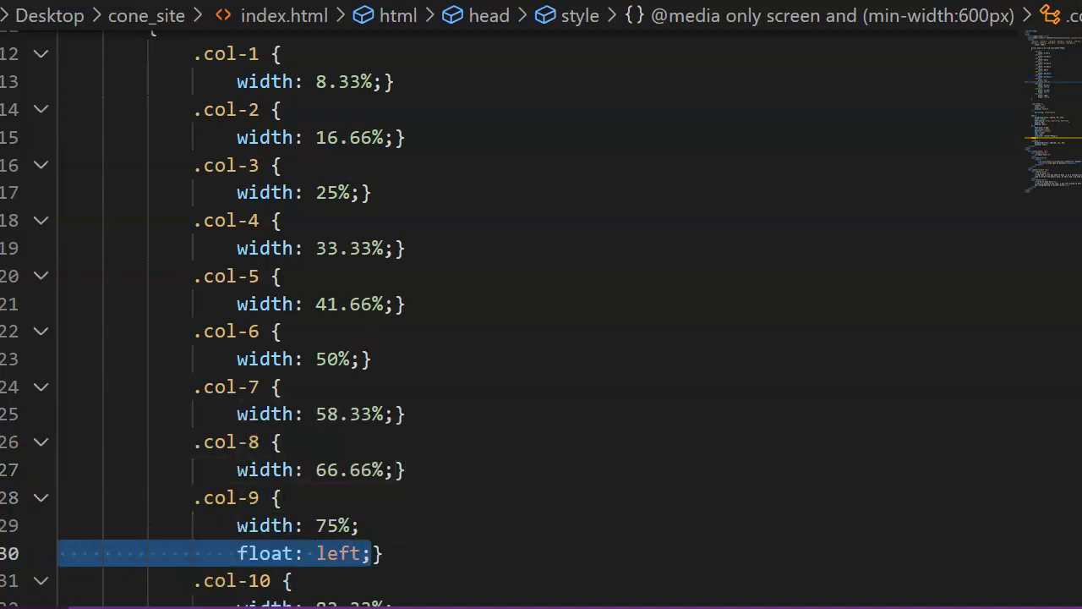
mouse_move(330, 580)
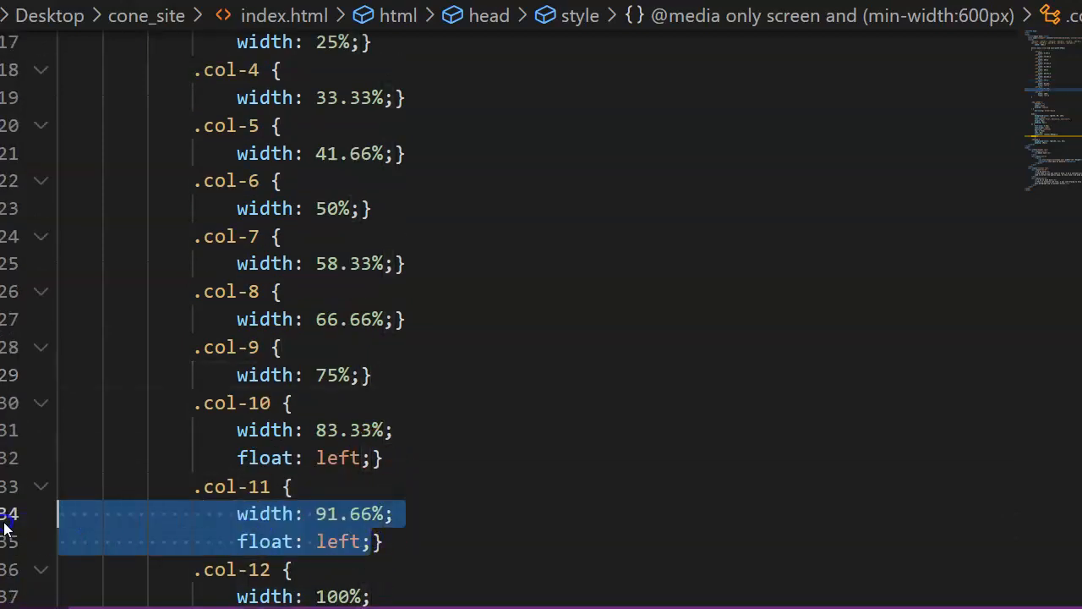
key(Delete)
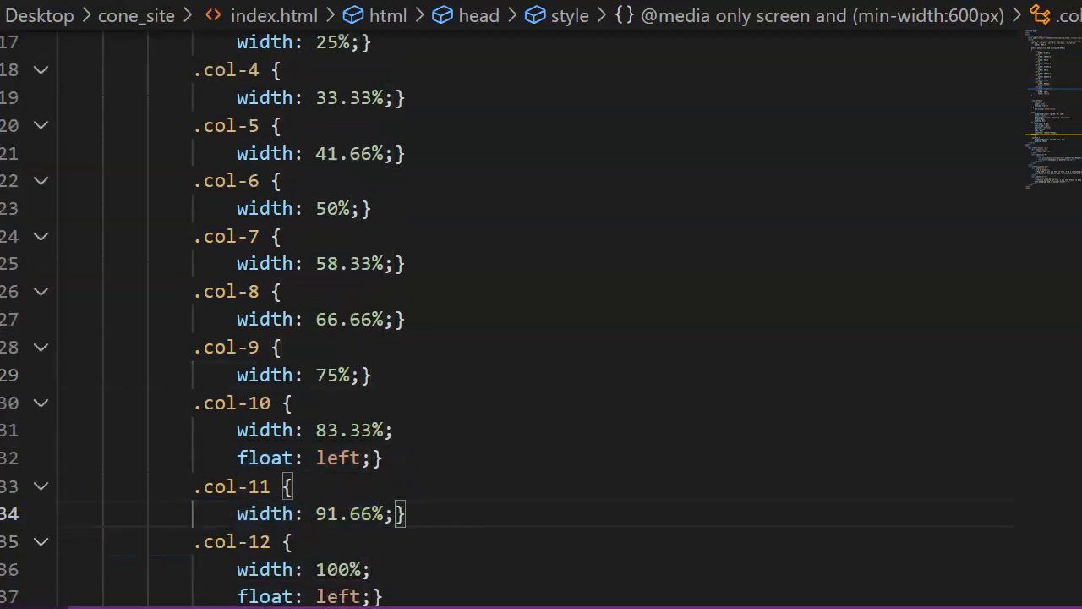
scroll(down, 3)
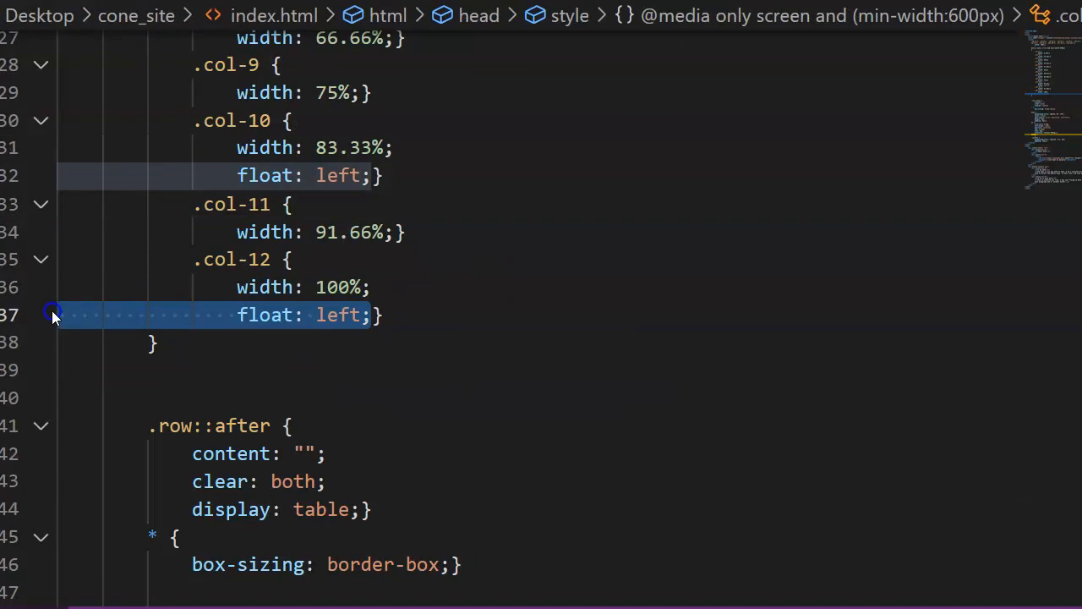
key(Delete)
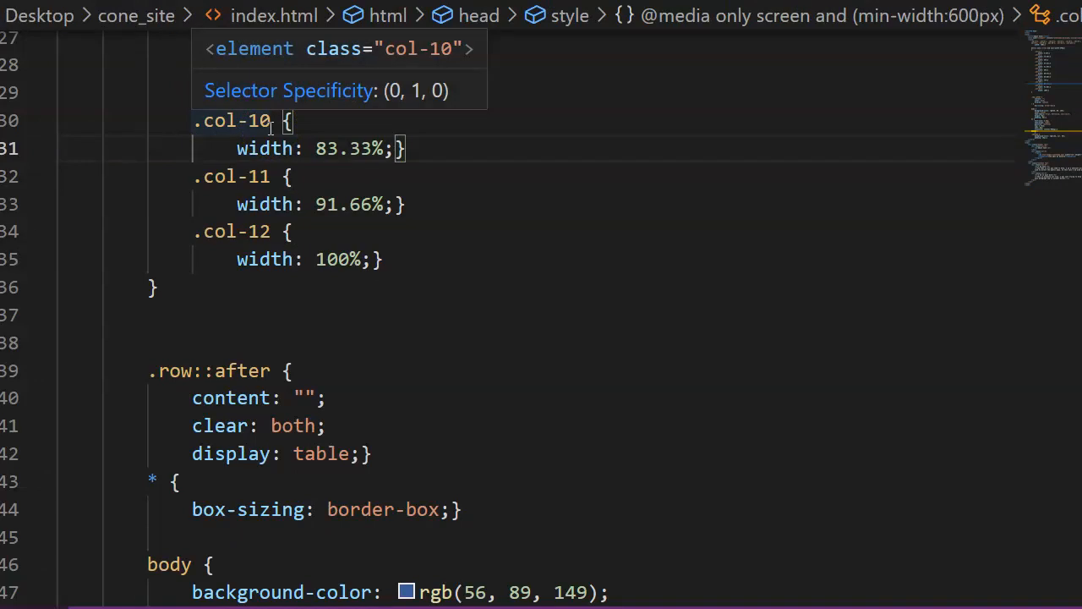
scroll(up, 3)
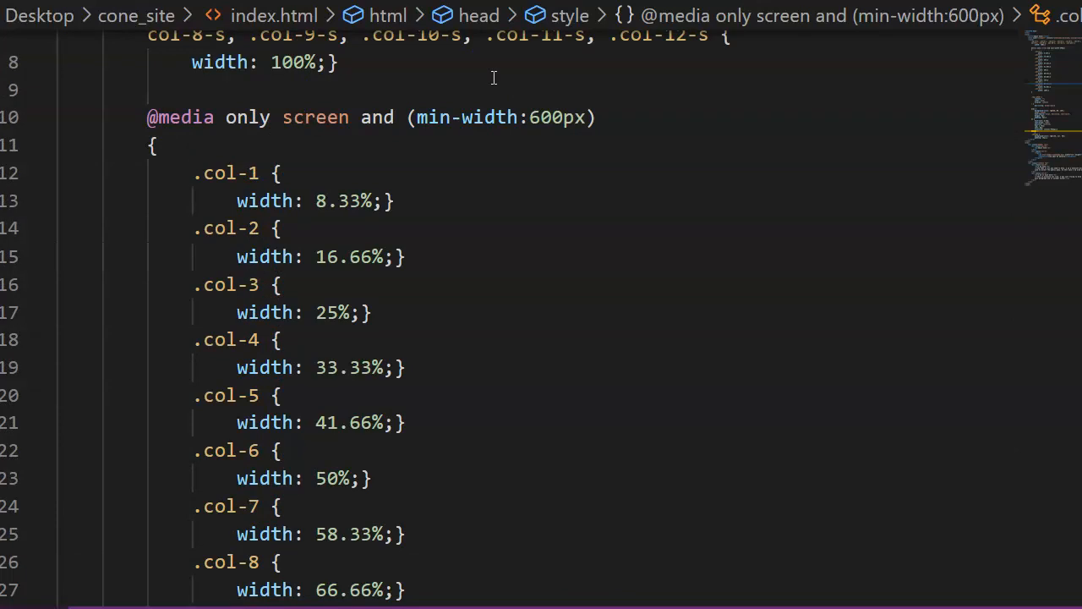
mouse_move(297, 201)
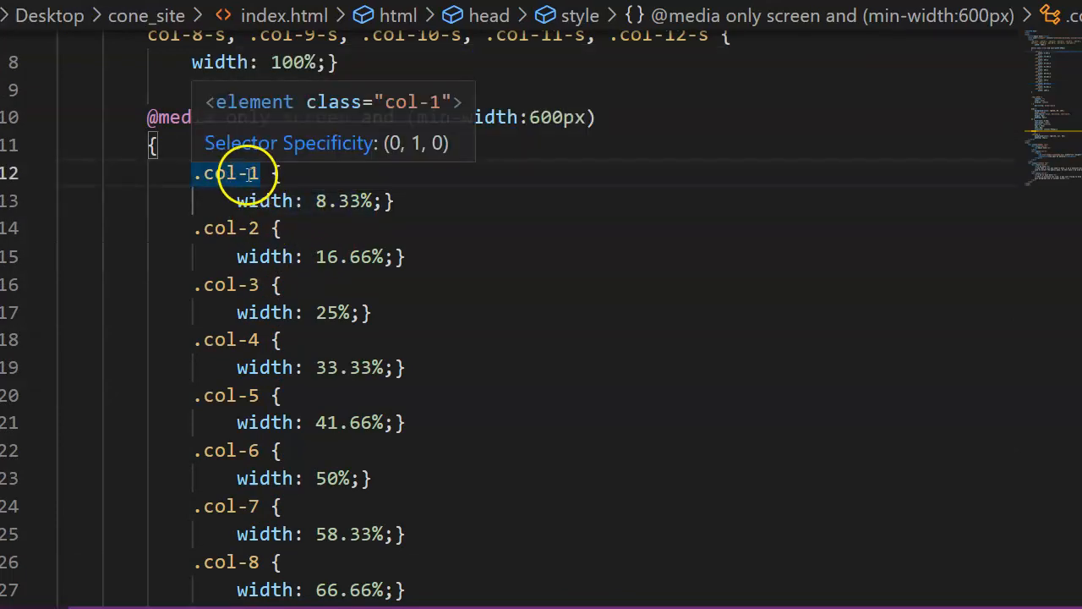
mouse_move(254, 173)
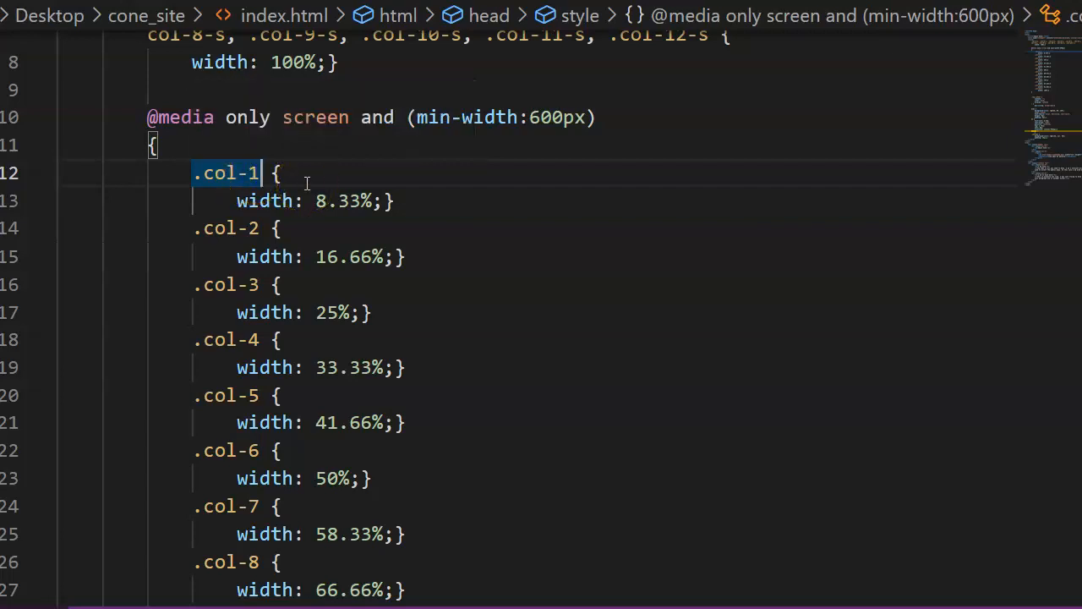
- Append -s to the .col-2 through .col-12 selectors in the 600px query
text(-s)
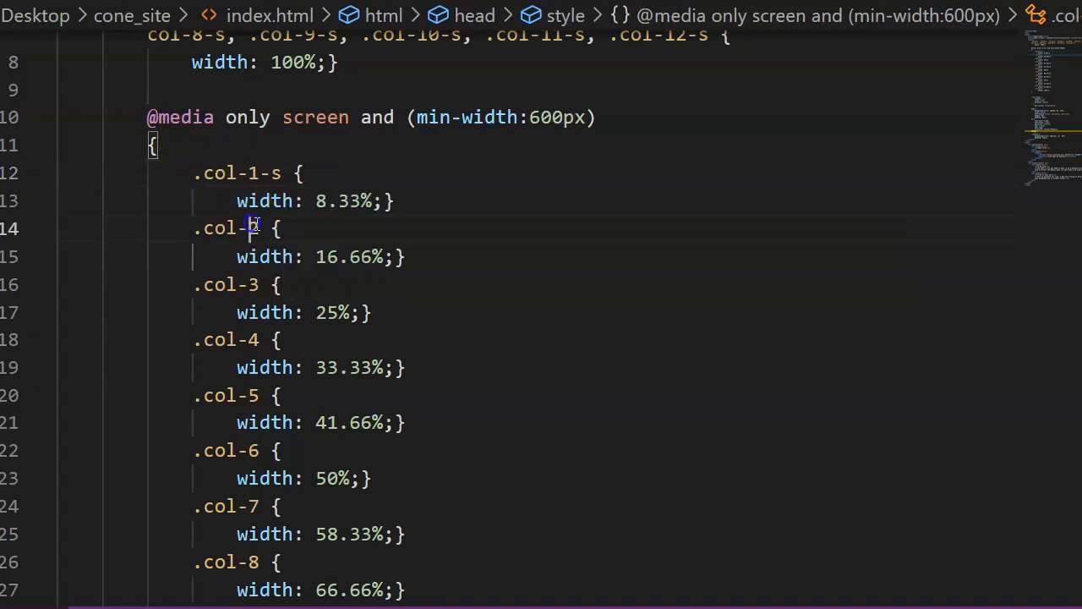
text(-s)
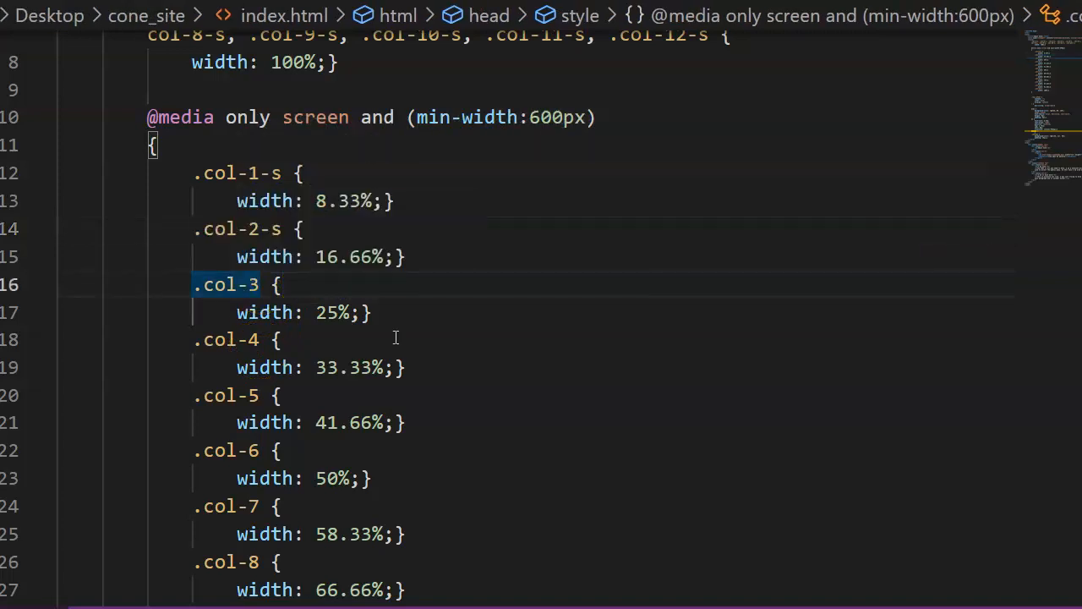
text(-s)
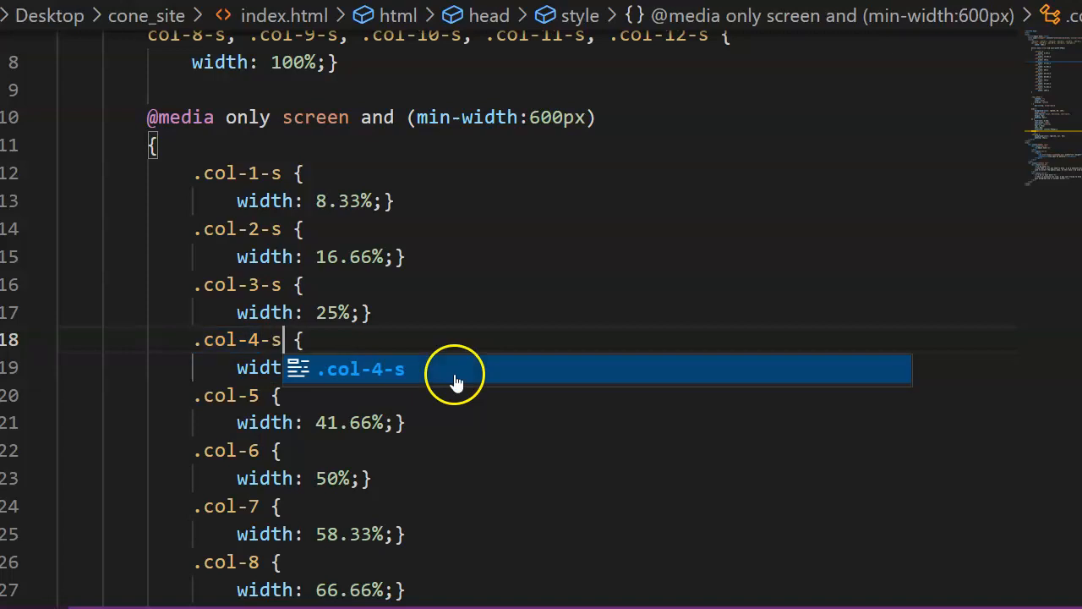
click(457, 369)
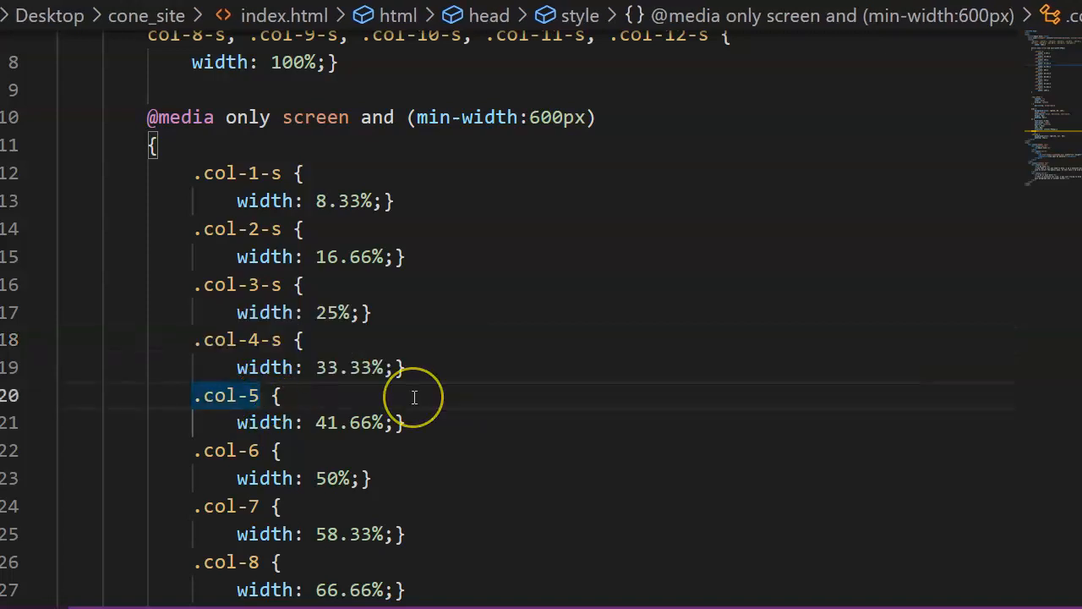
text(-s)
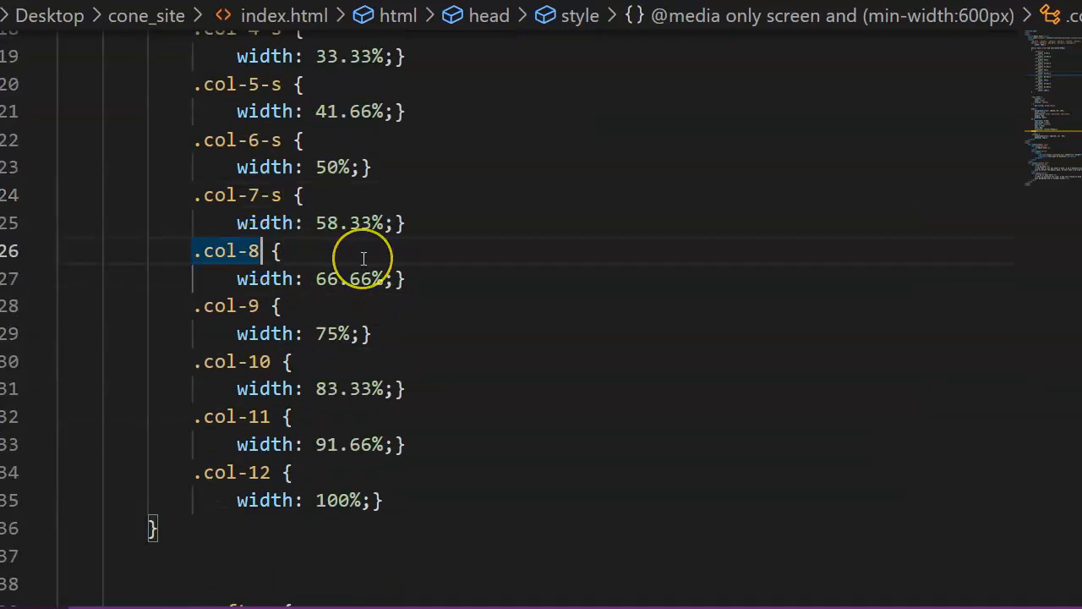
text(-s)
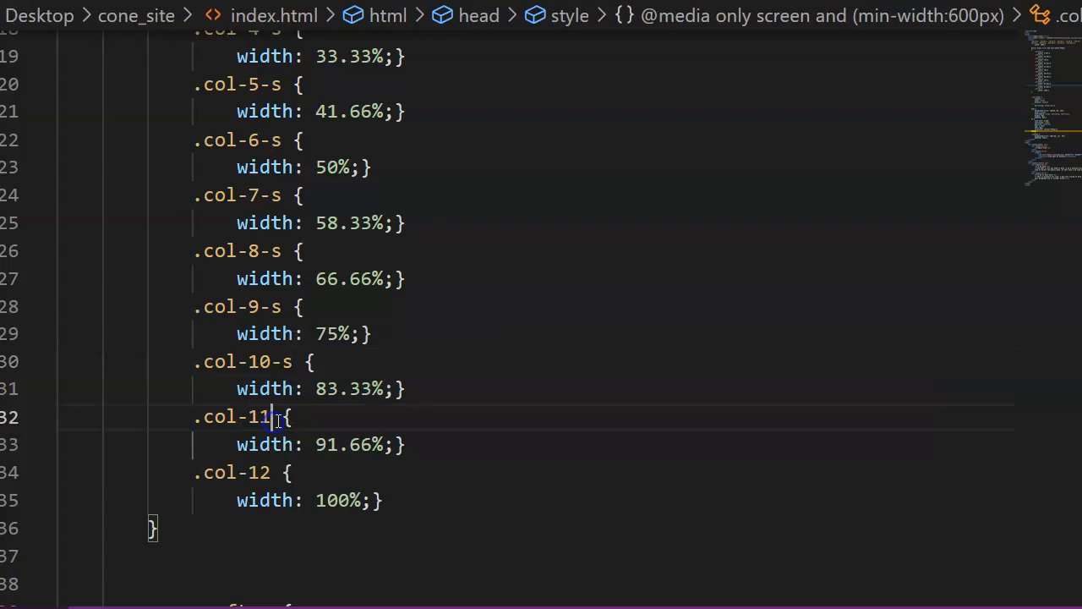
text(-s)
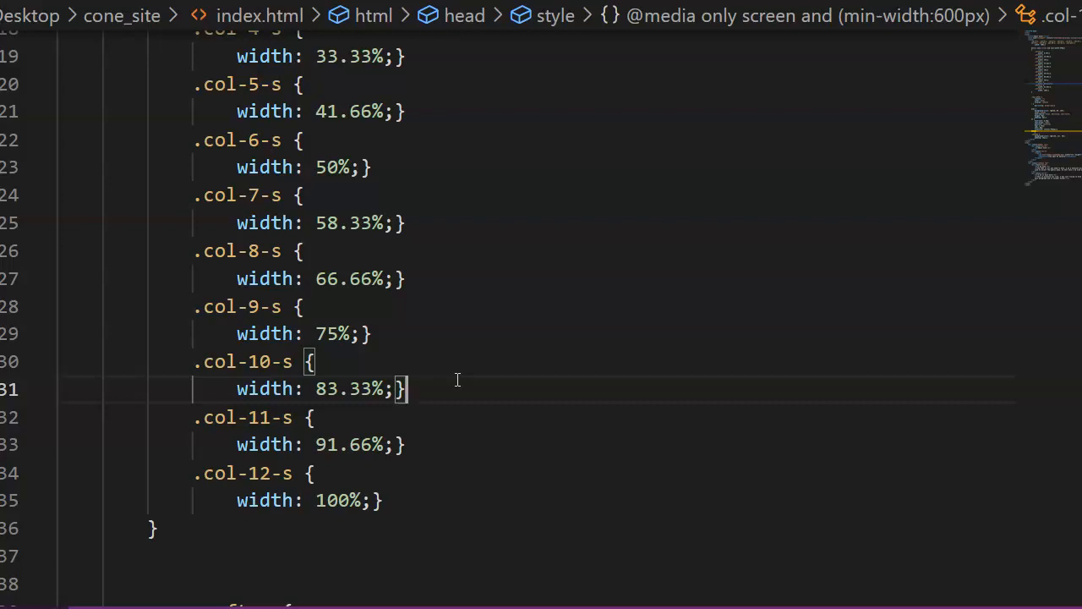
scroll(up, 3)
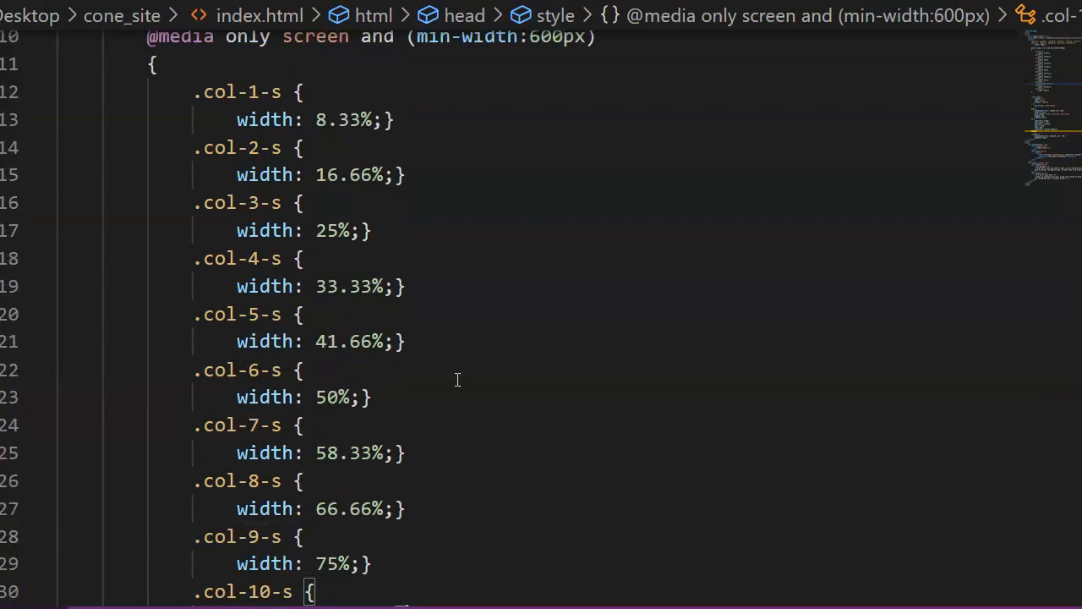
scroll(up, 3)
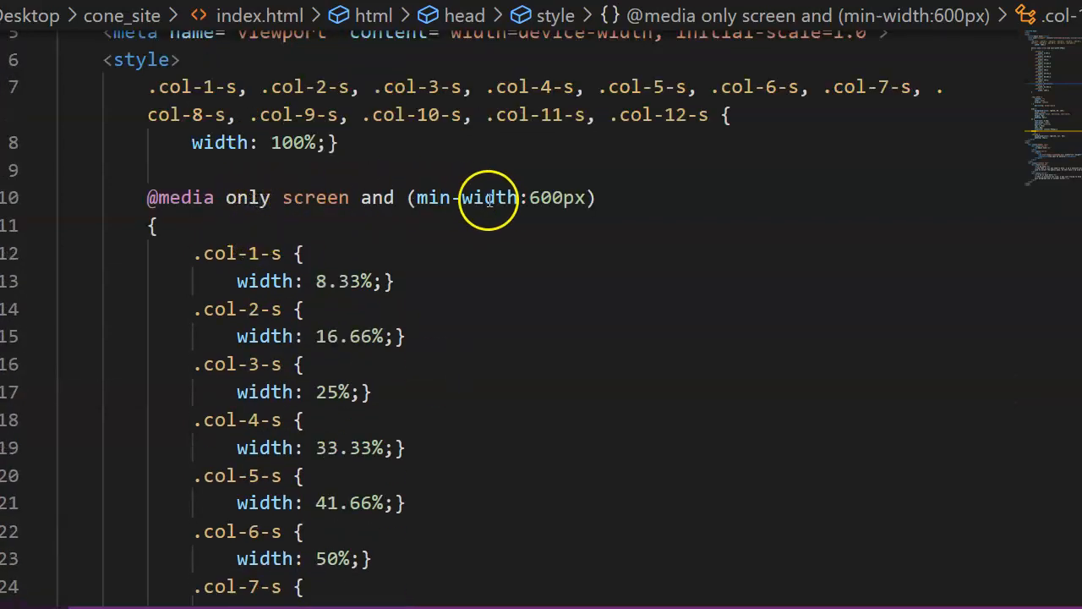
mouse_move(228, 260)
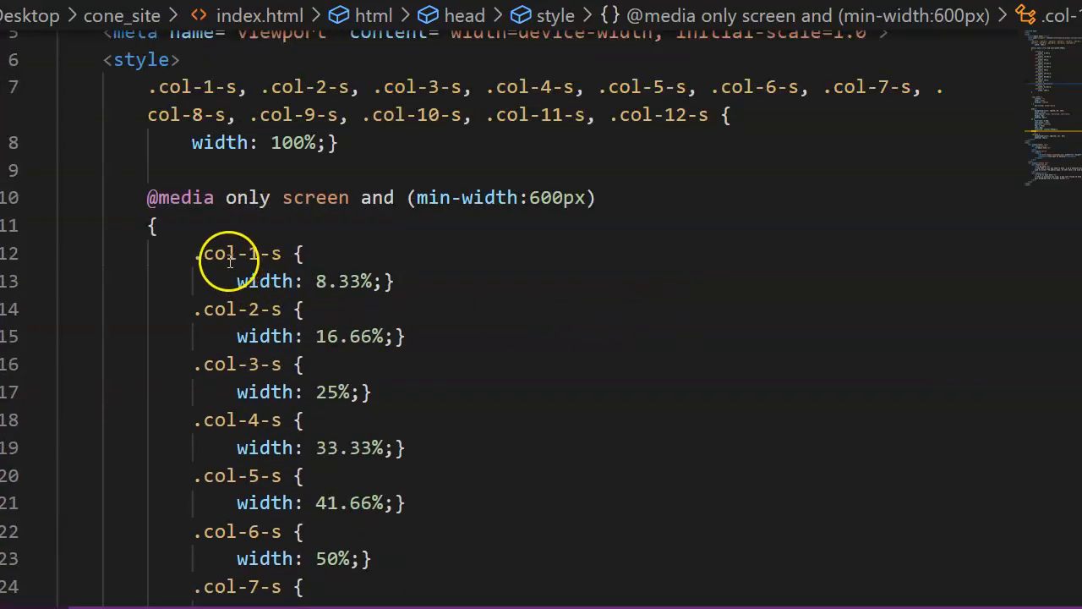
double_click(239, 254)
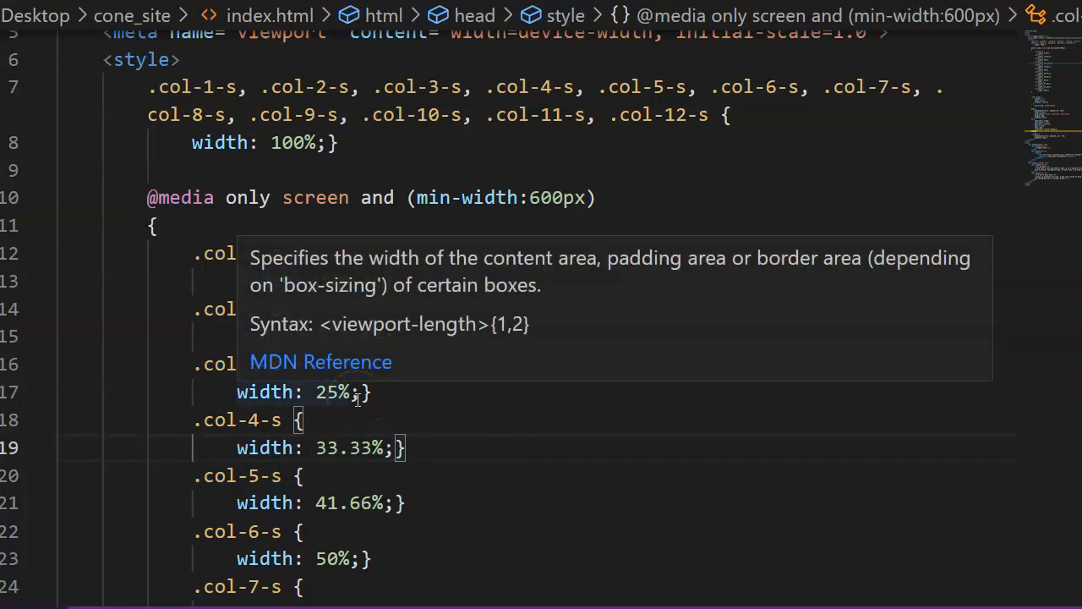
mouse_move(153, 85)
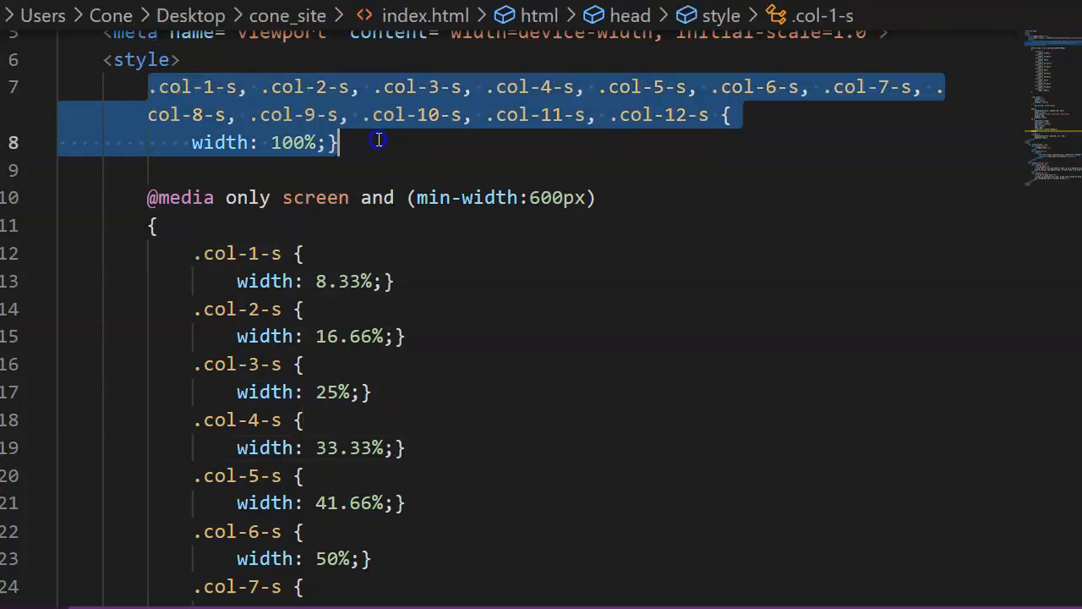
mouse_move(339, 142)
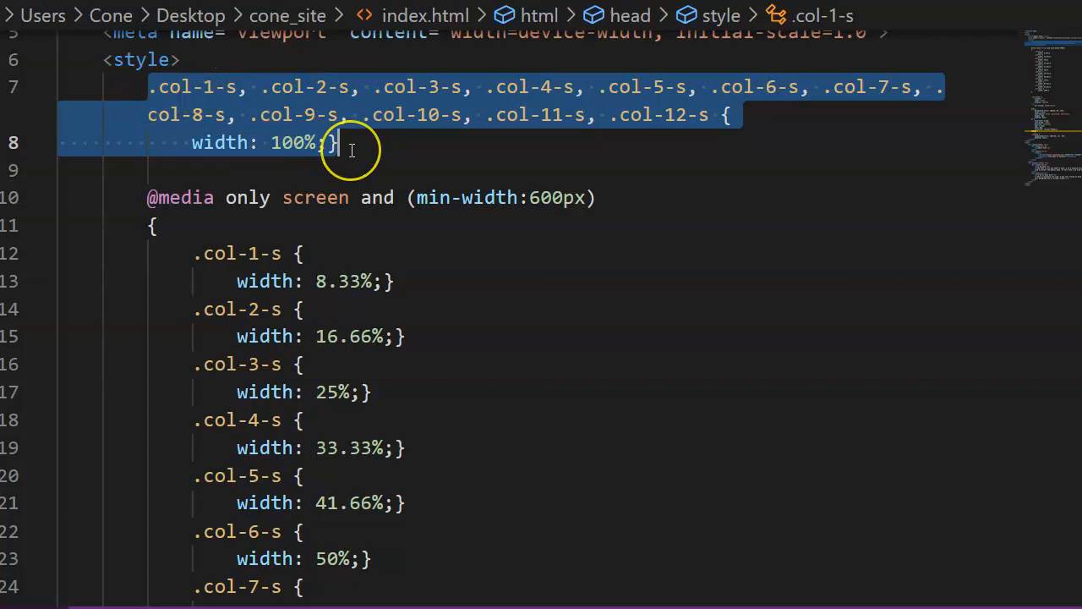
mouse_move(222, 254)
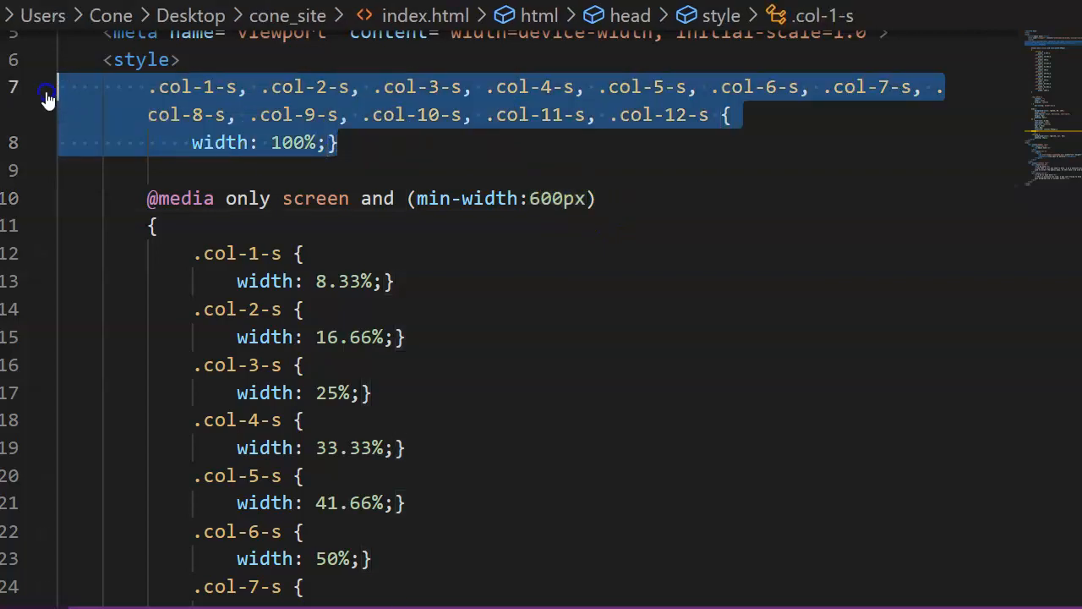
mouse_move(656, 219)
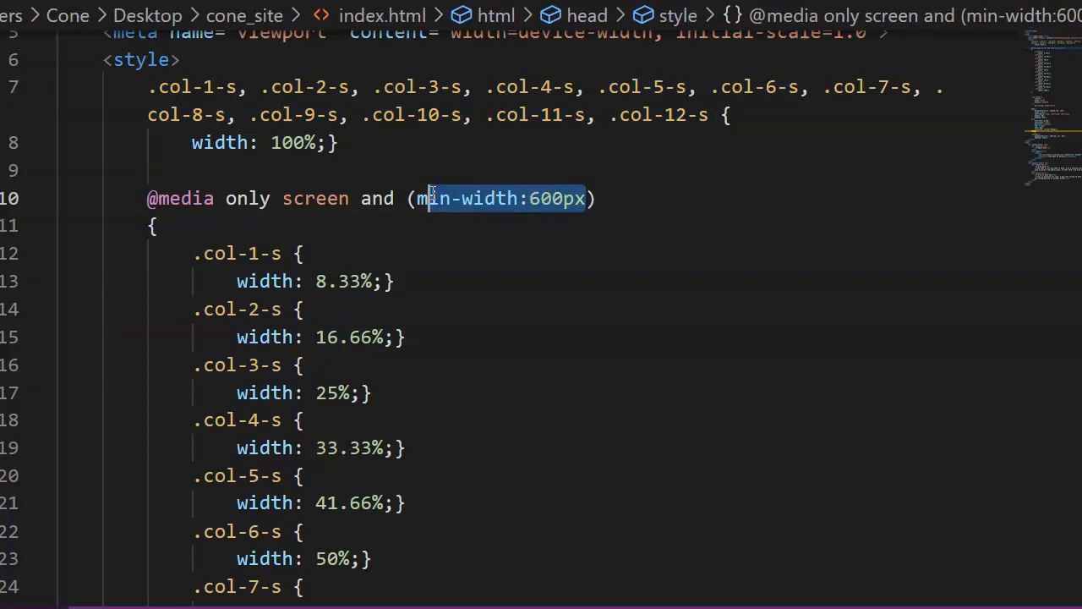
scroll(down, 3)
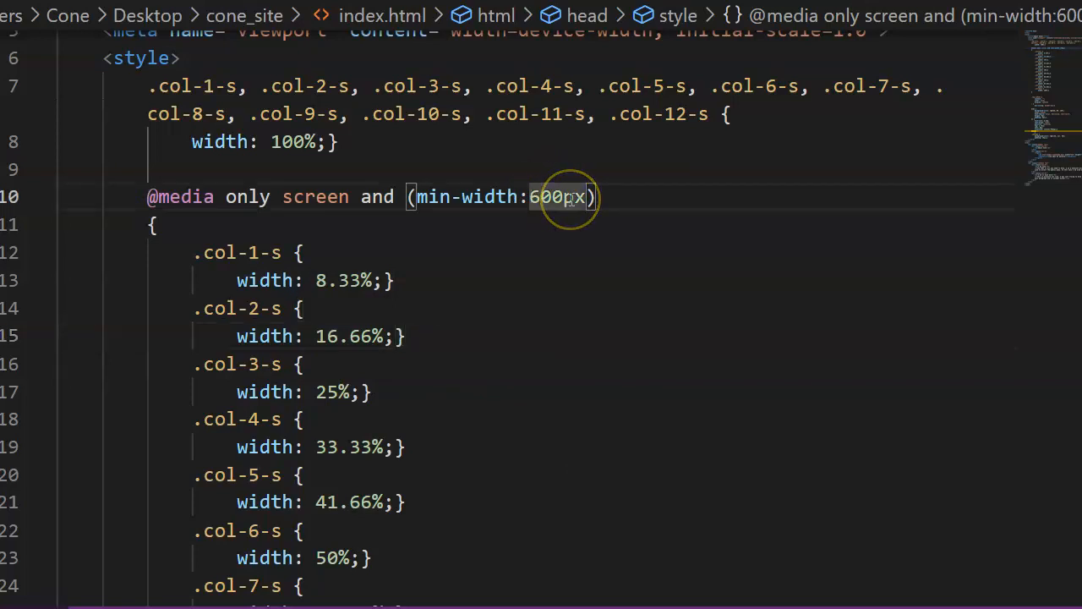
mouse_move(567, 197)
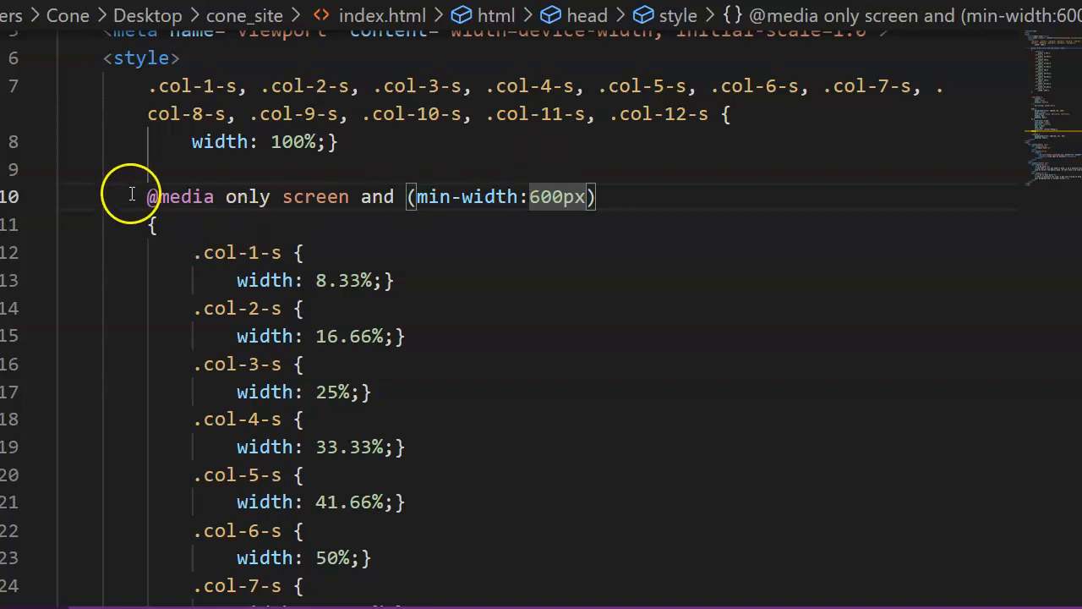
drag(148, 196, 407, 502)
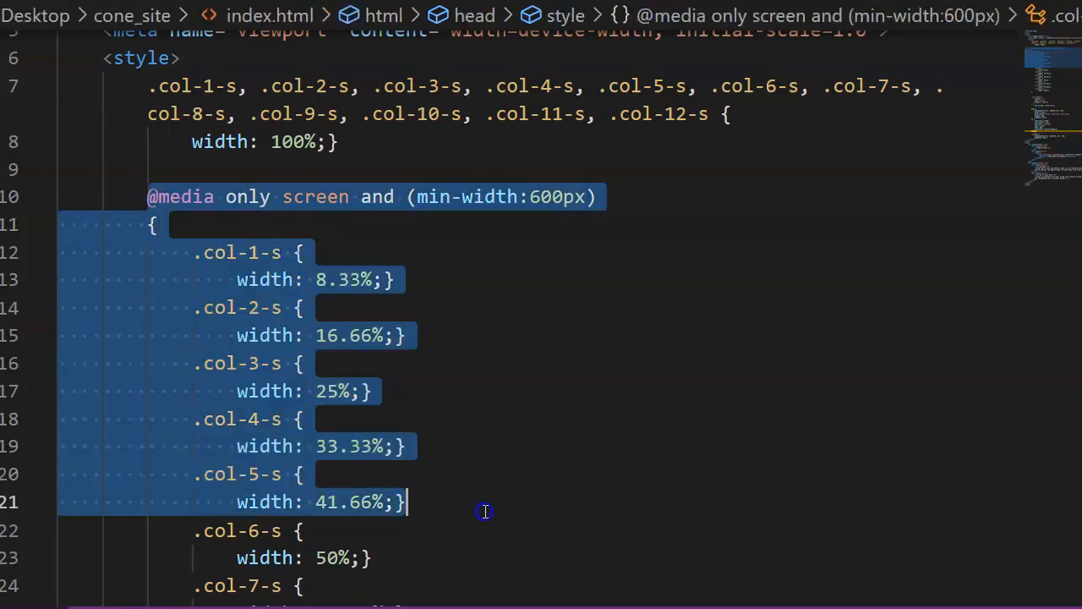
click(148, 197)
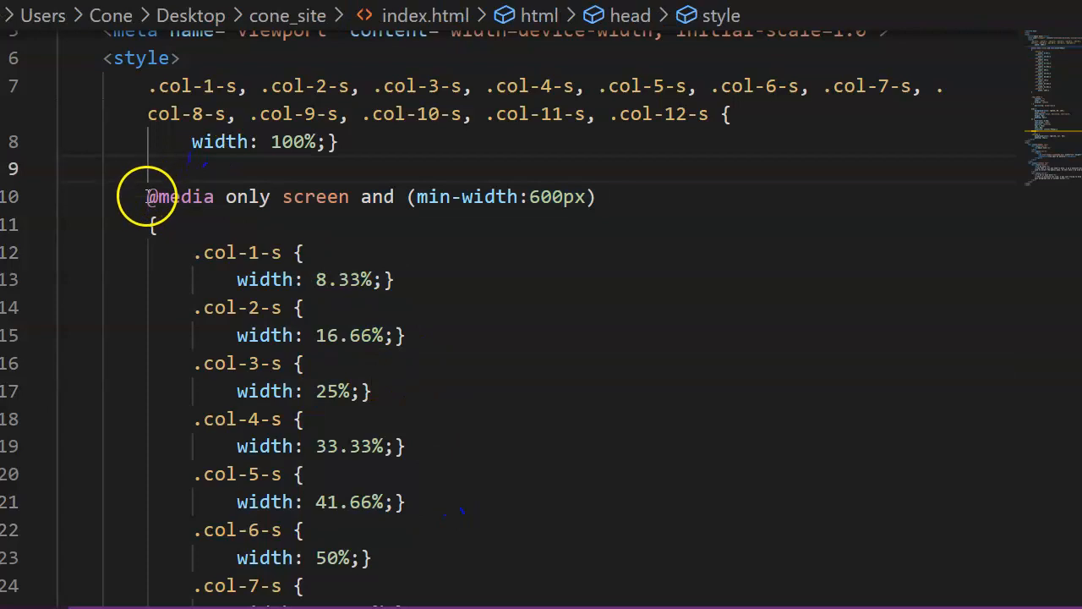
scroll(down, 3)
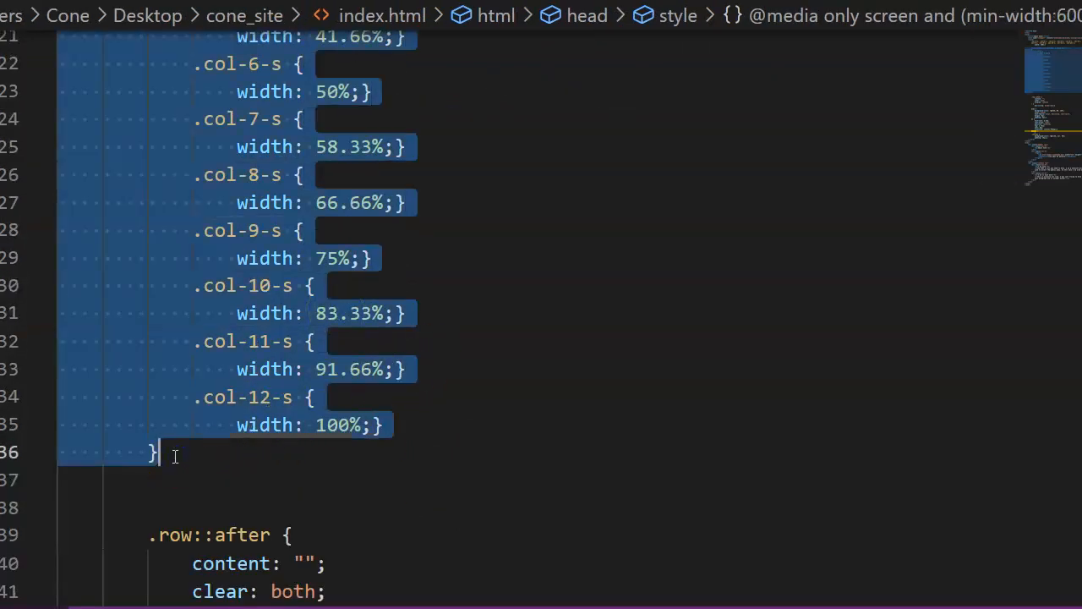
- Paste a duplicate of the 600px media query just below its closing brace
click(218, 480)
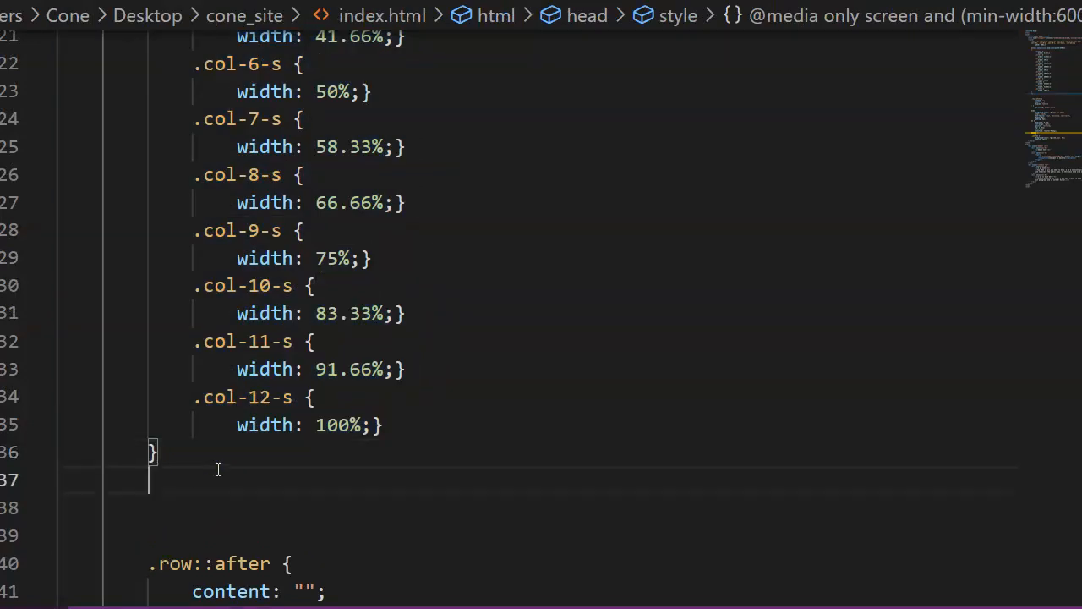
scroll(down, 3)
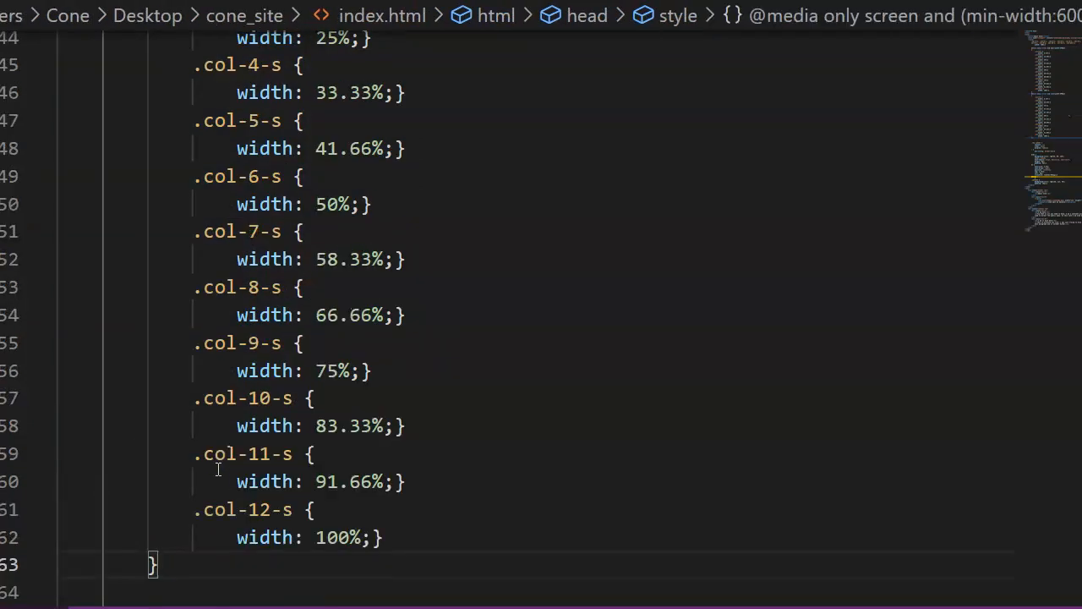
scroll(down, 3)
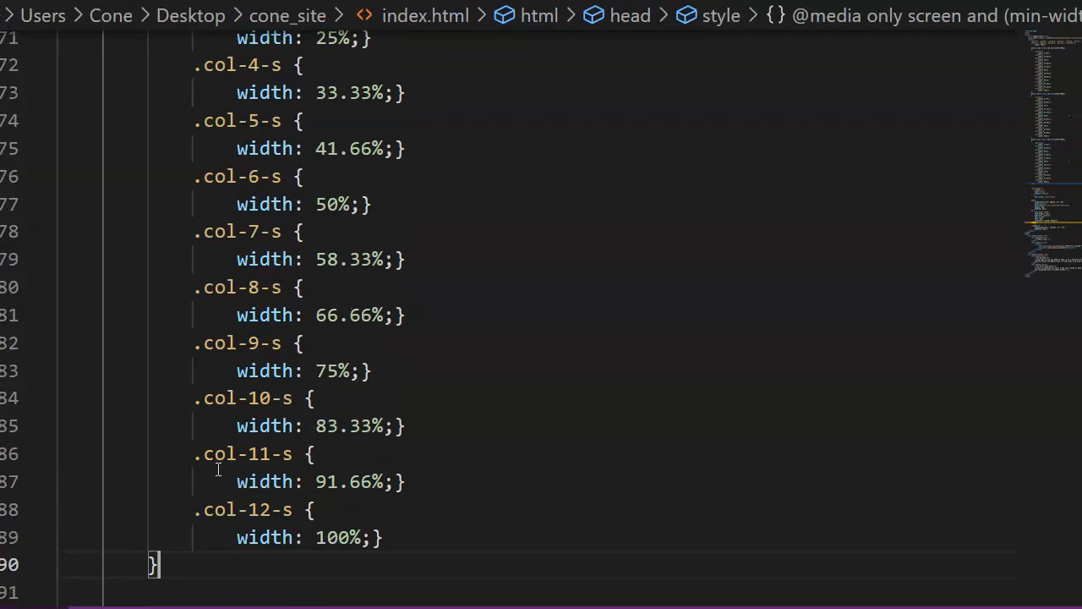
scroll(down, 3)
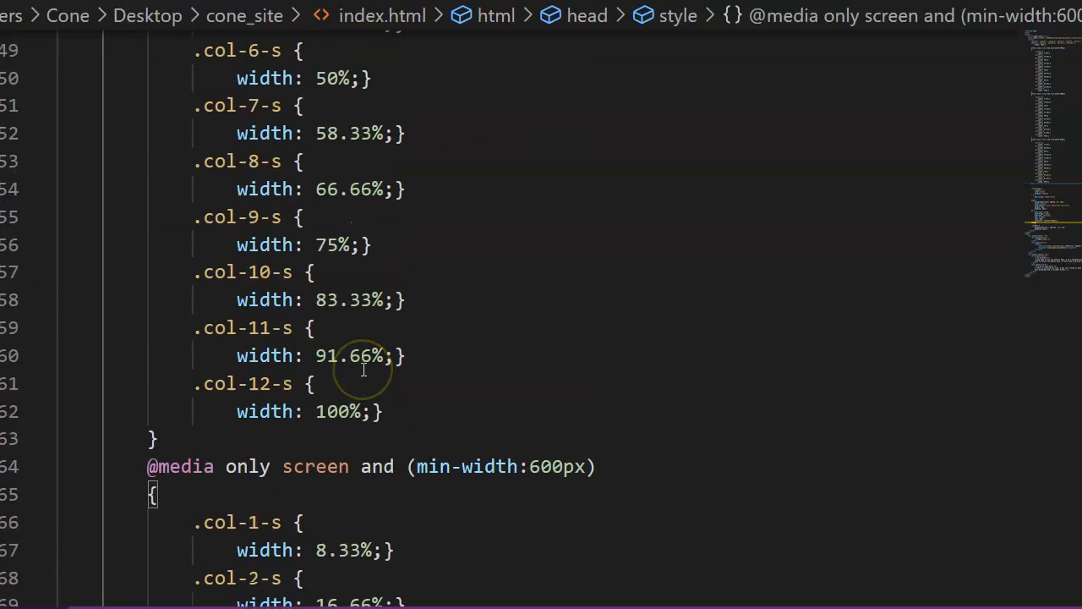
scroll(down, 3)
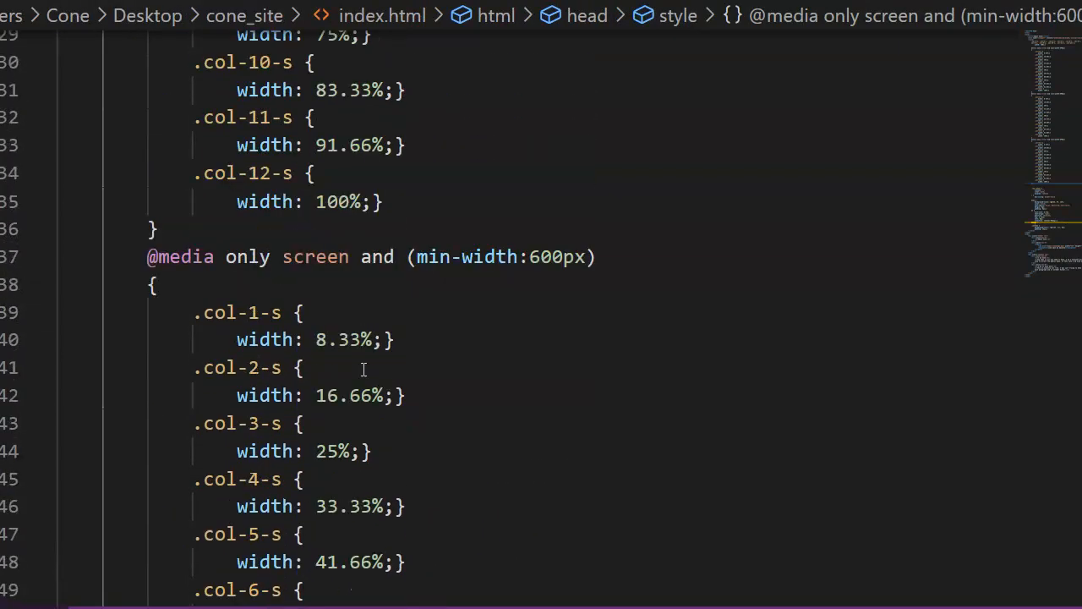
scroll(up, 3)
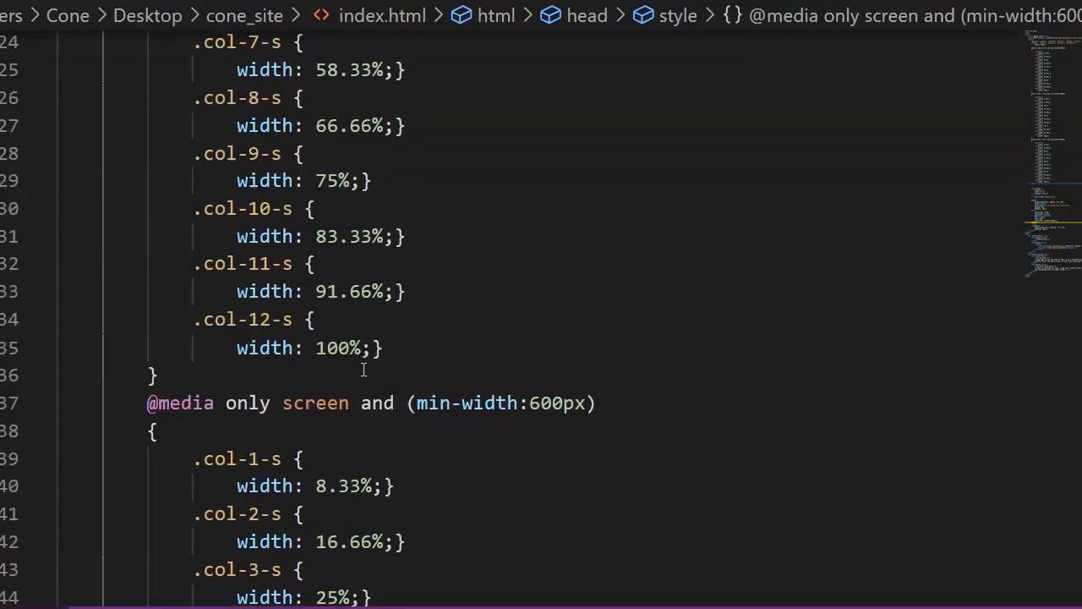
scroll(down, 3)
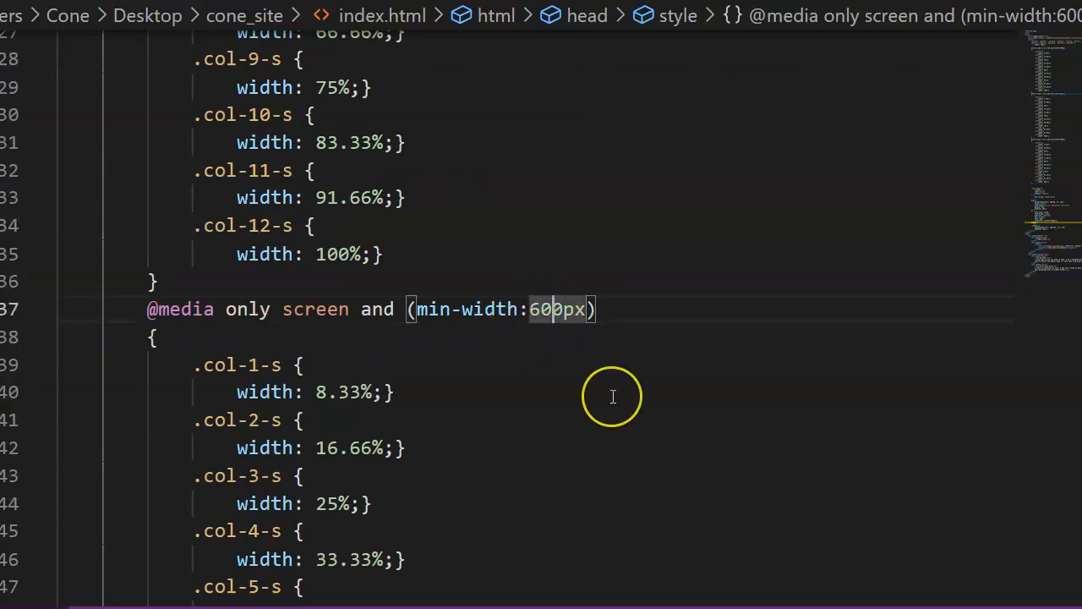
- Set the copied media query to min-width 768px and rename .col-1-s through .col-12-s to -m
key(Backspace)
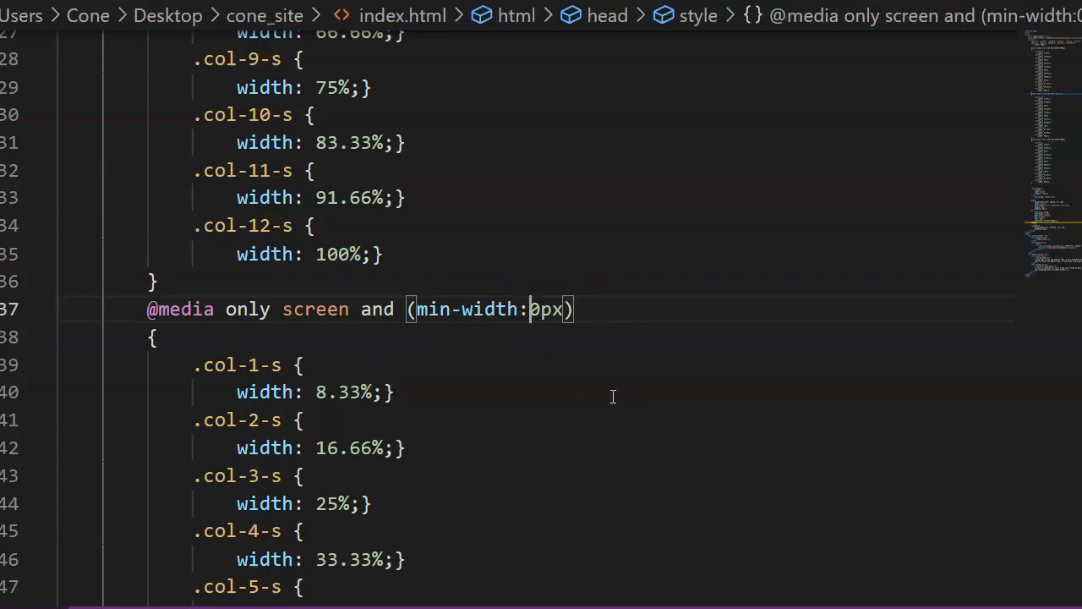
text(768)
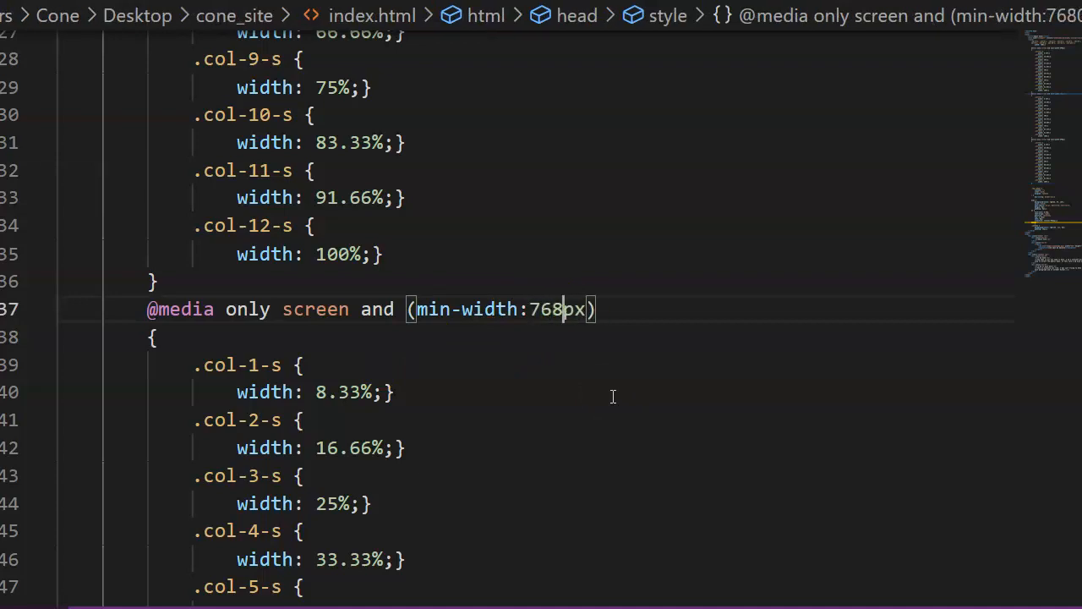
double_click(245, 365)
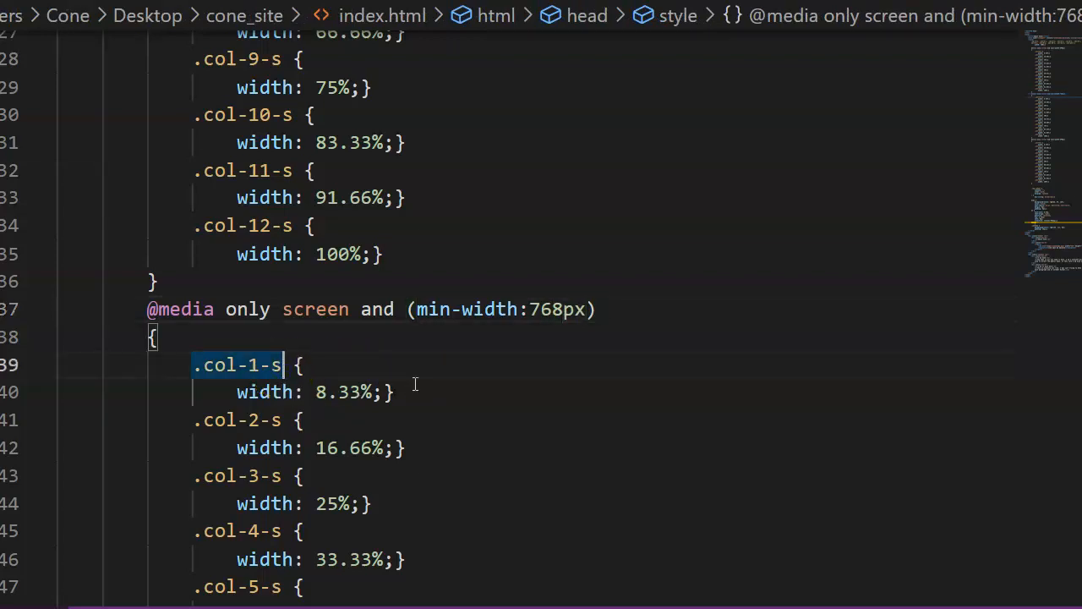
text(m)
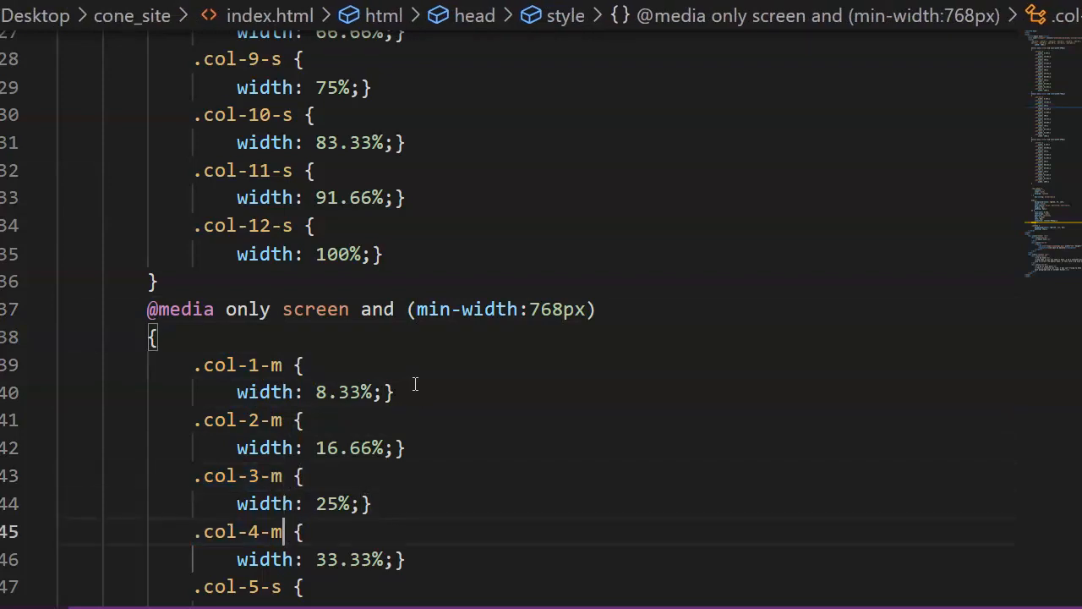
scroll(down, 3)
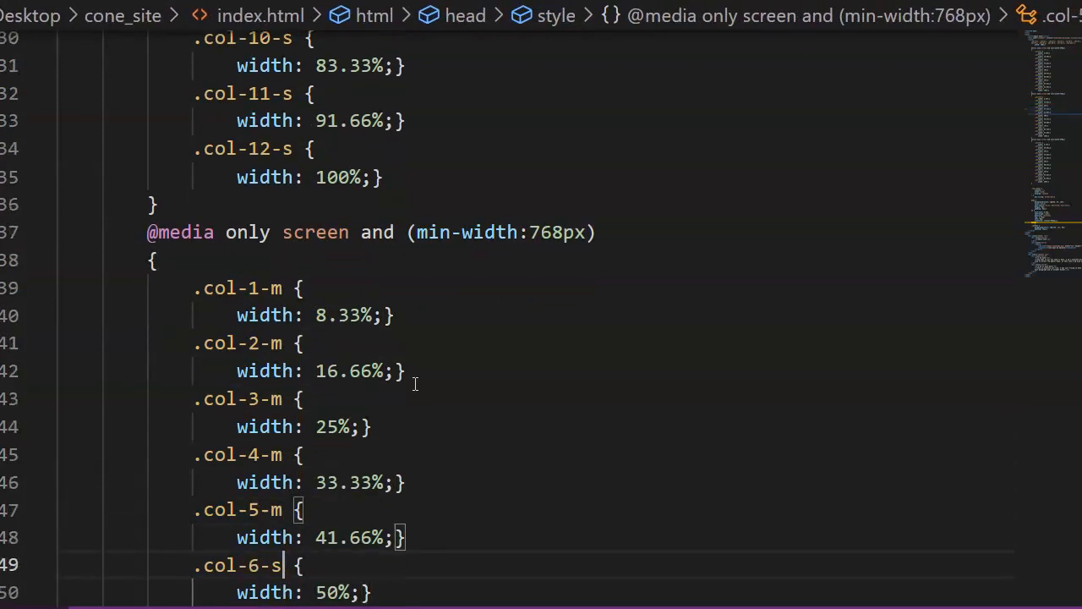
scroll(down, 3)
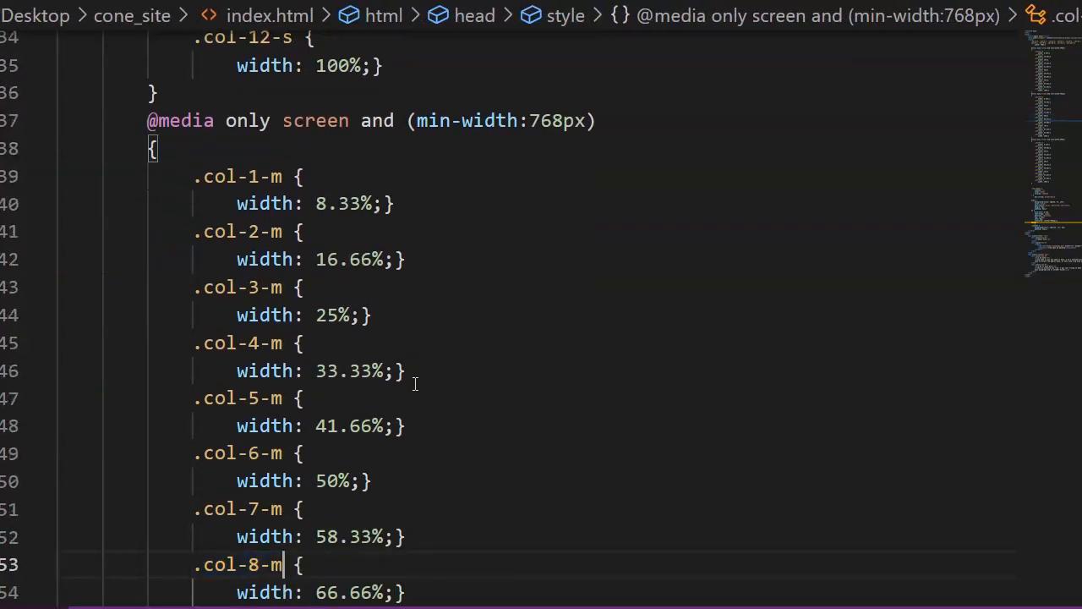
scroll(down, 3)
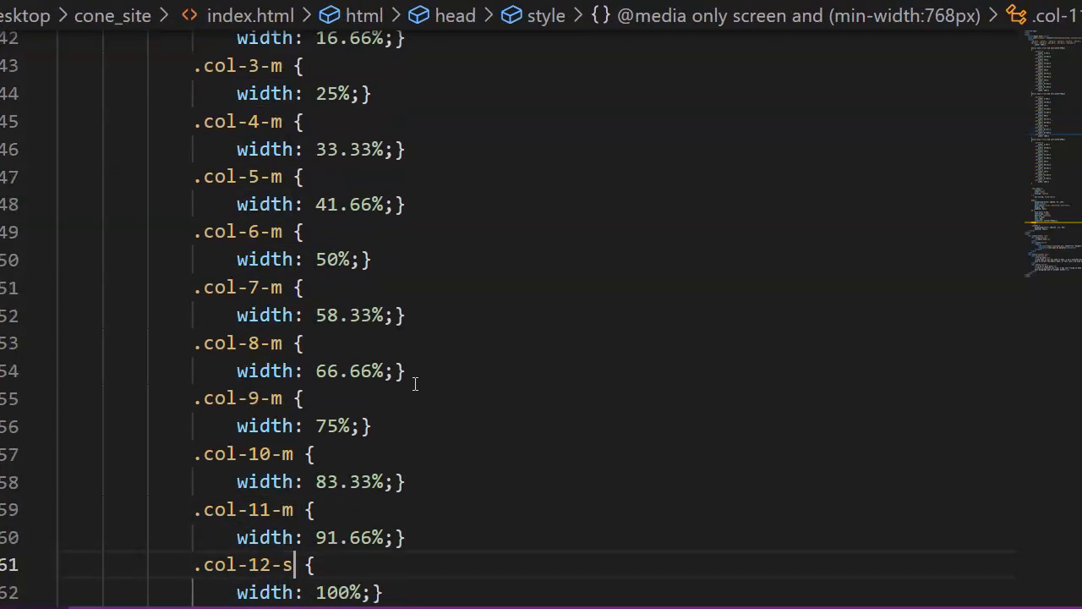
text(m)
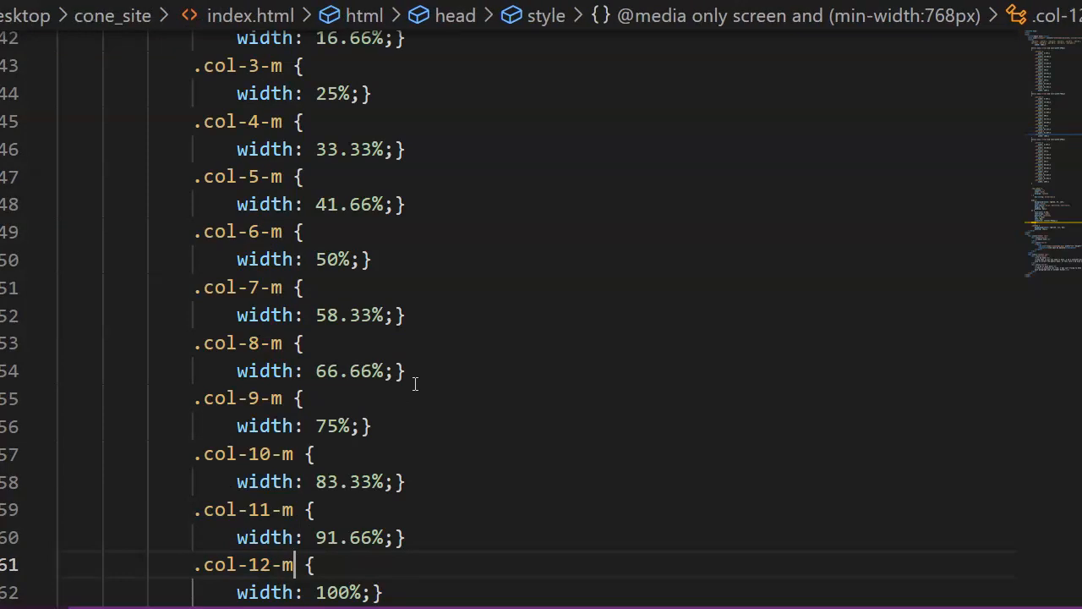
scroll(down, 3)
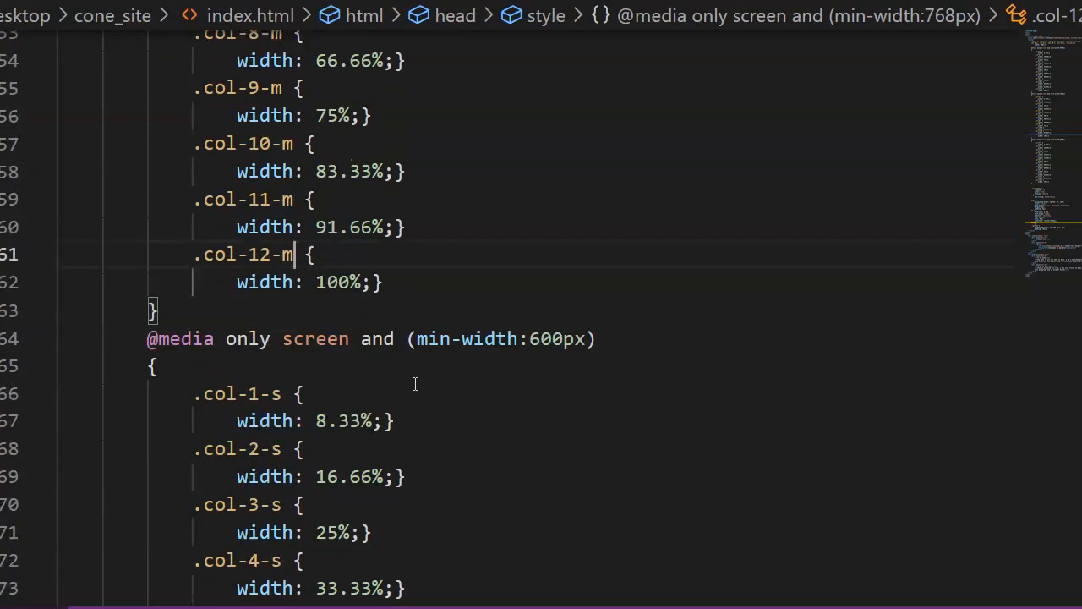
mouse_move(546, 374)
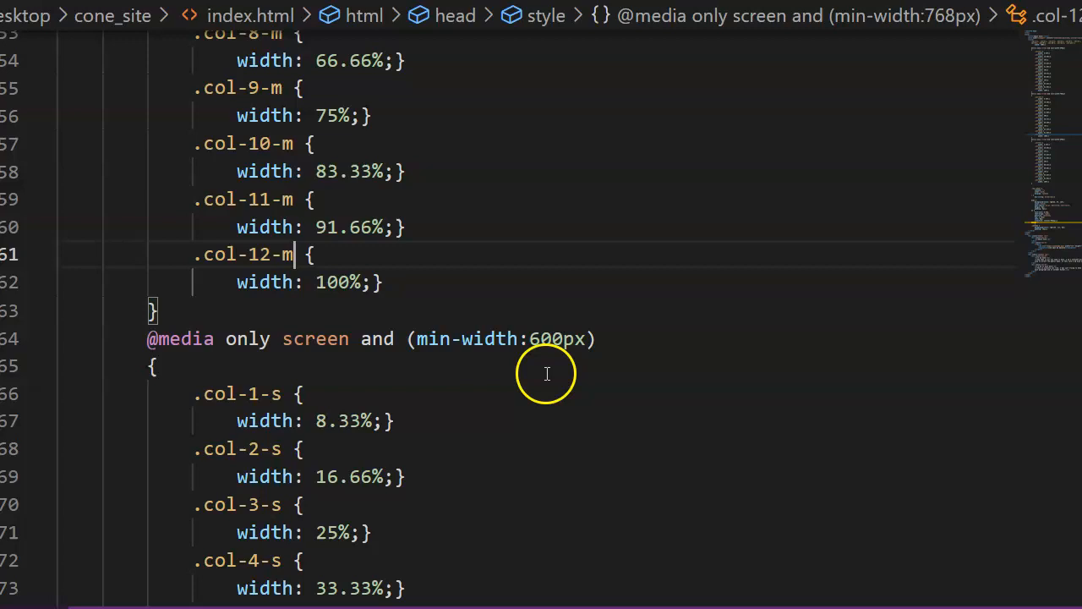
double_click(548, 339)
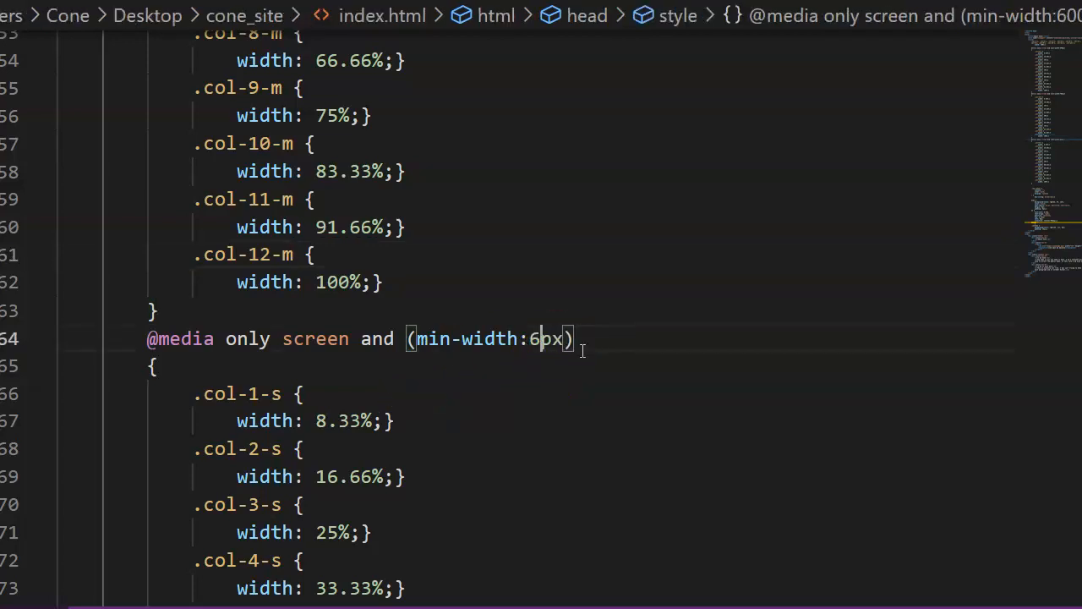
- Set the third media query to 992px and rename its columns .col-1-l through .col-12-l
text(992)
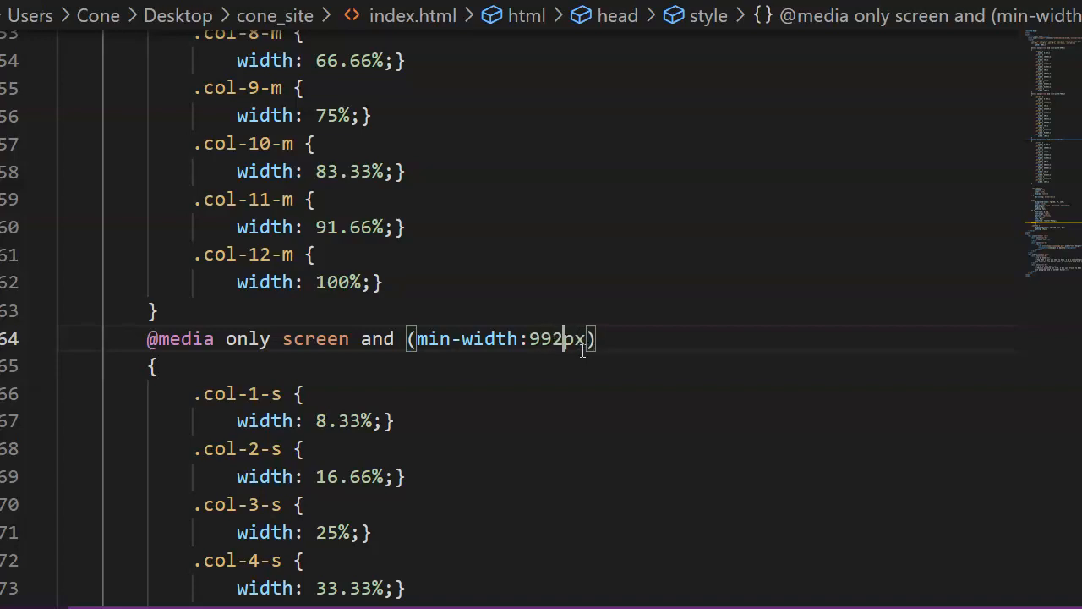
scroll(down, 3)
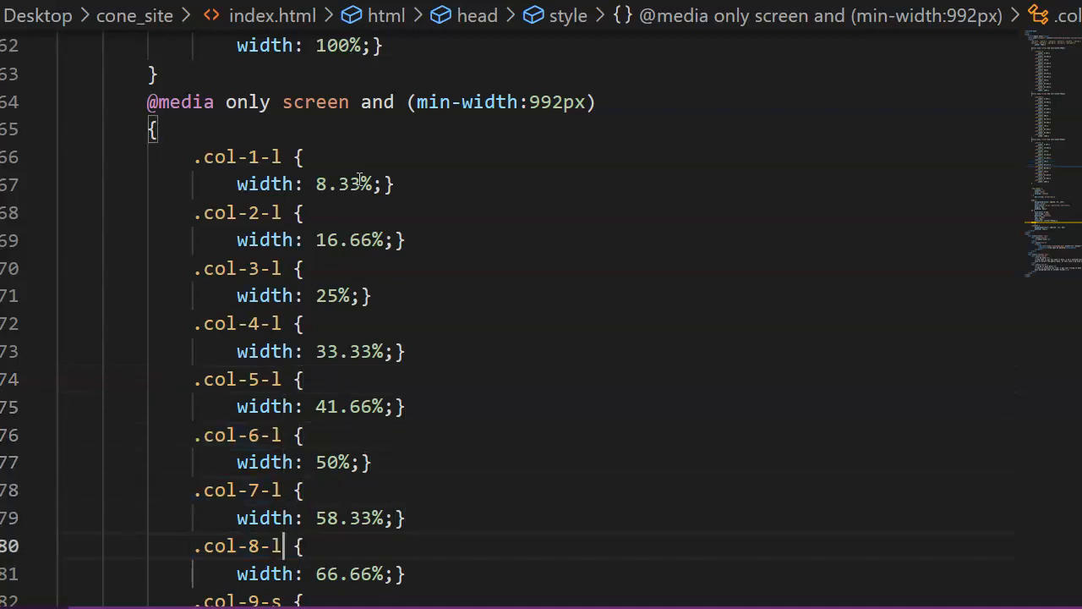
scroll(down, 3)
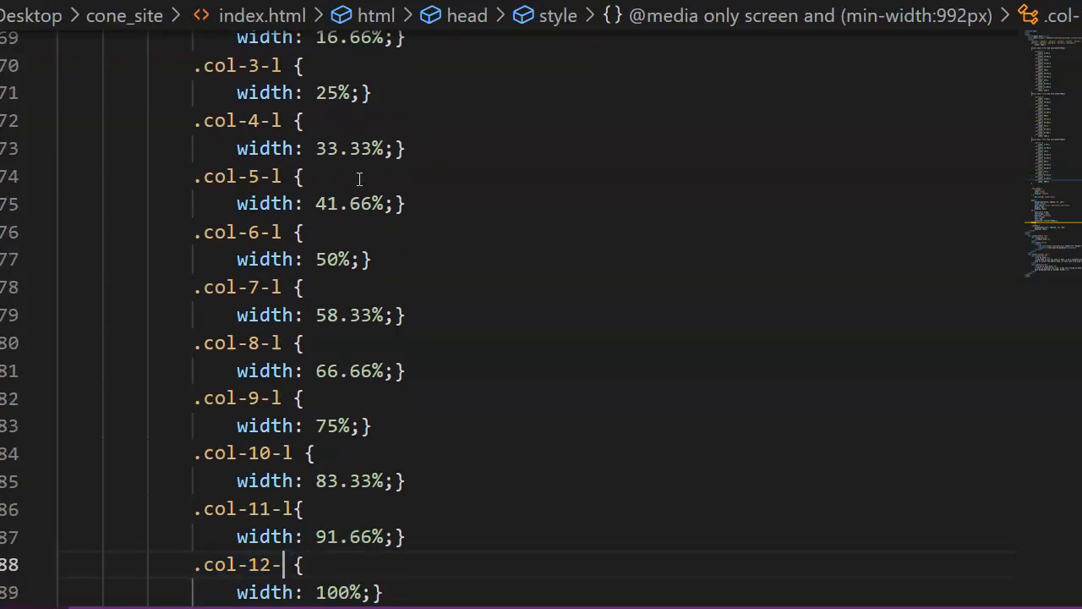
scroll(down, 3)
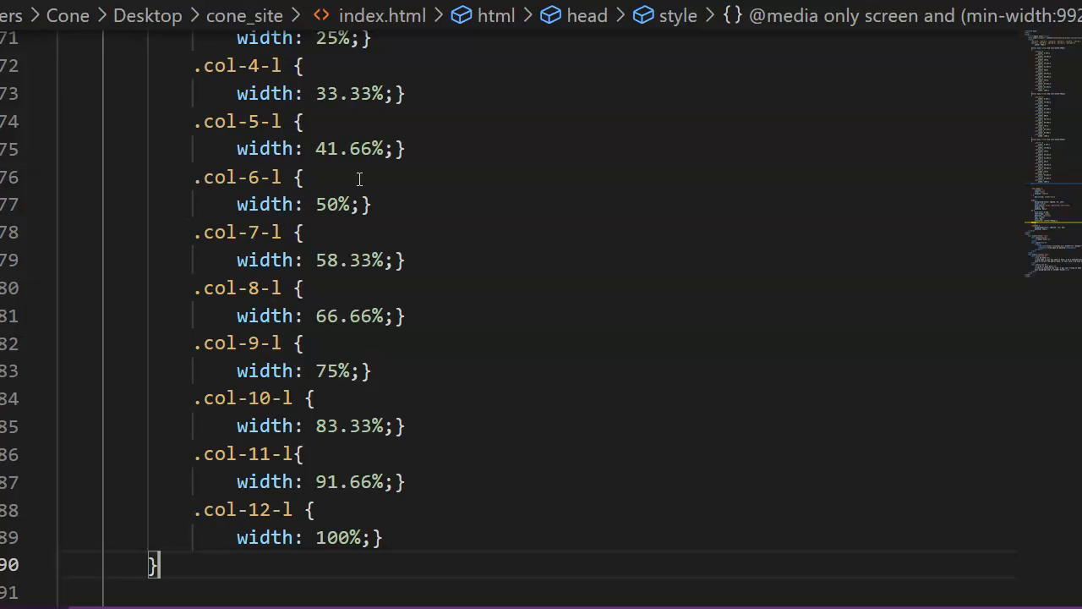
scroll(up, 3)
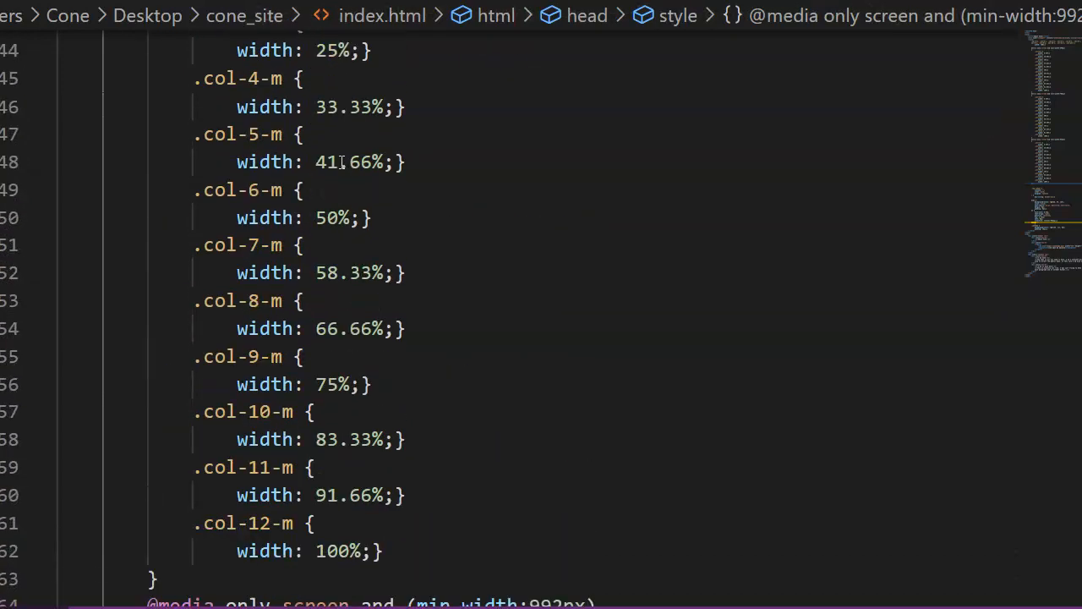
scroll(up, 3)
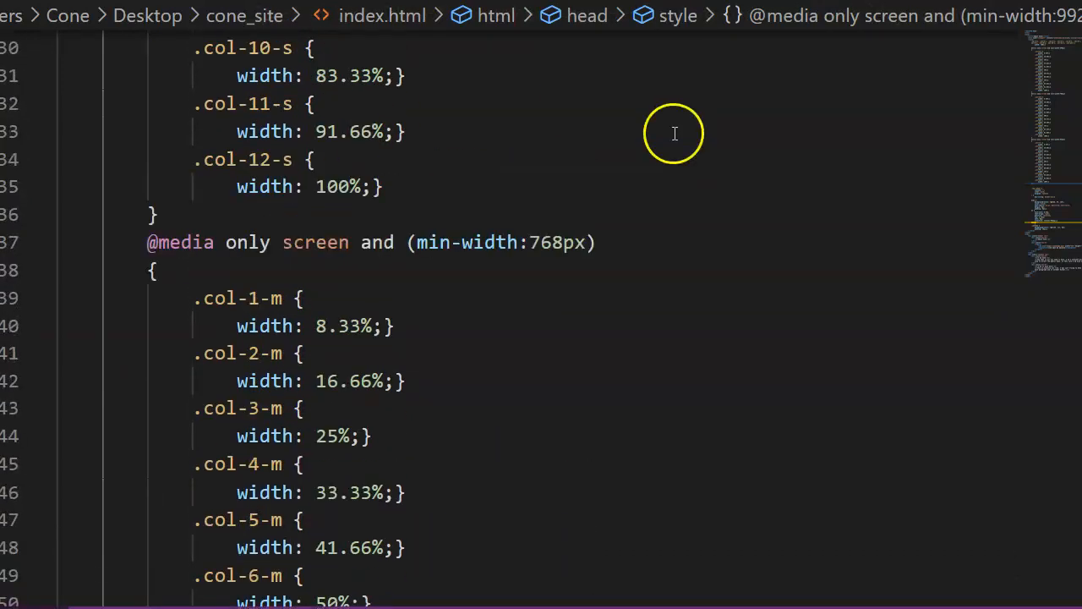
double_click(508, 243)
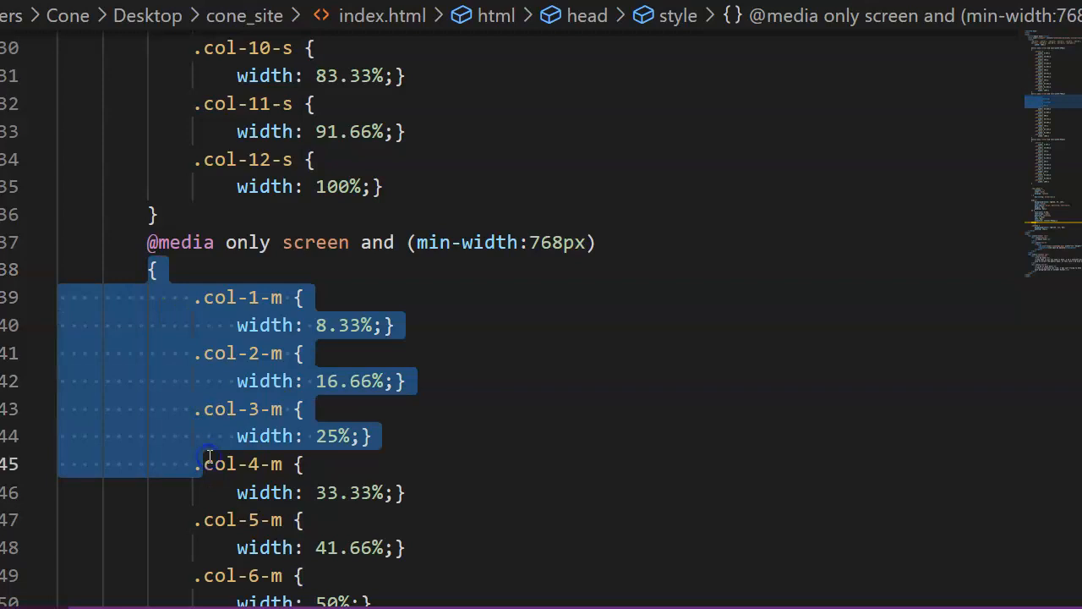
mouse_move(521, 271)
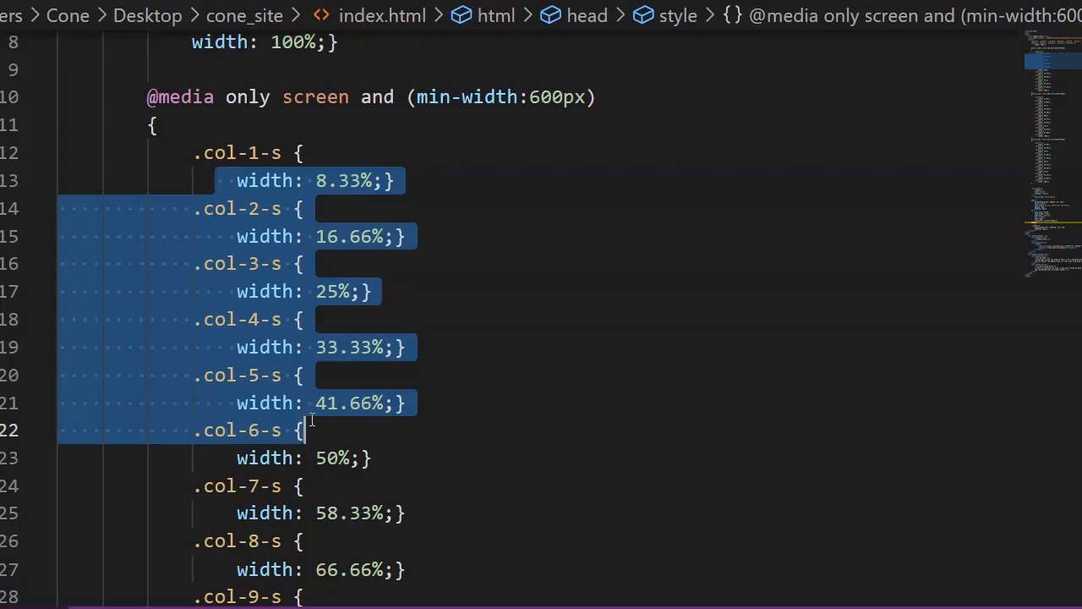
scroll(down, 3)
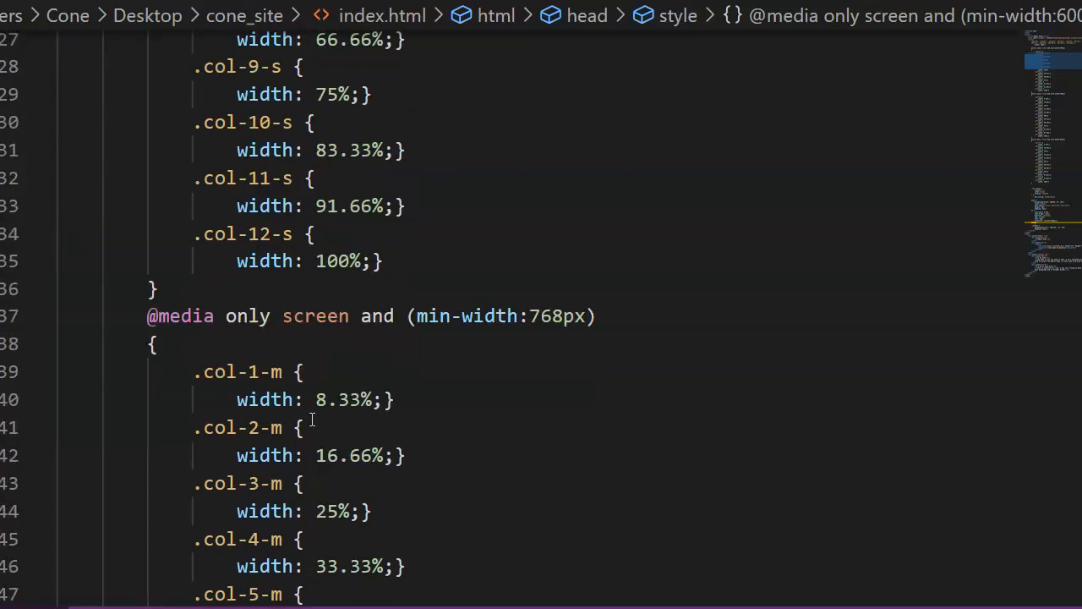
scroll(down, 3)
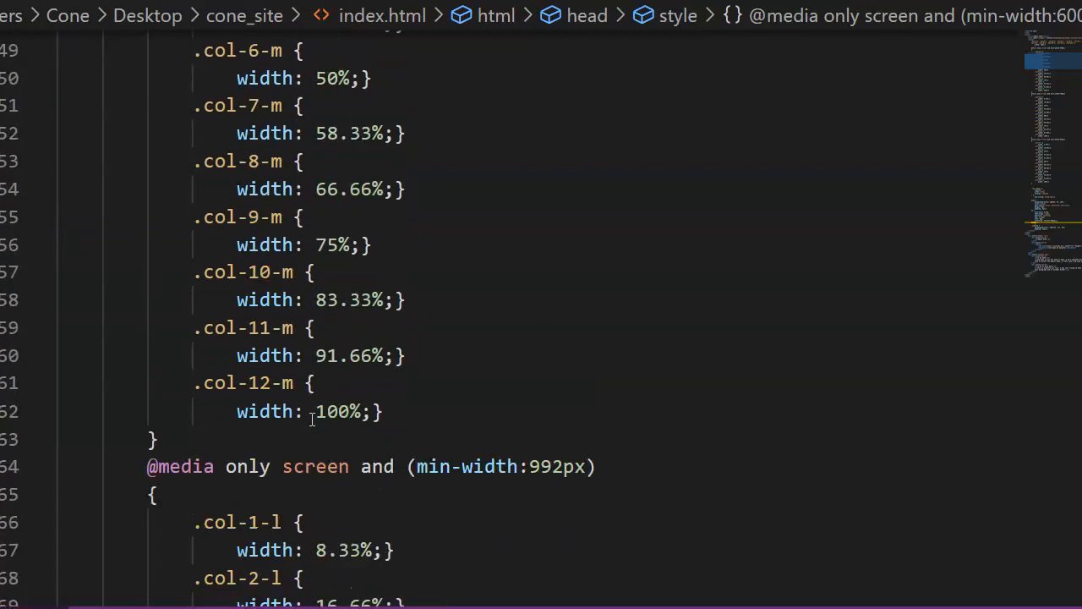
scroll(down, 3)
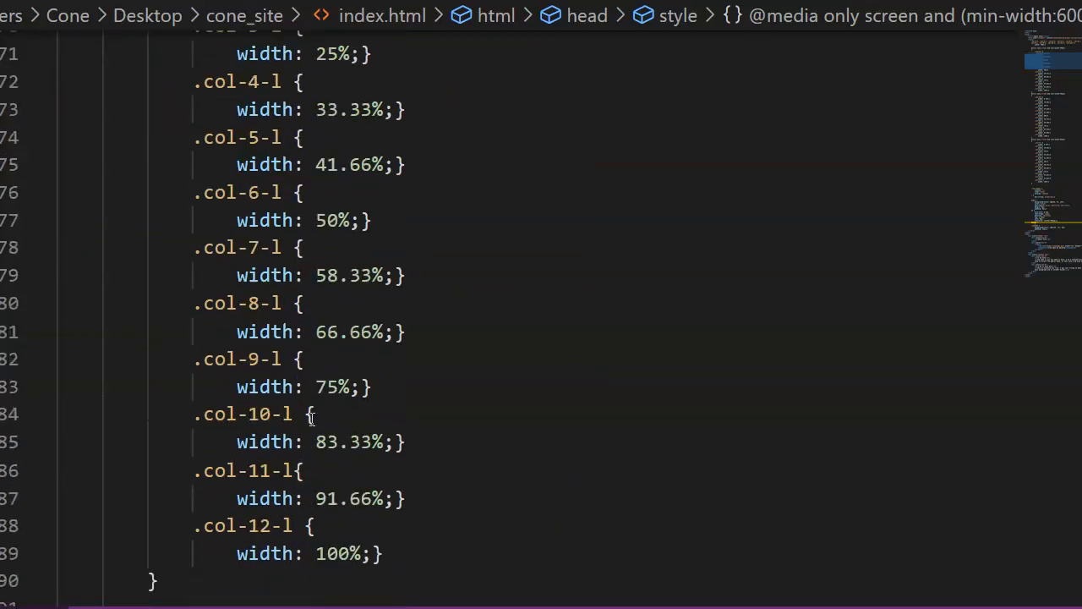
scroll(down, 3)
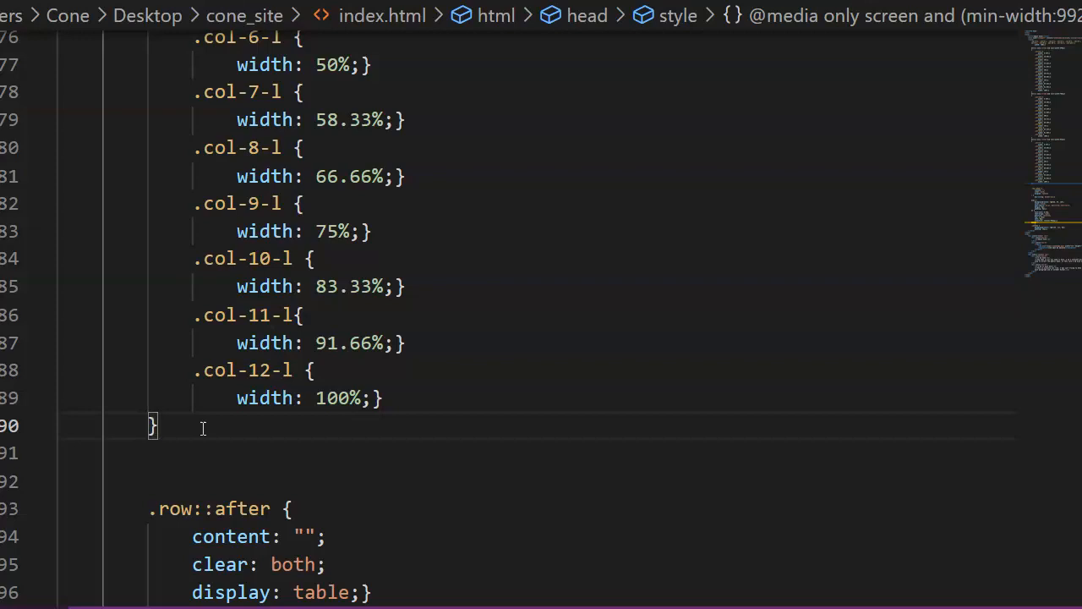
scroll(down, 3)
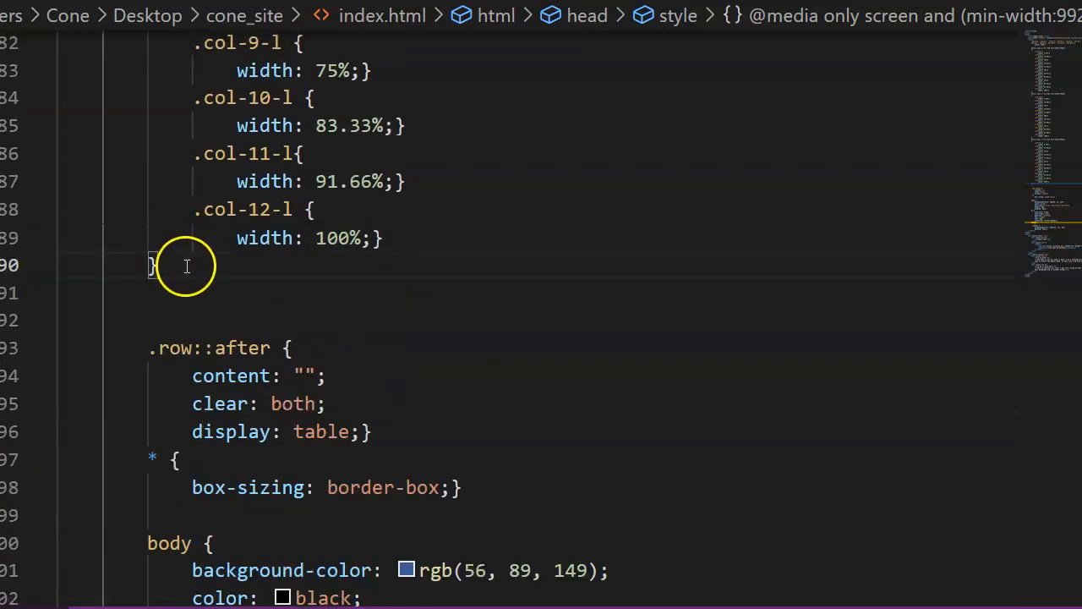
- Below the 992px block, write a [class*="col-"] rule with float: left
key(Enter)
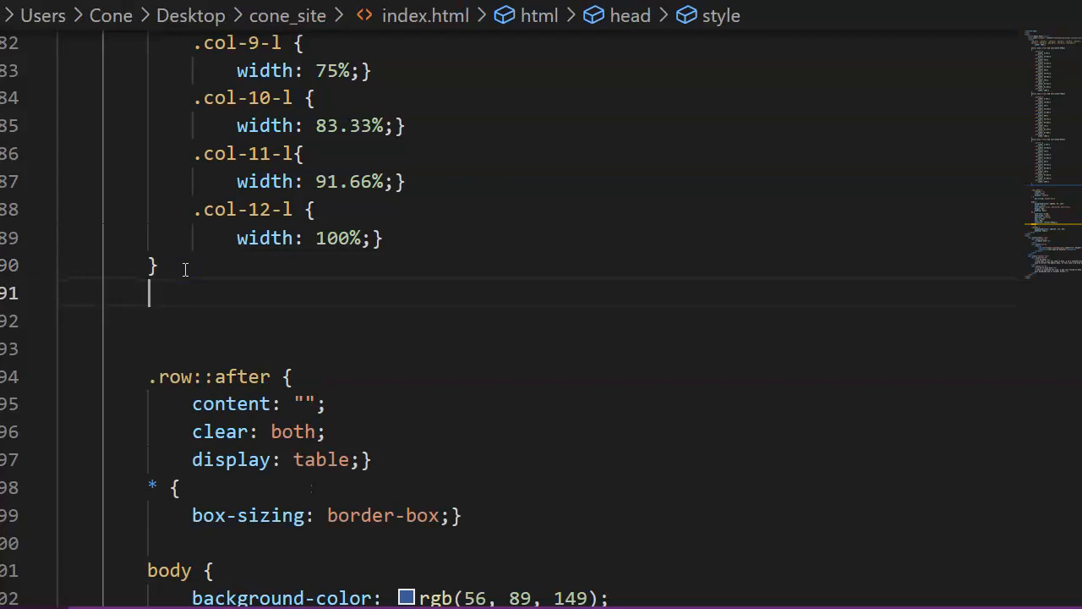
text({})
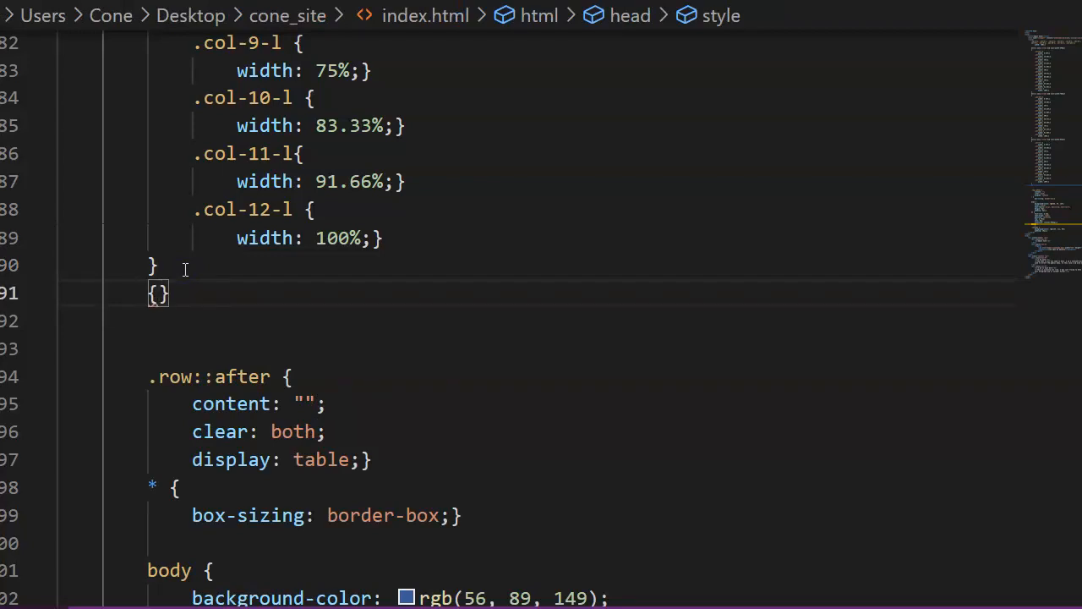
key(Backspace)
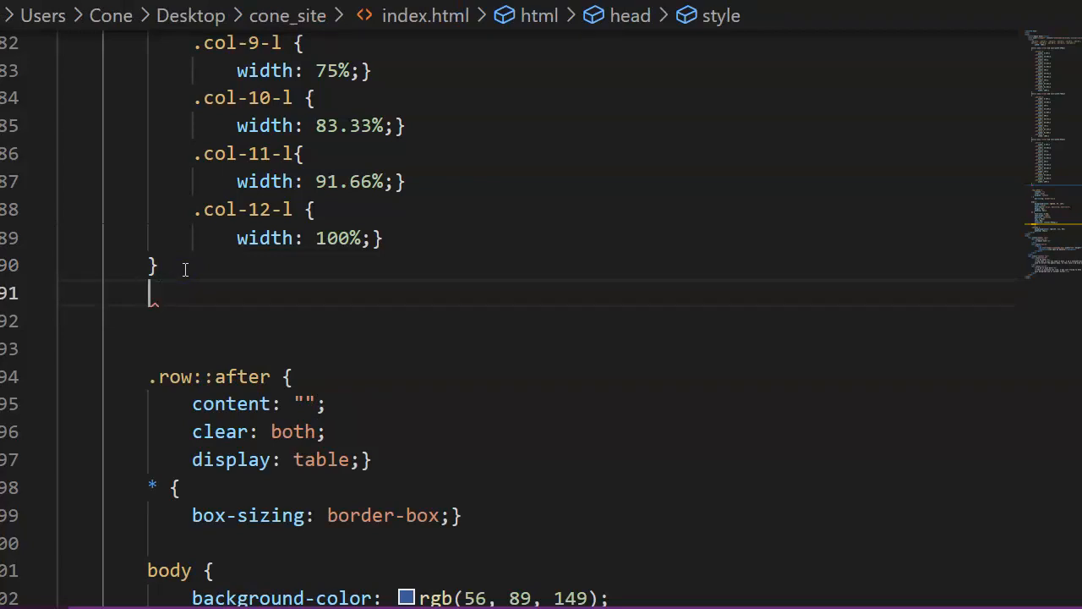
text([c)
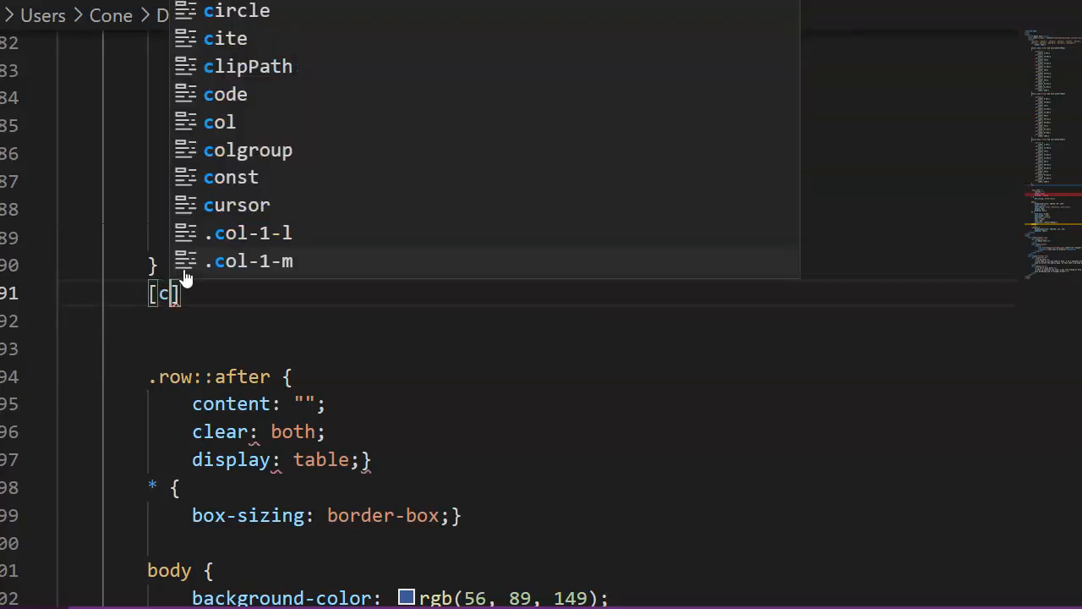
text(lass)
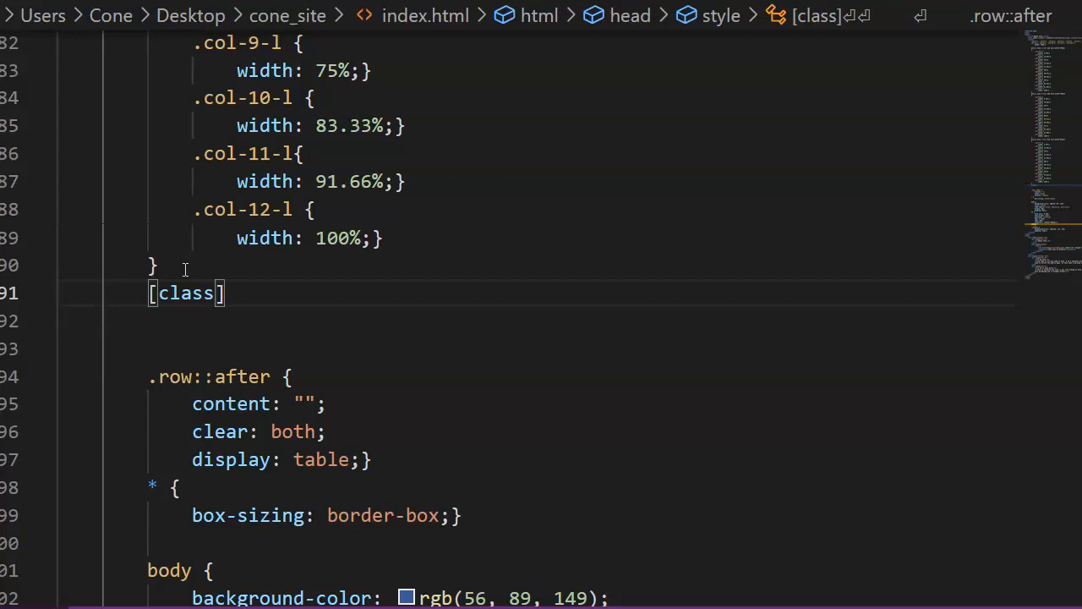
text(*=)
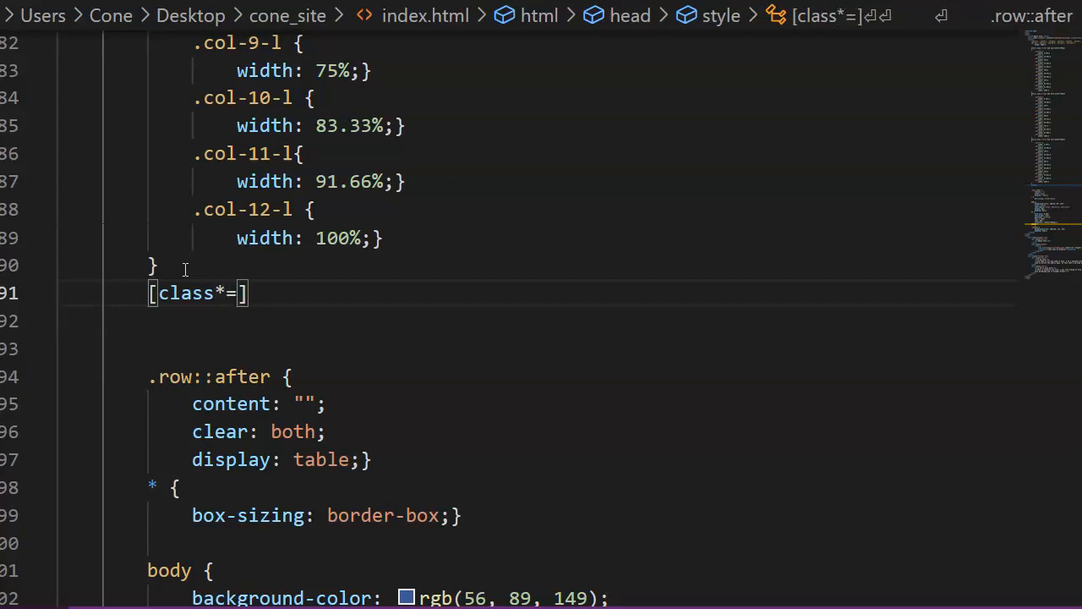
text(")
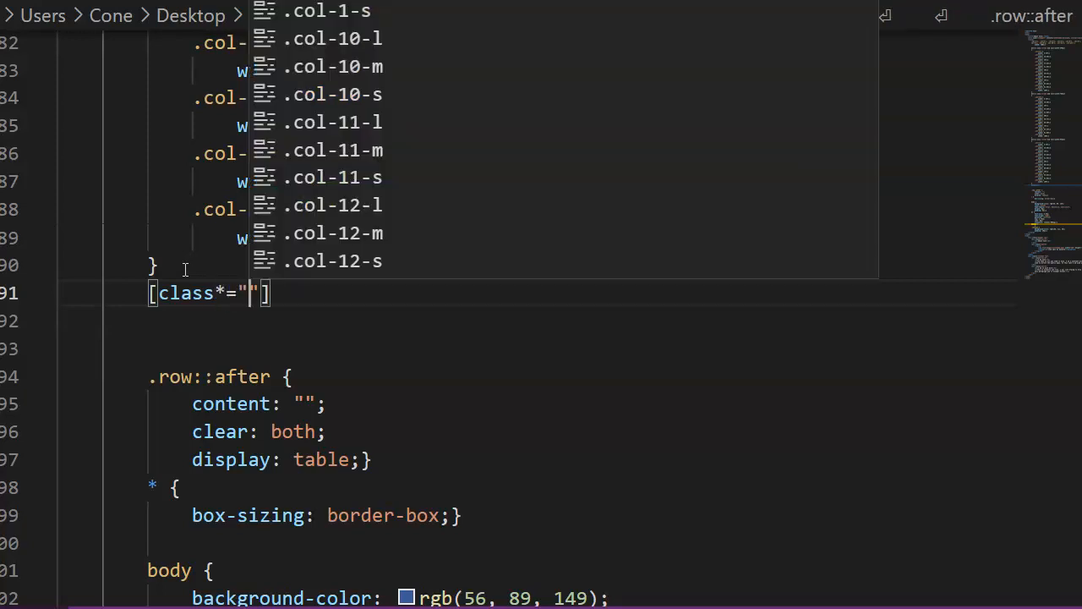
text(col-)
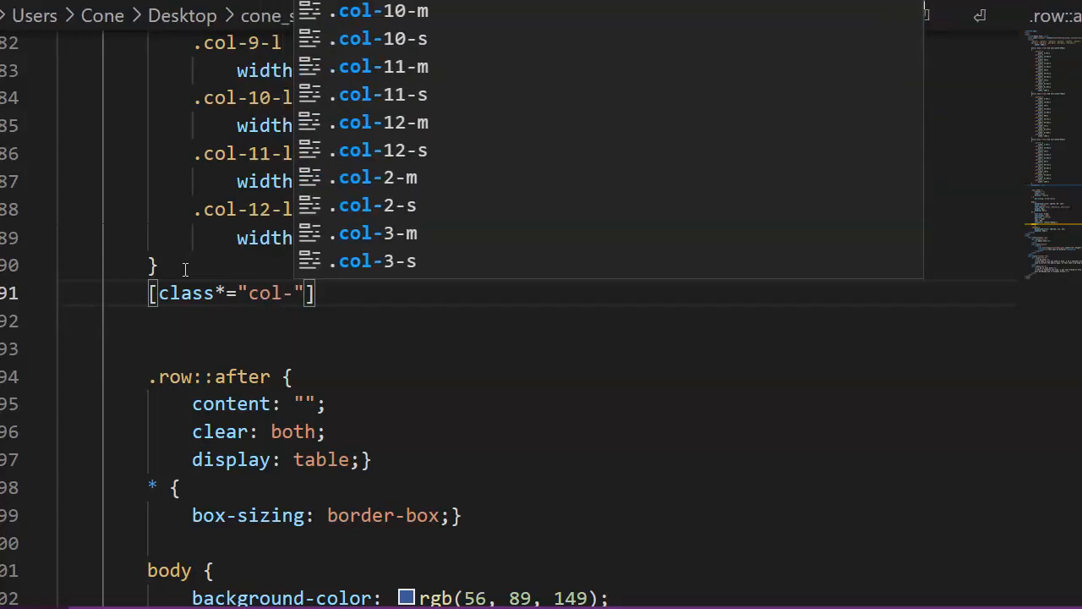
key(Escape)
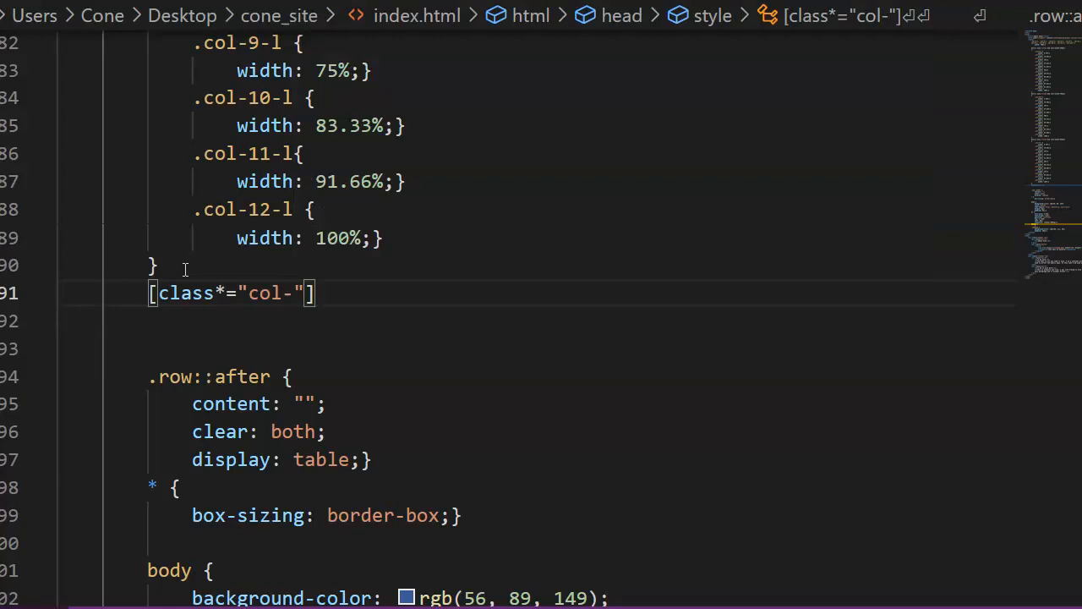
text({)
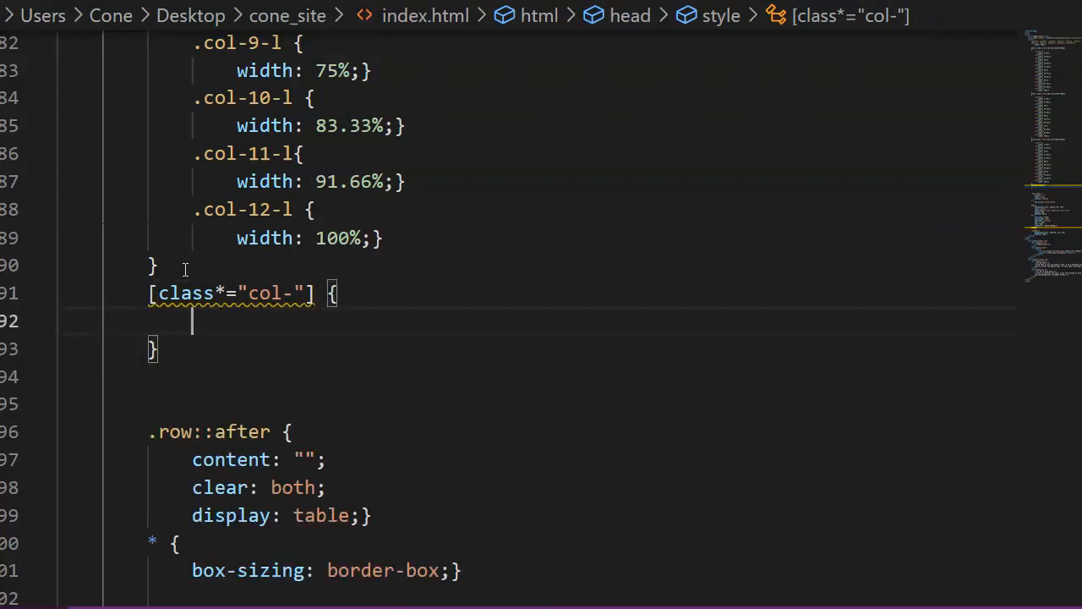
text(float: left;)
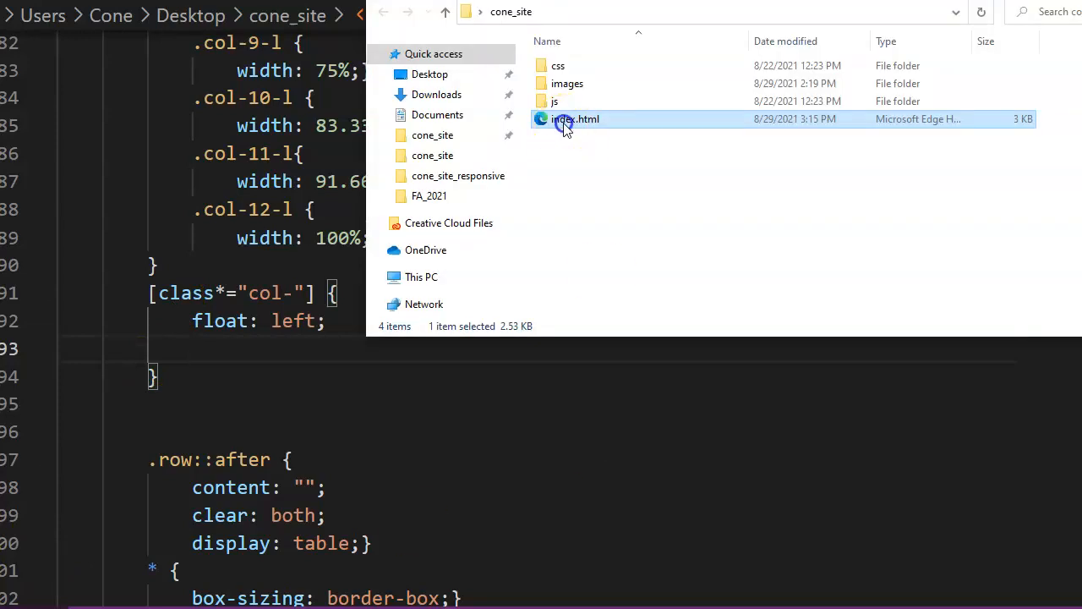
- Open index.html in Edge to view the About Cone page's two side-by-side columns
double_click(577, 118)
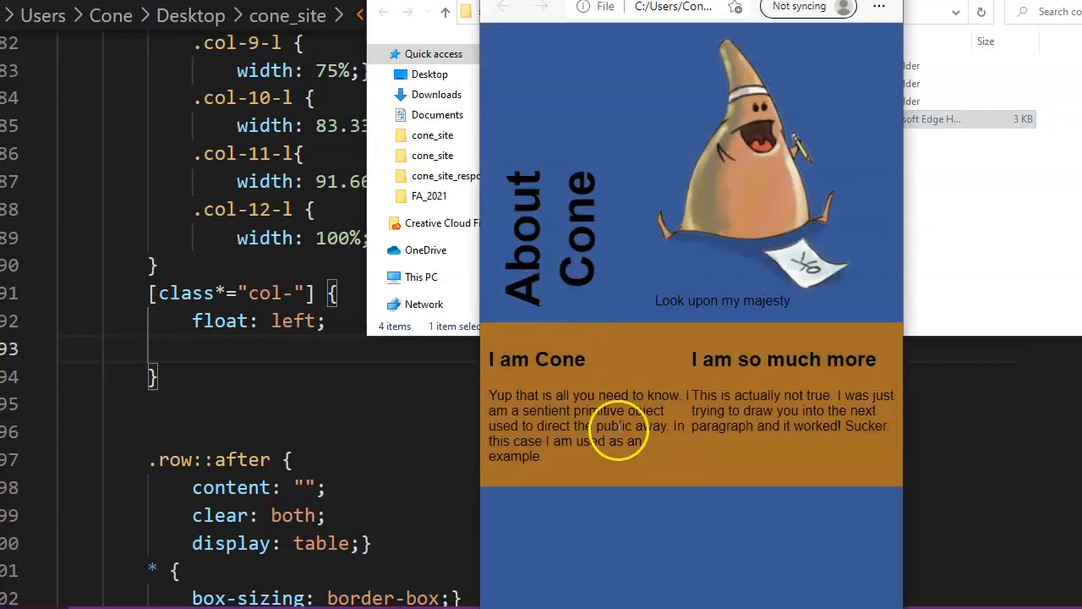
mouse_move(660, 395)
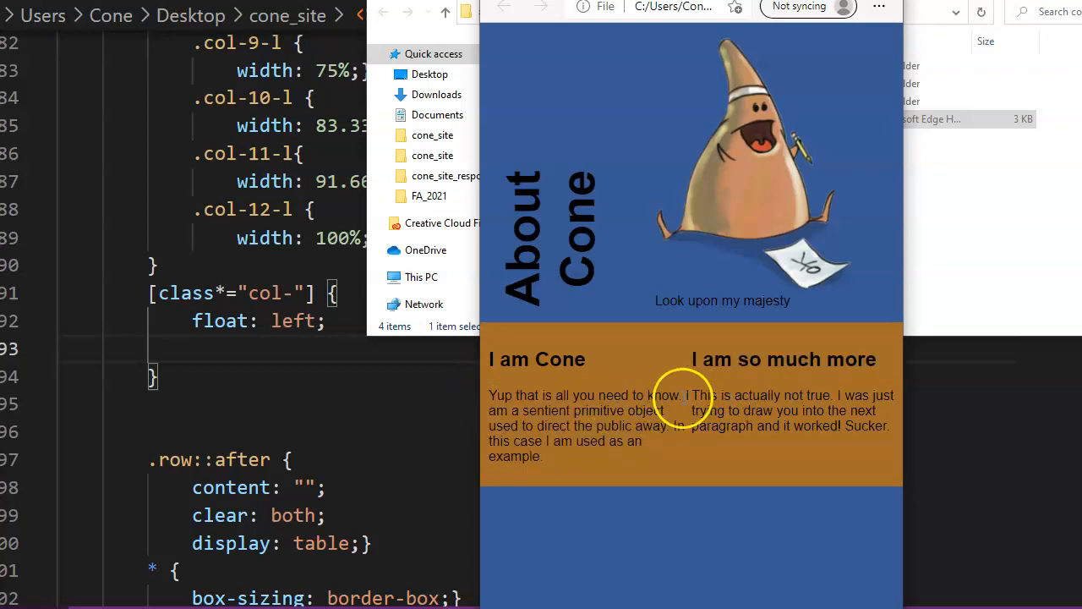
mouse_move(692, 421)
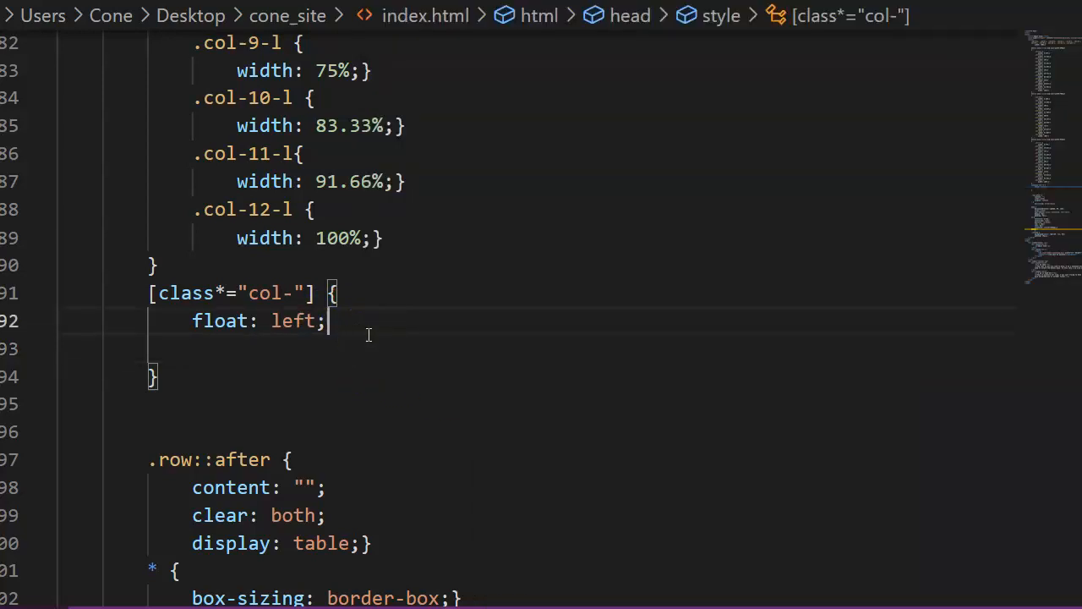
- Add padding: 0px 10px 0px 10px; to the [class*="col-"] rule
text(padding: ;)
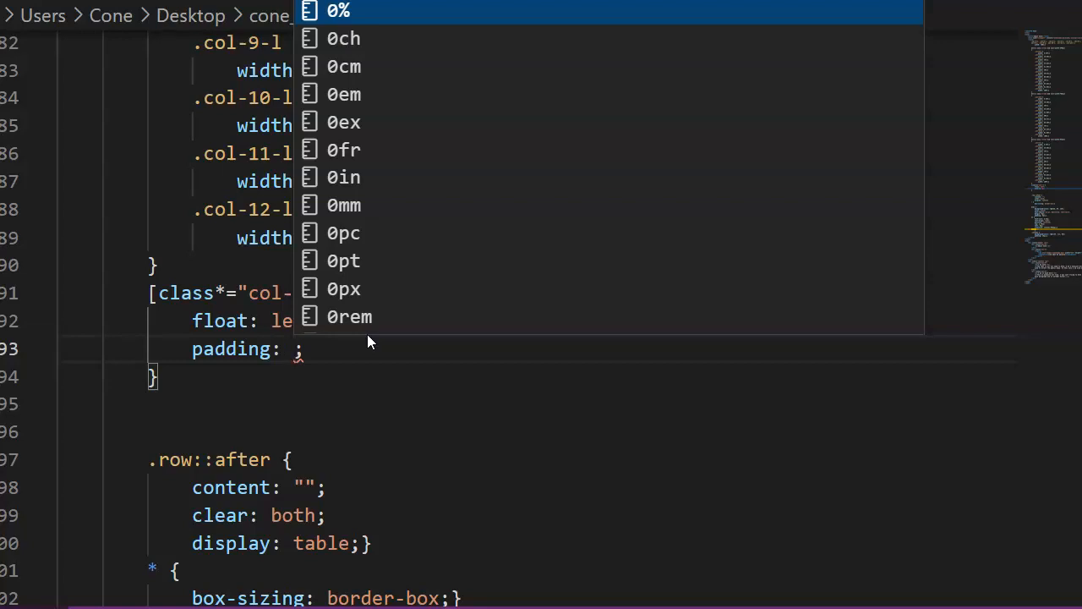
text(0px 10)
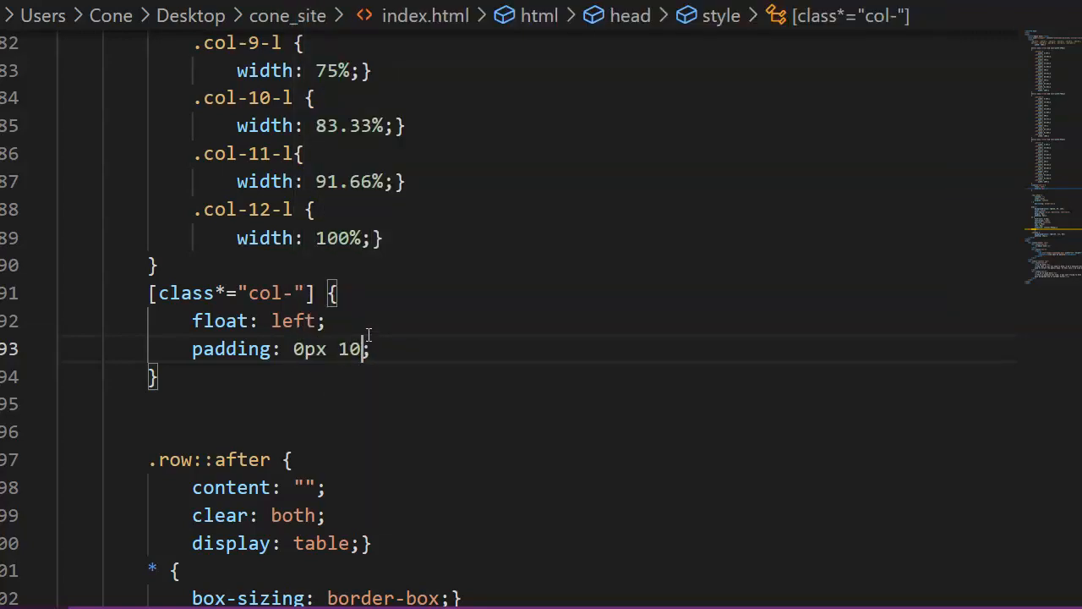
text(px)
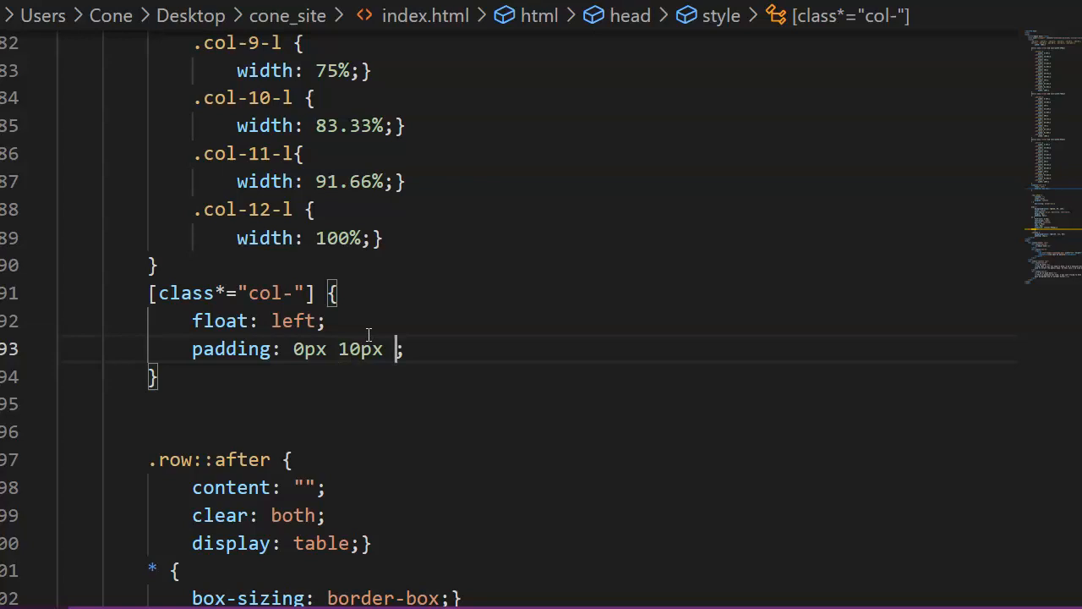
text(0px;)
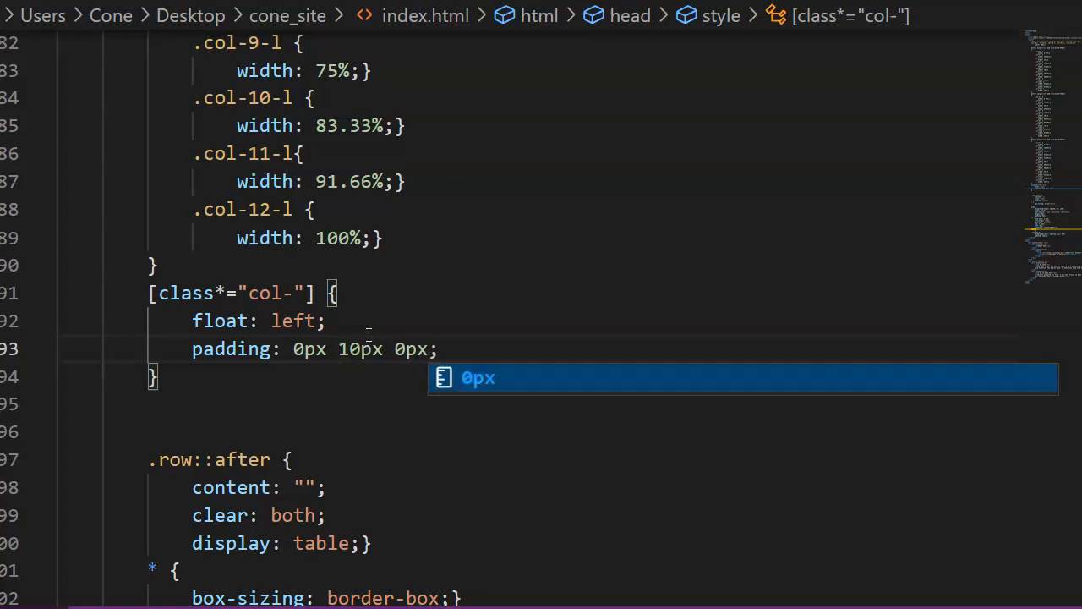
text(10px)
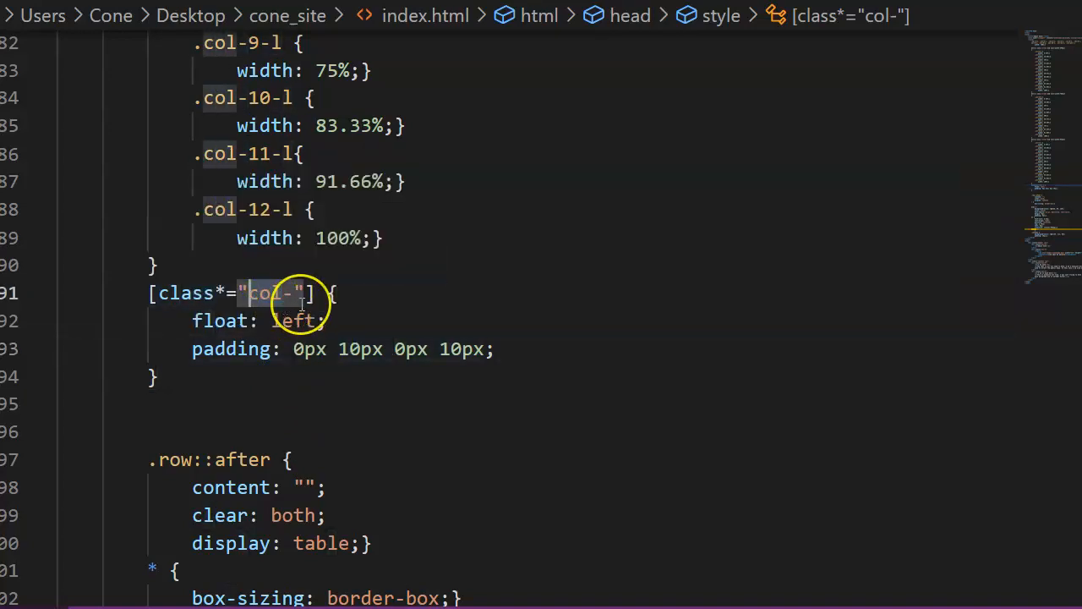
mouse_move(271, 293)
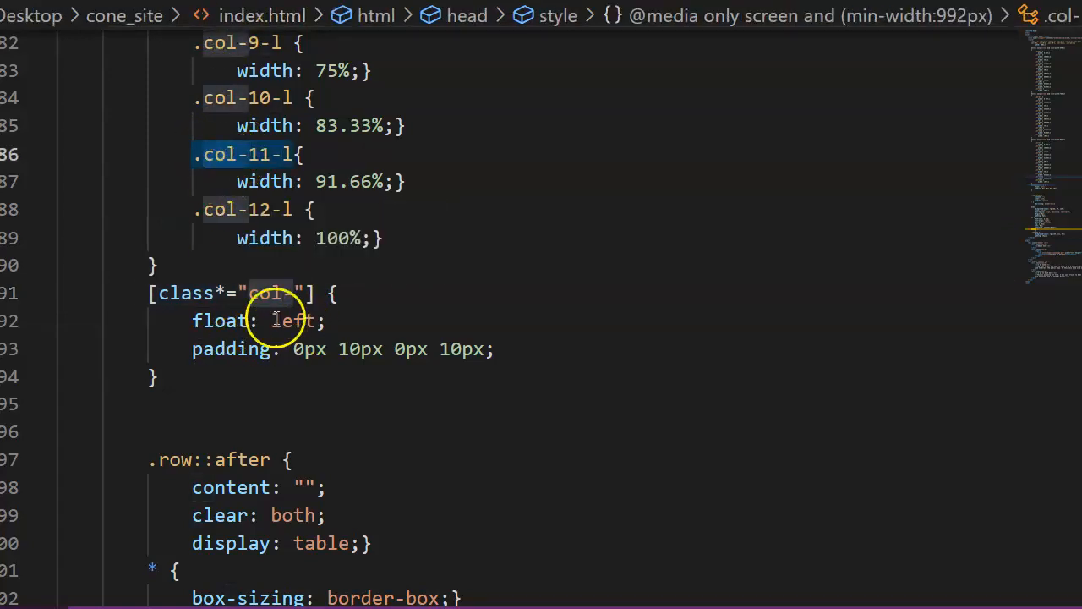
- Move the col- rule's closing brace onto the padding line
drag(192, 321, 158, 378)
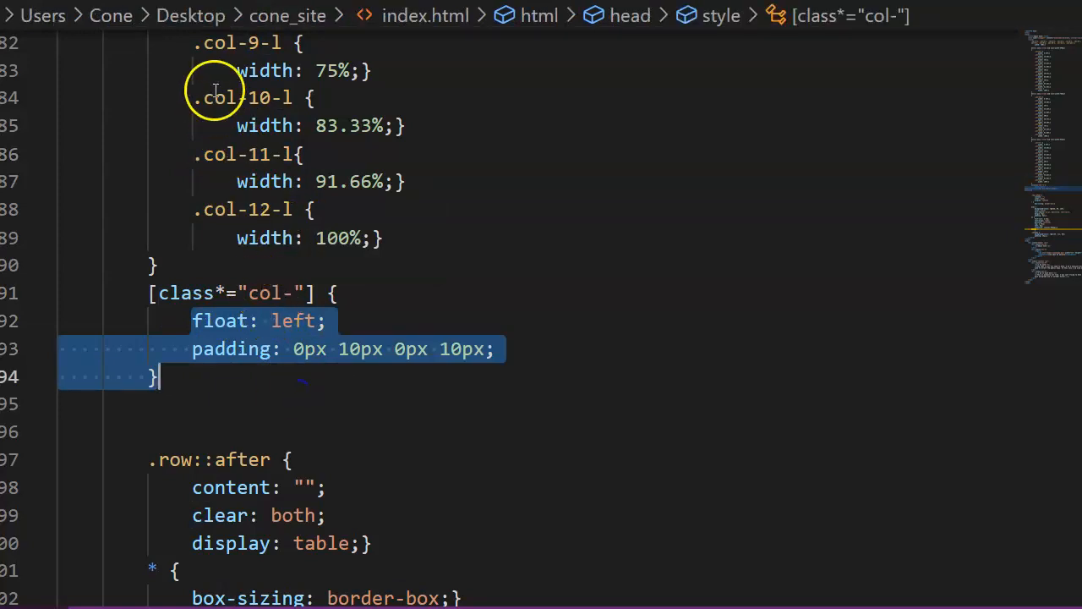
click(261, 292)
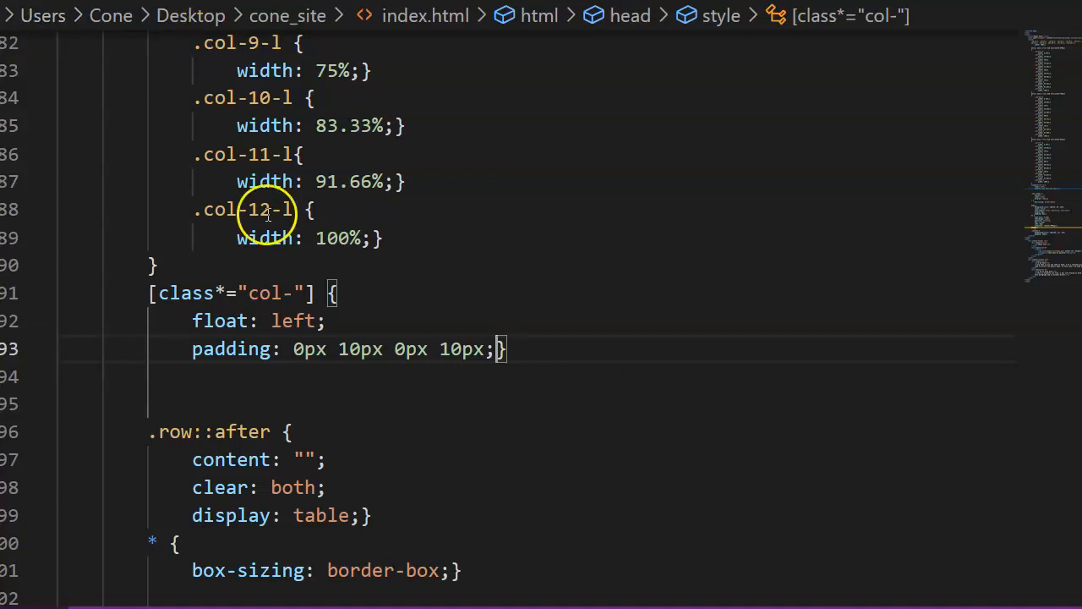
mouse_move(472, 458)
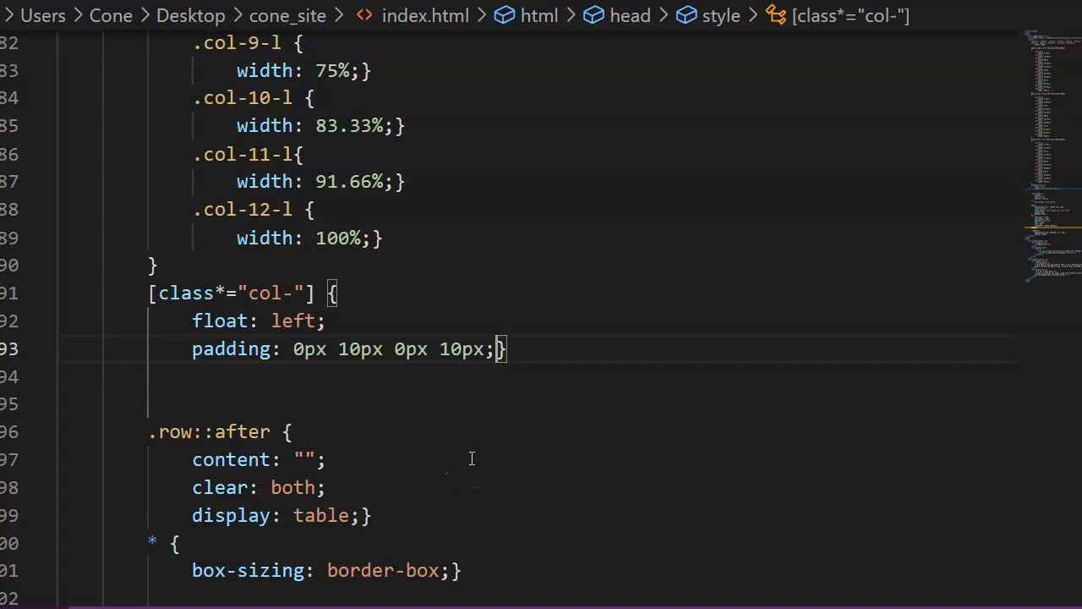
scroll(up, 3)
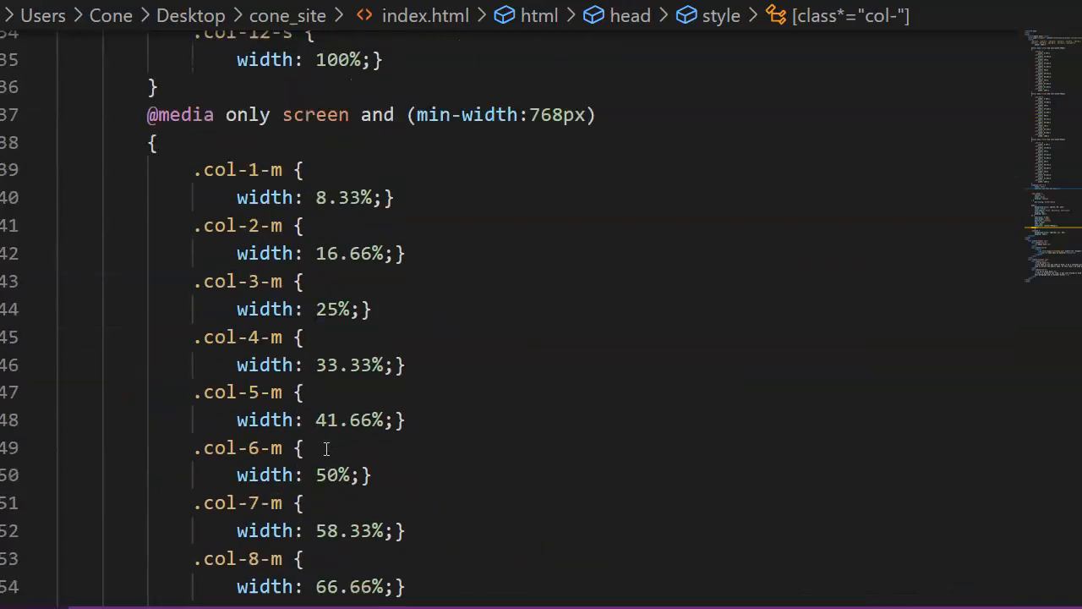
scroll(up, 3)
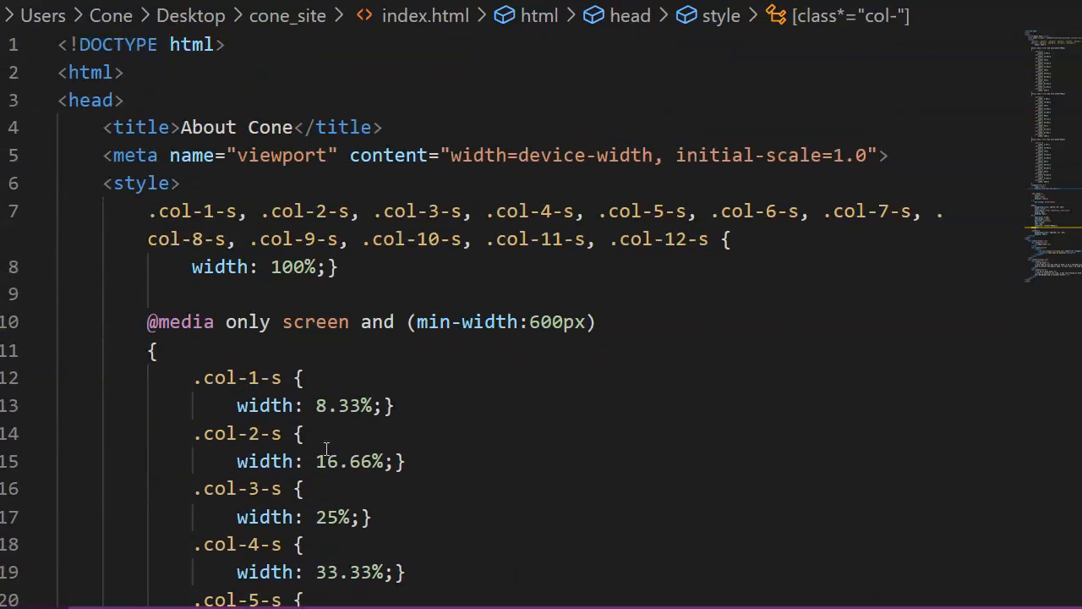
scroll(down, 3)
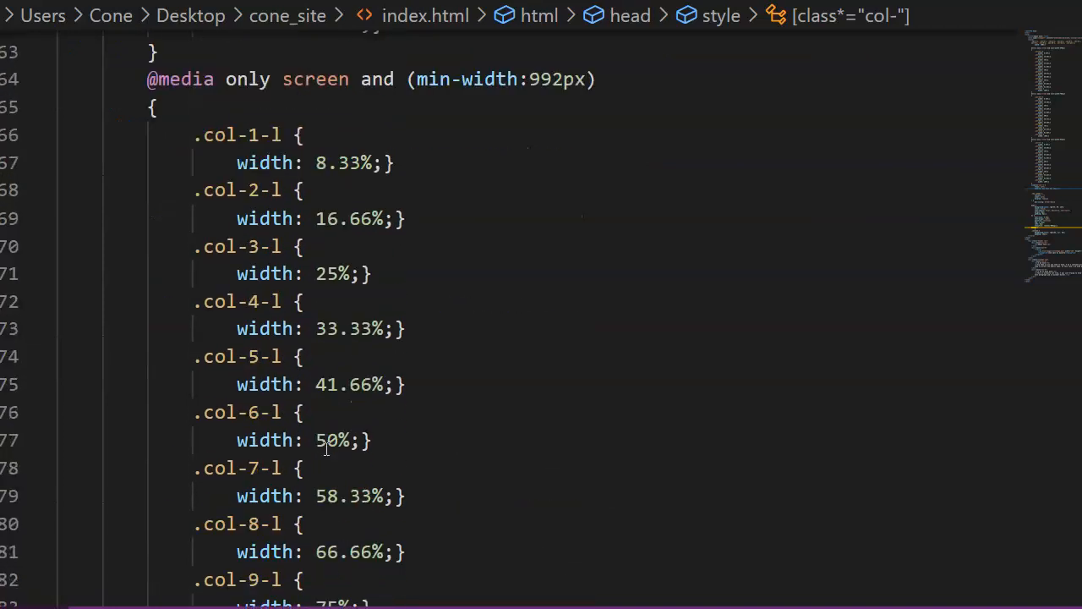
scroll(up, 3)
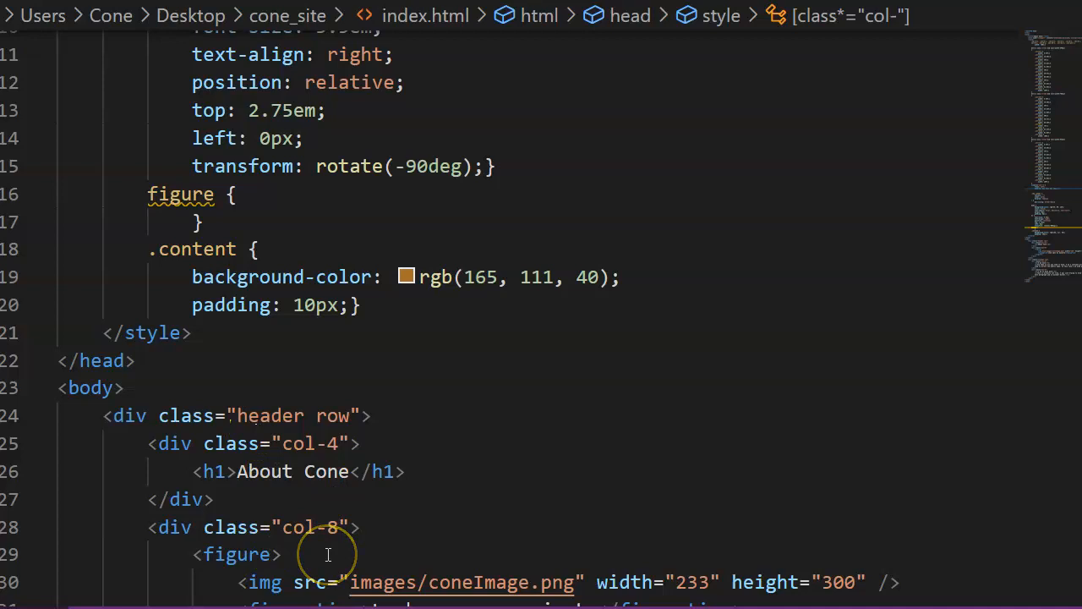
mouse_move(328, 554)
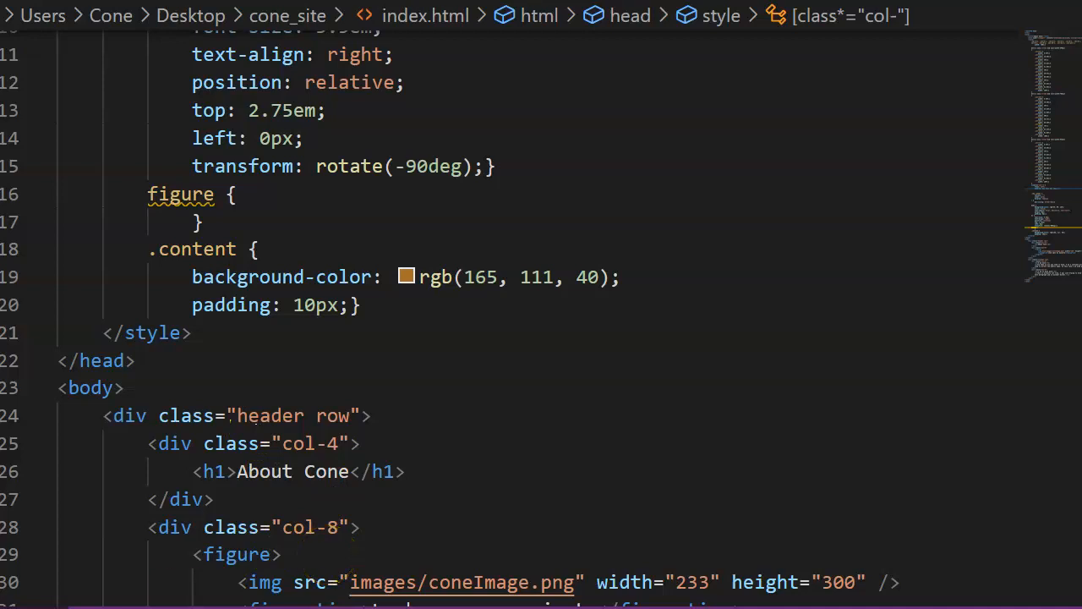